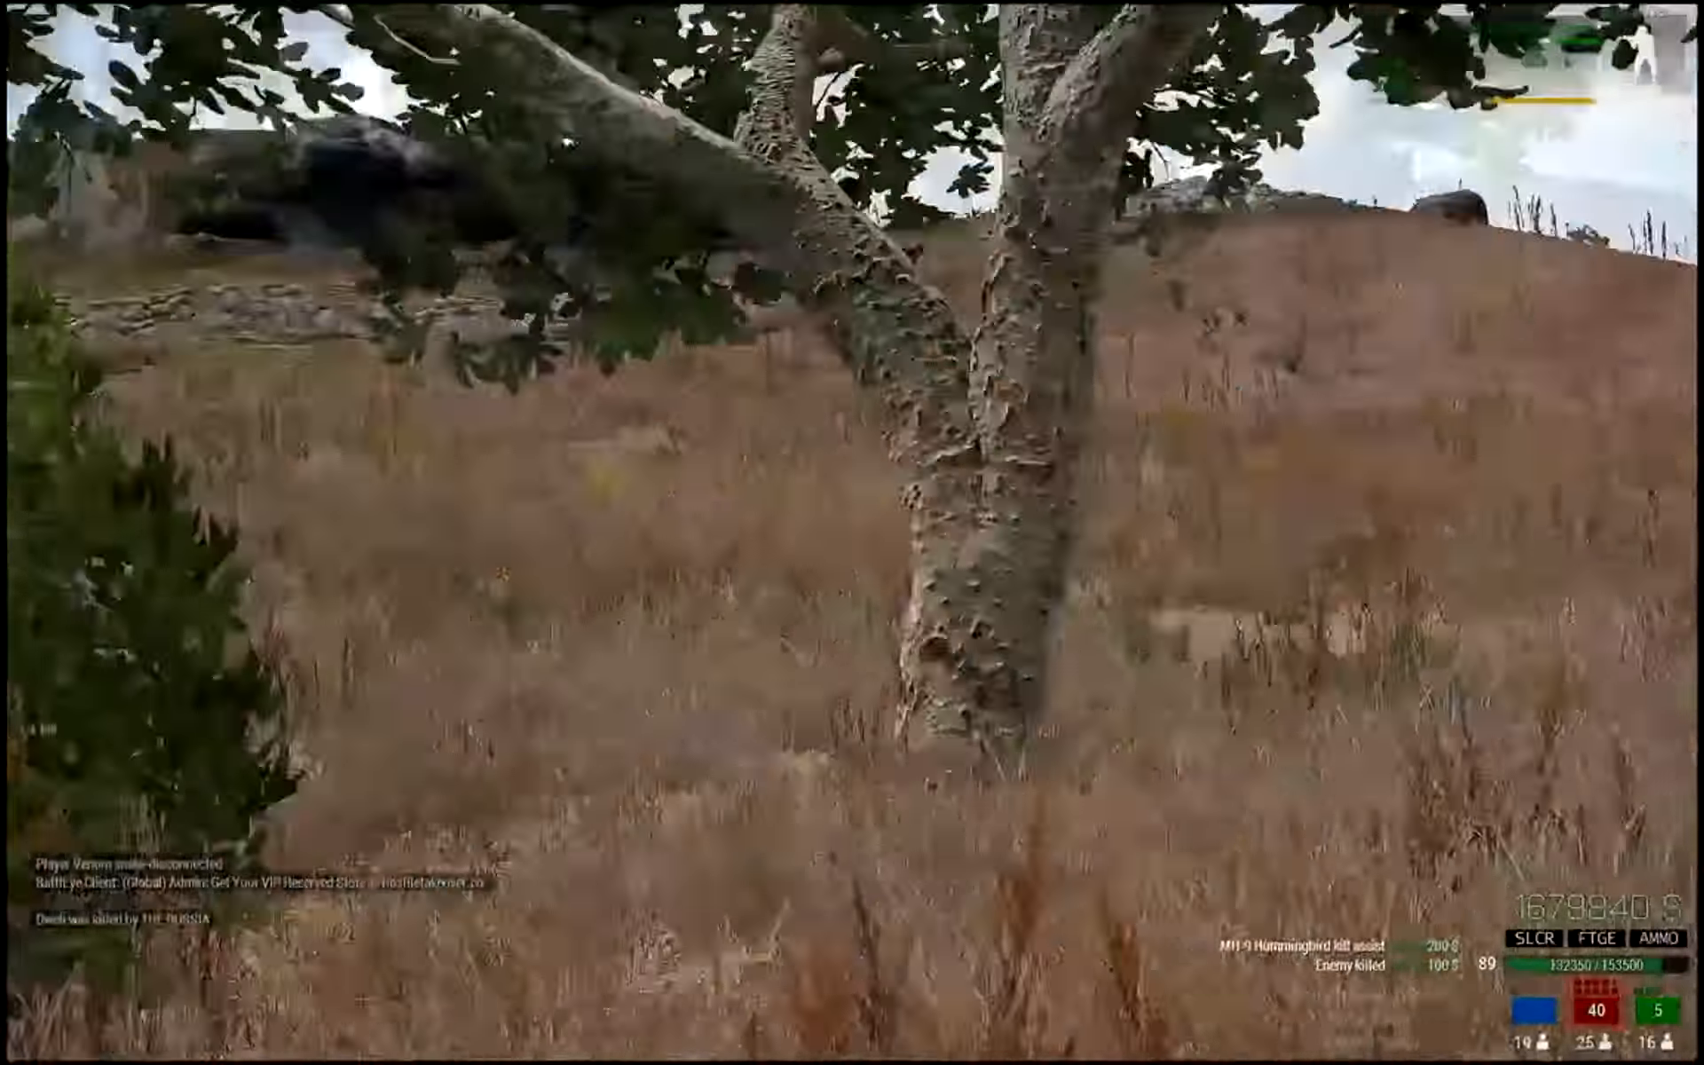
pyautogui.moveTo(852, 533)
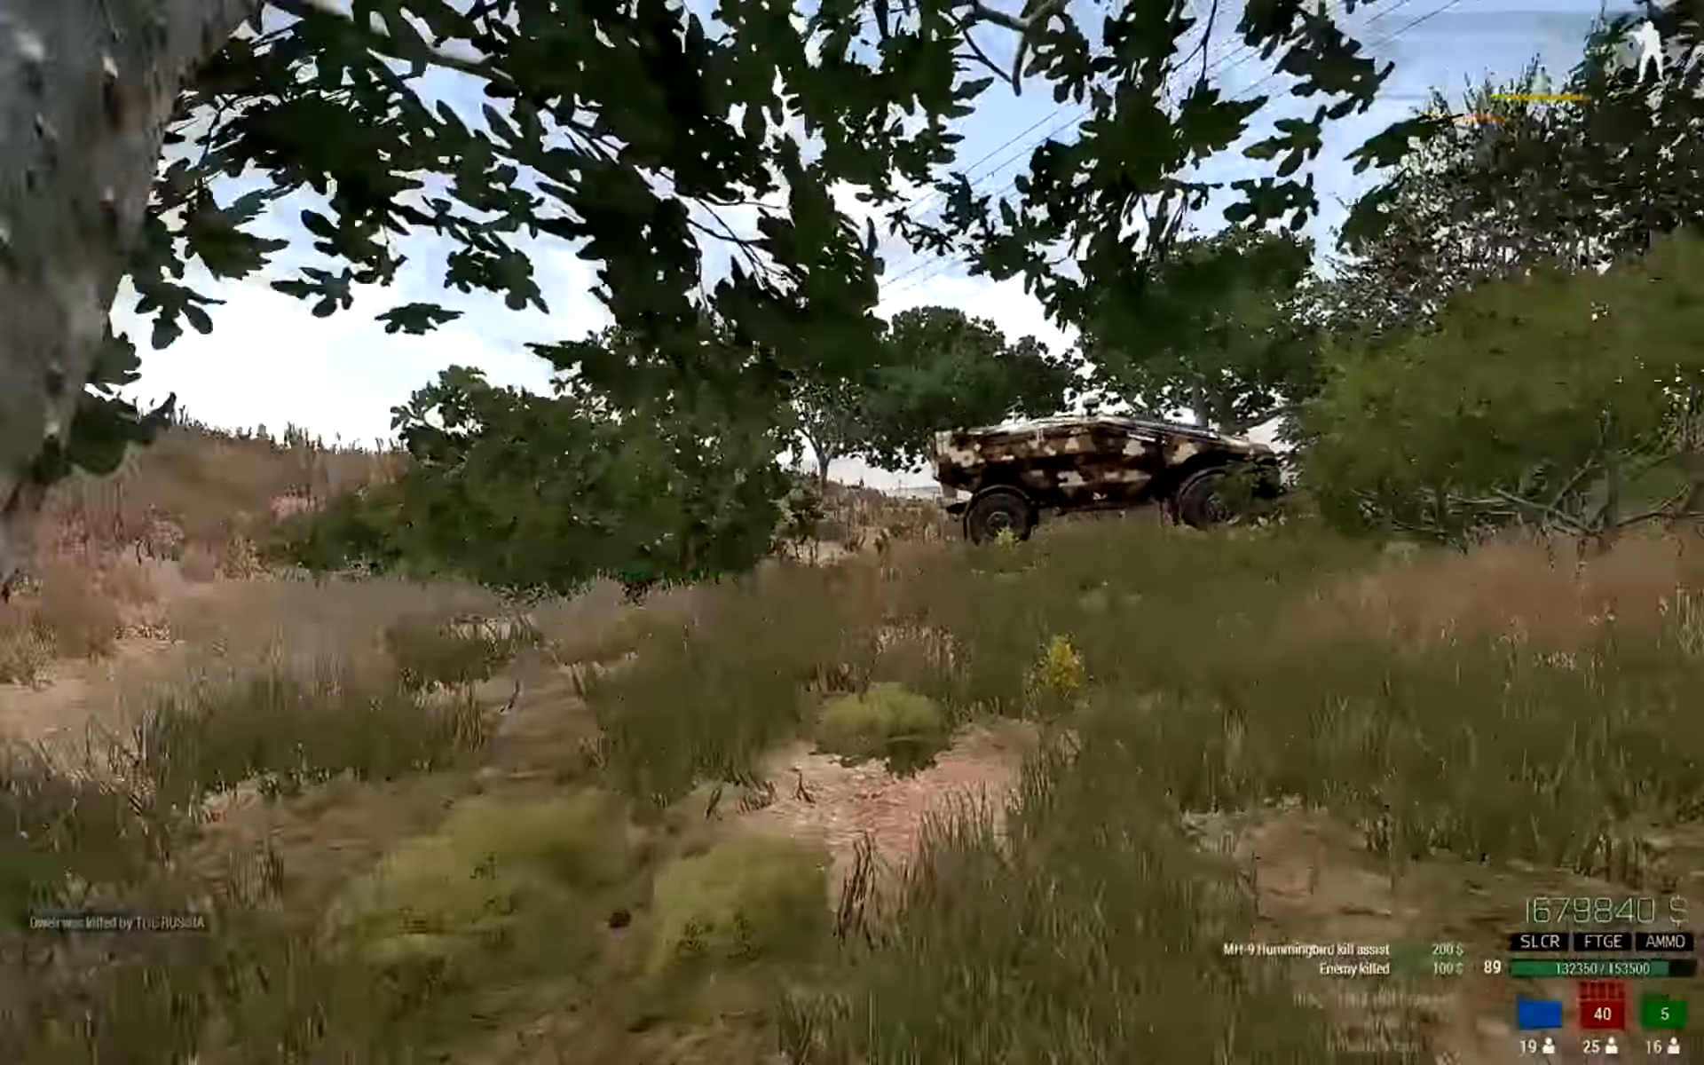
pyautogui.moveTo(852, 532)
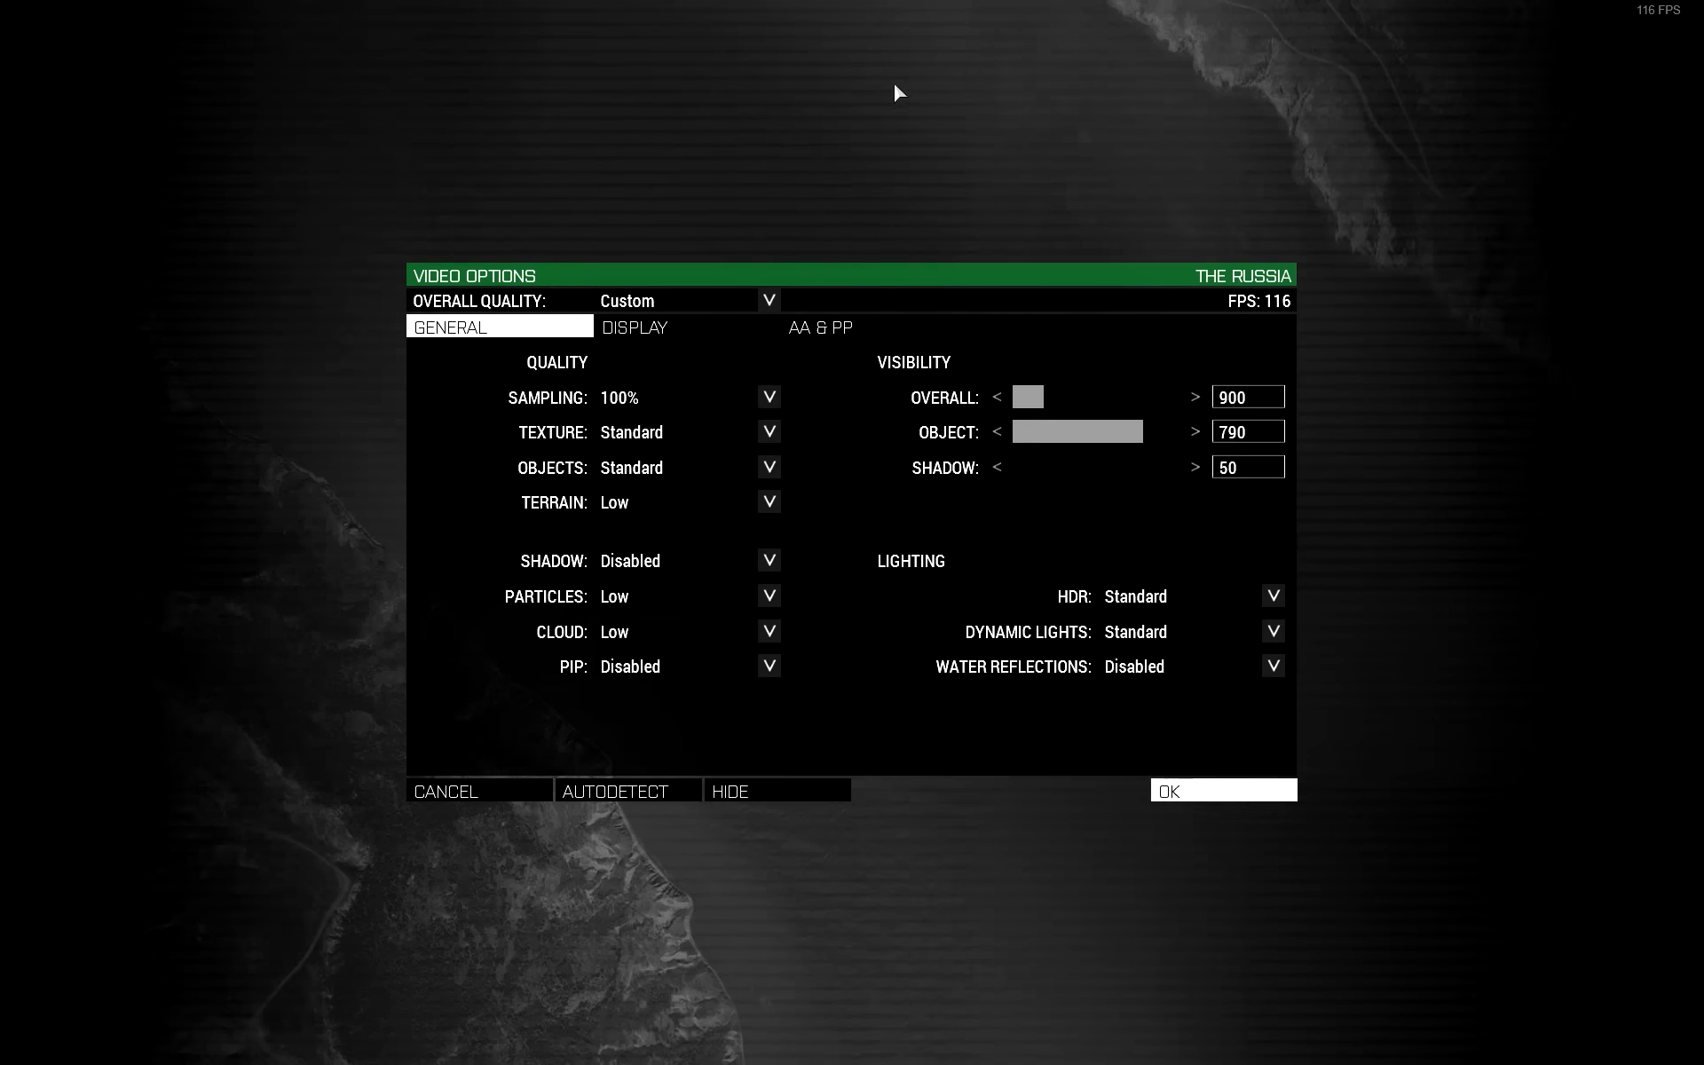
pyautogui.moveTo(815, 380)
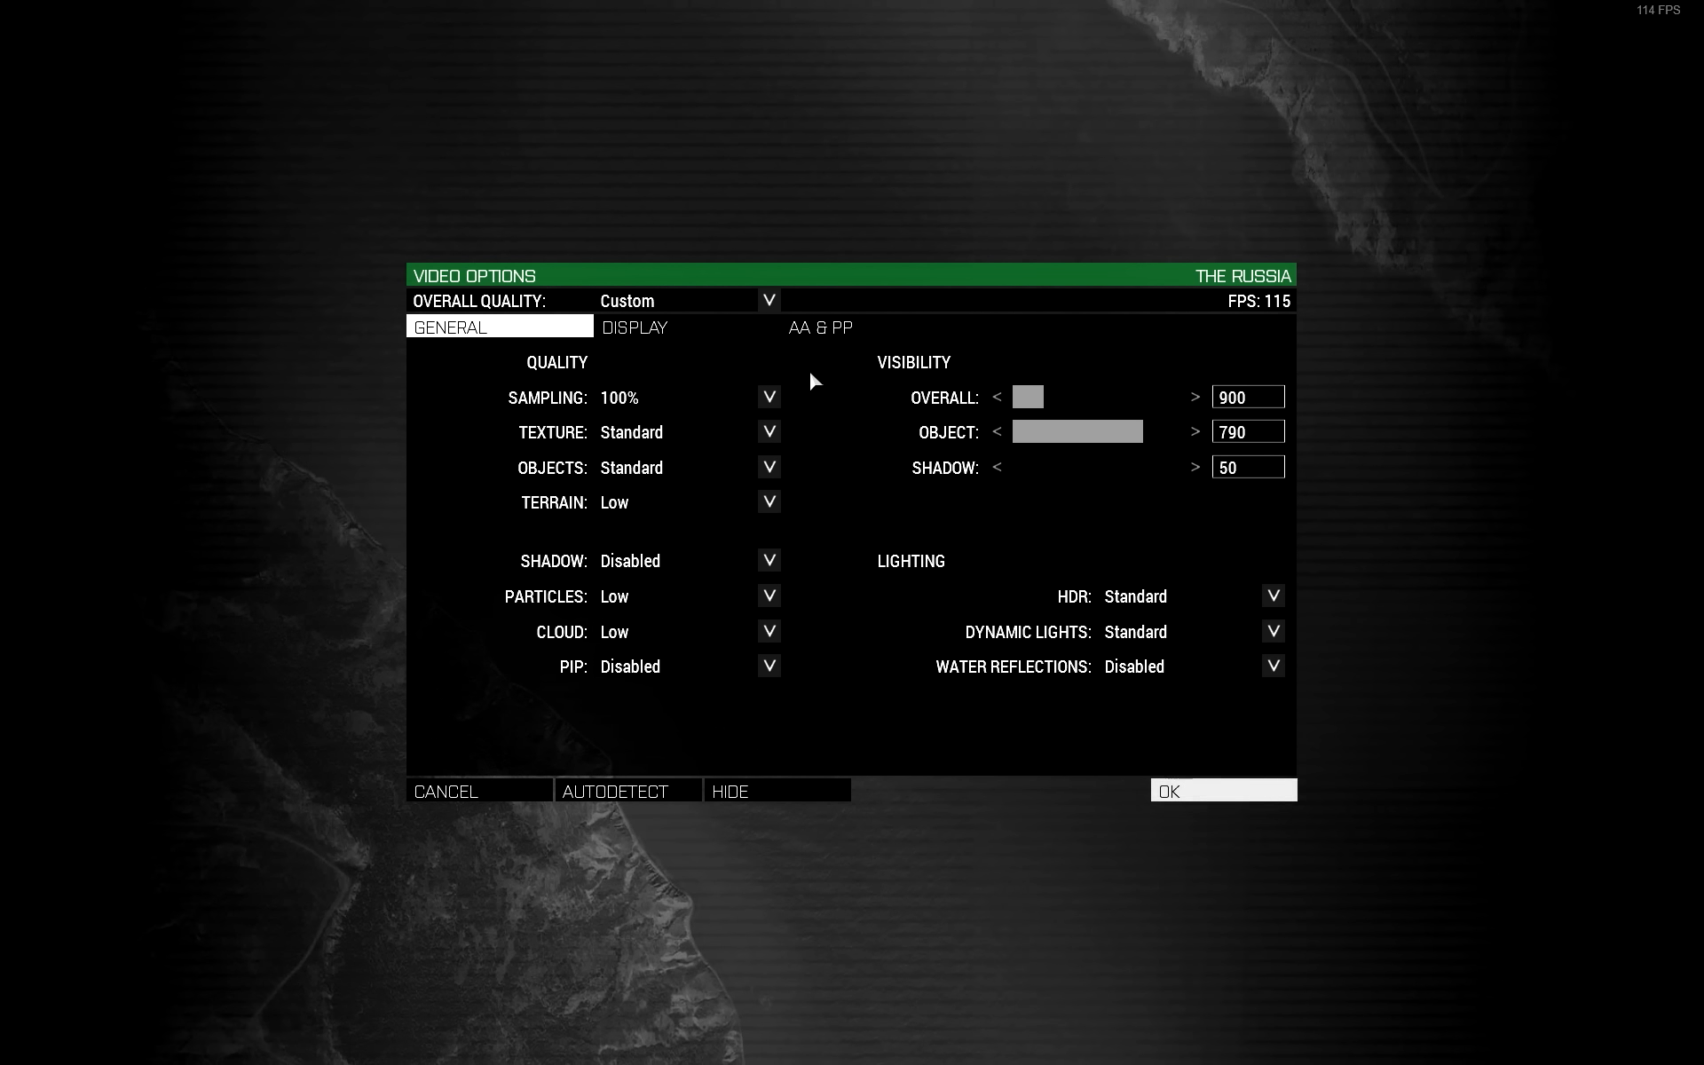
pyautogui.moveTo(814, 497)
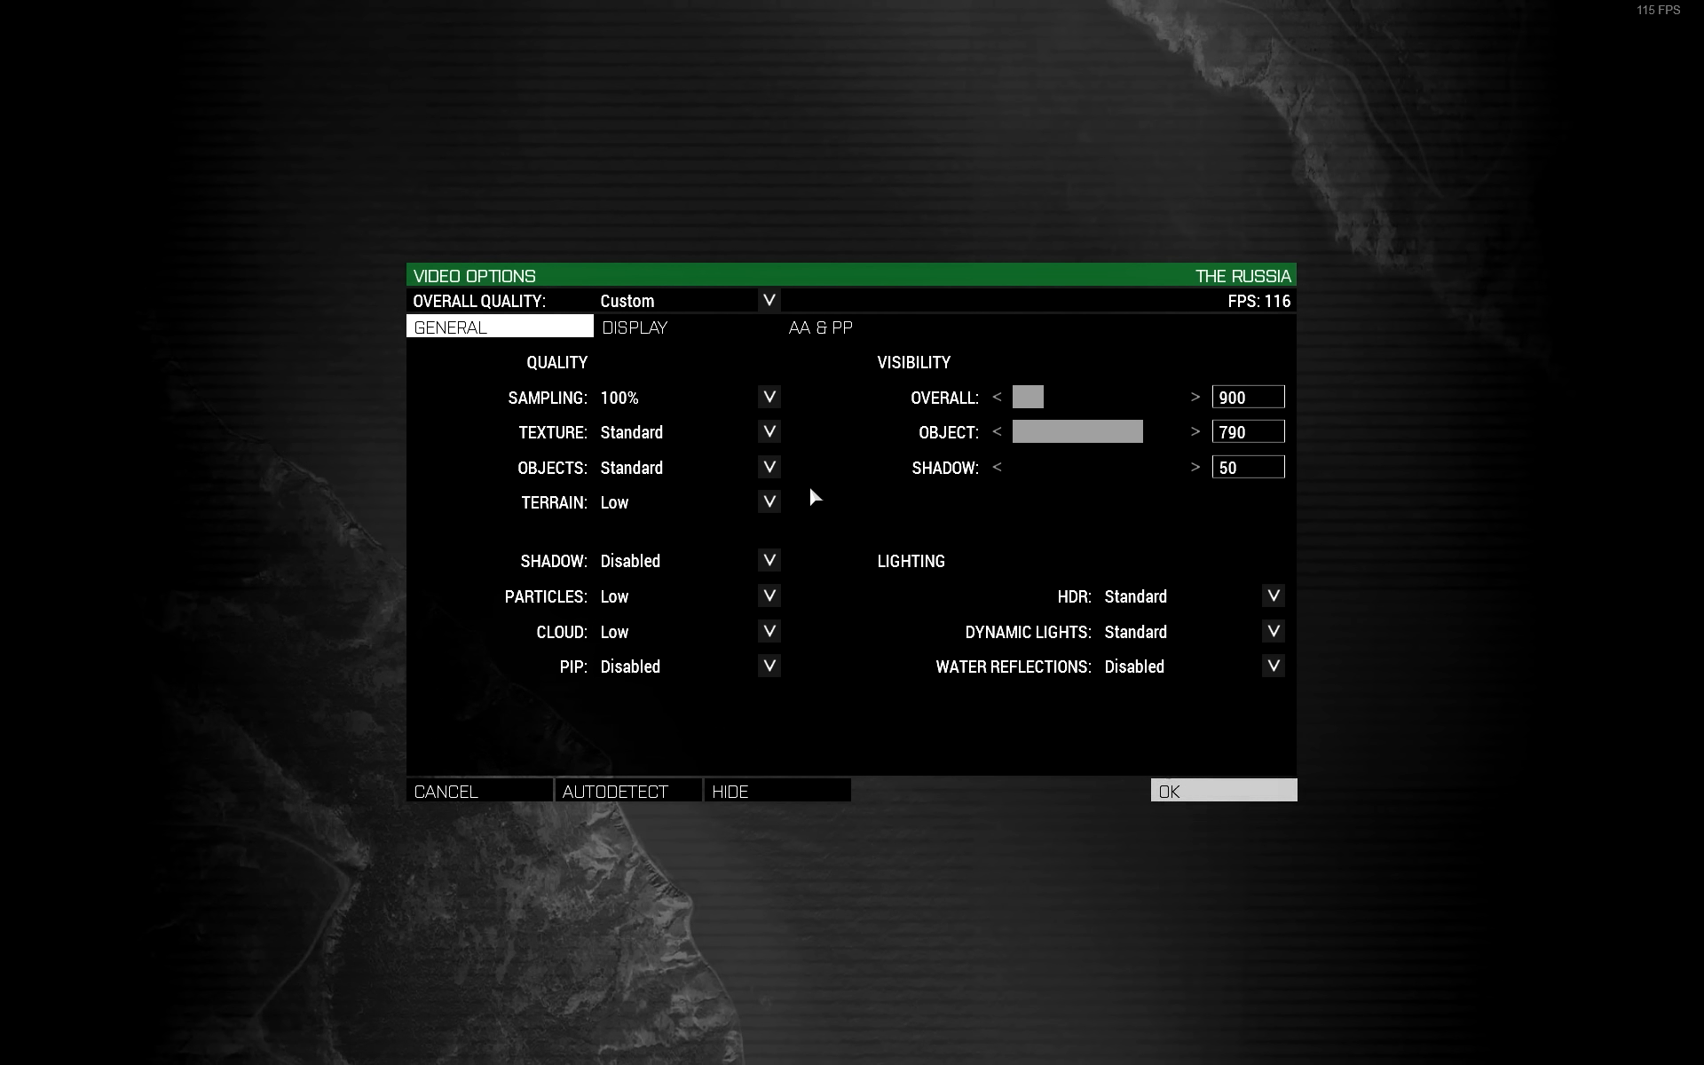
pyautogui.moveTo(811, 570)
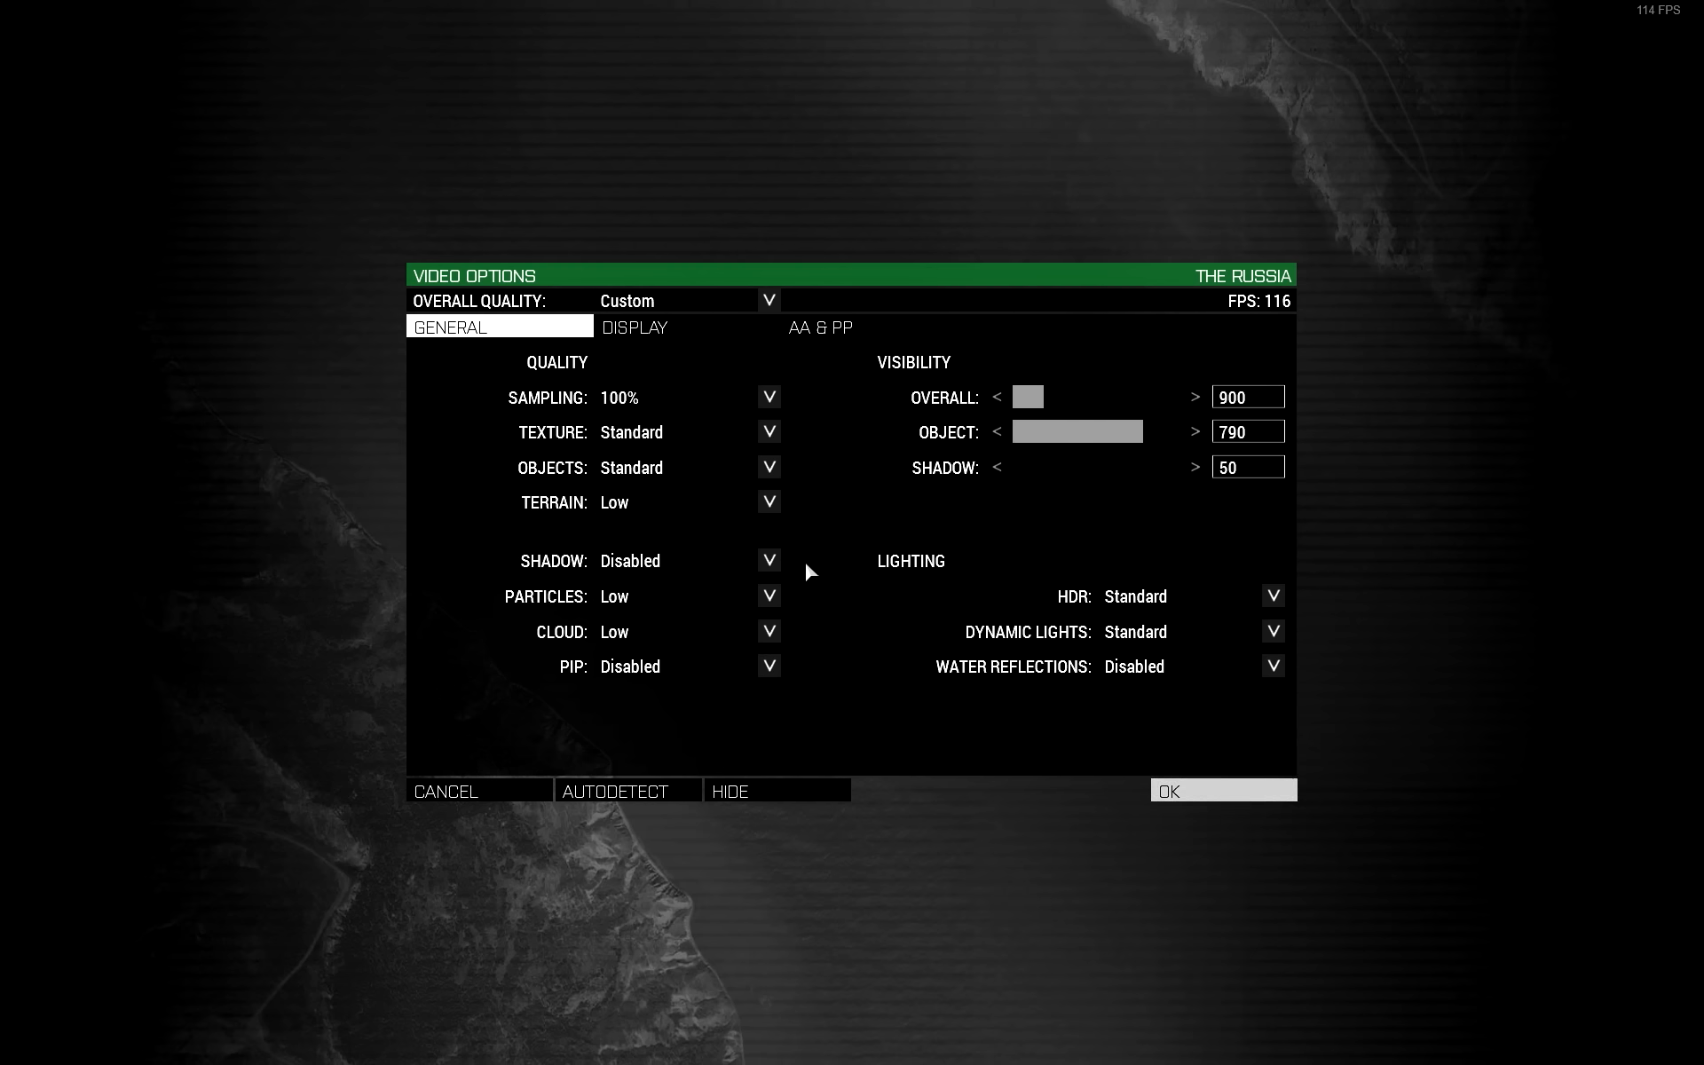
# Keep shadow quality Disabled and view distances 900/790, then go to Display settings
pyautogui.click(769, 559)
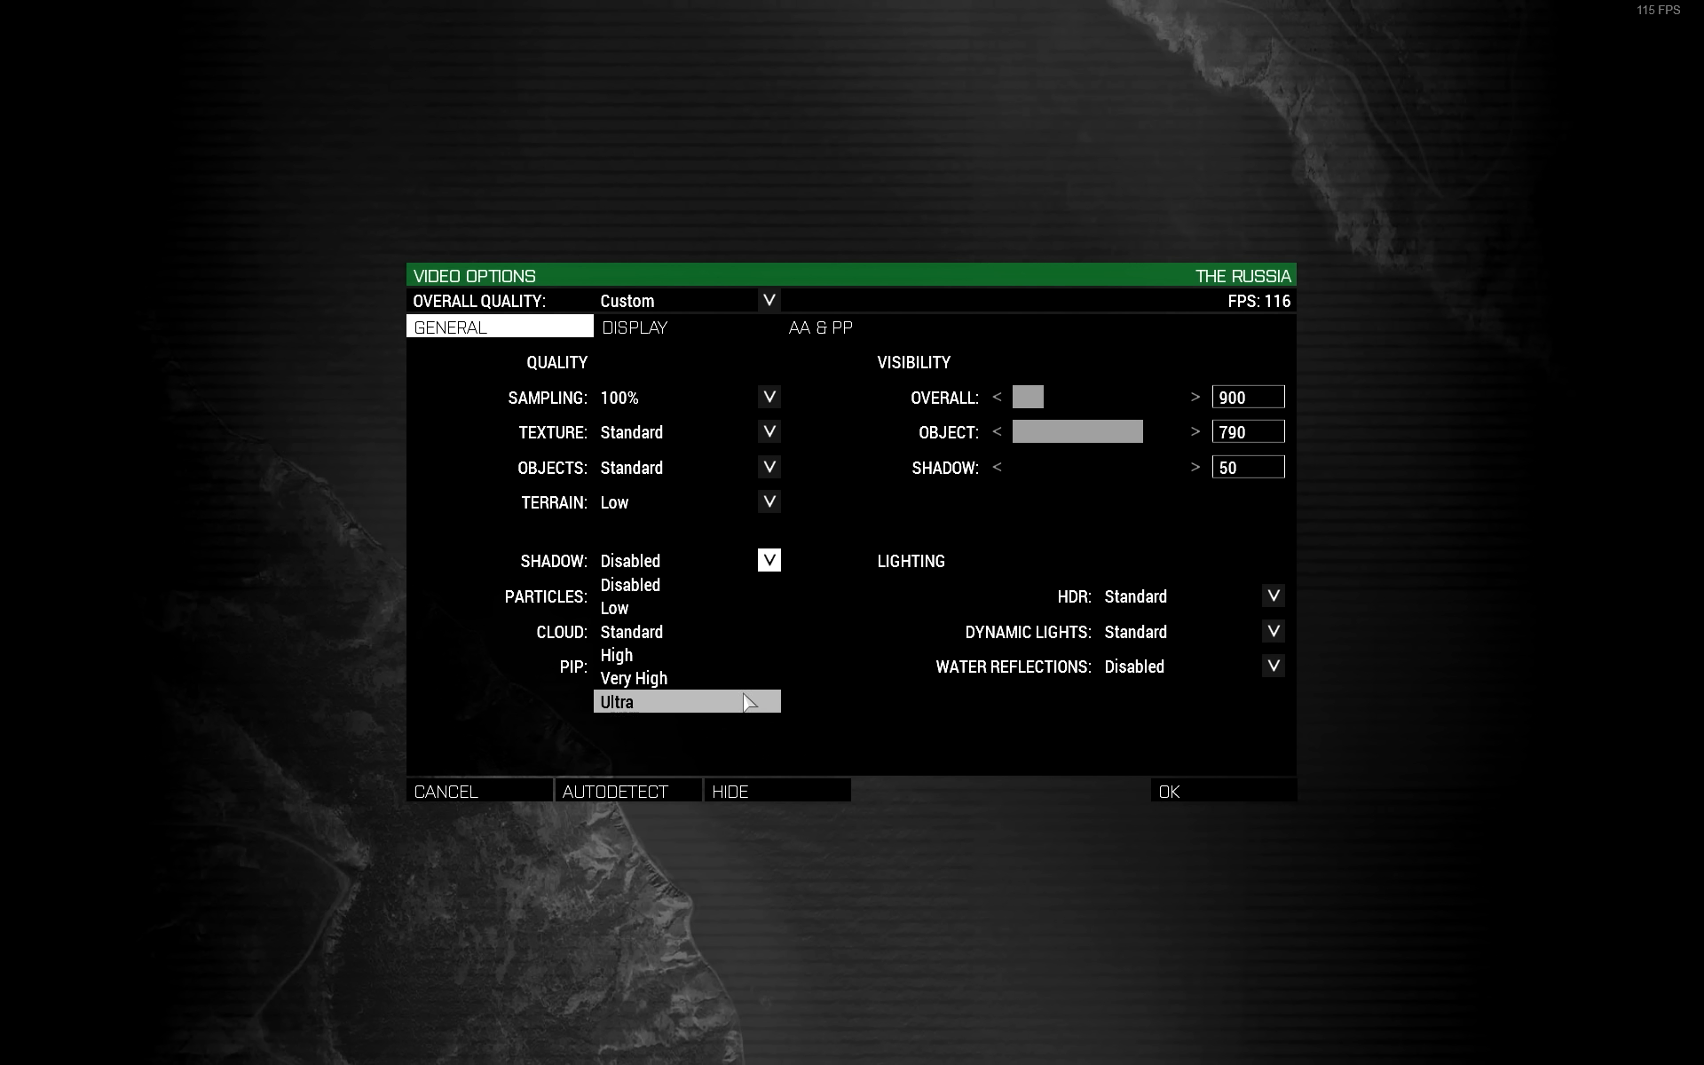
pyautogui.moveTo(688, 677)
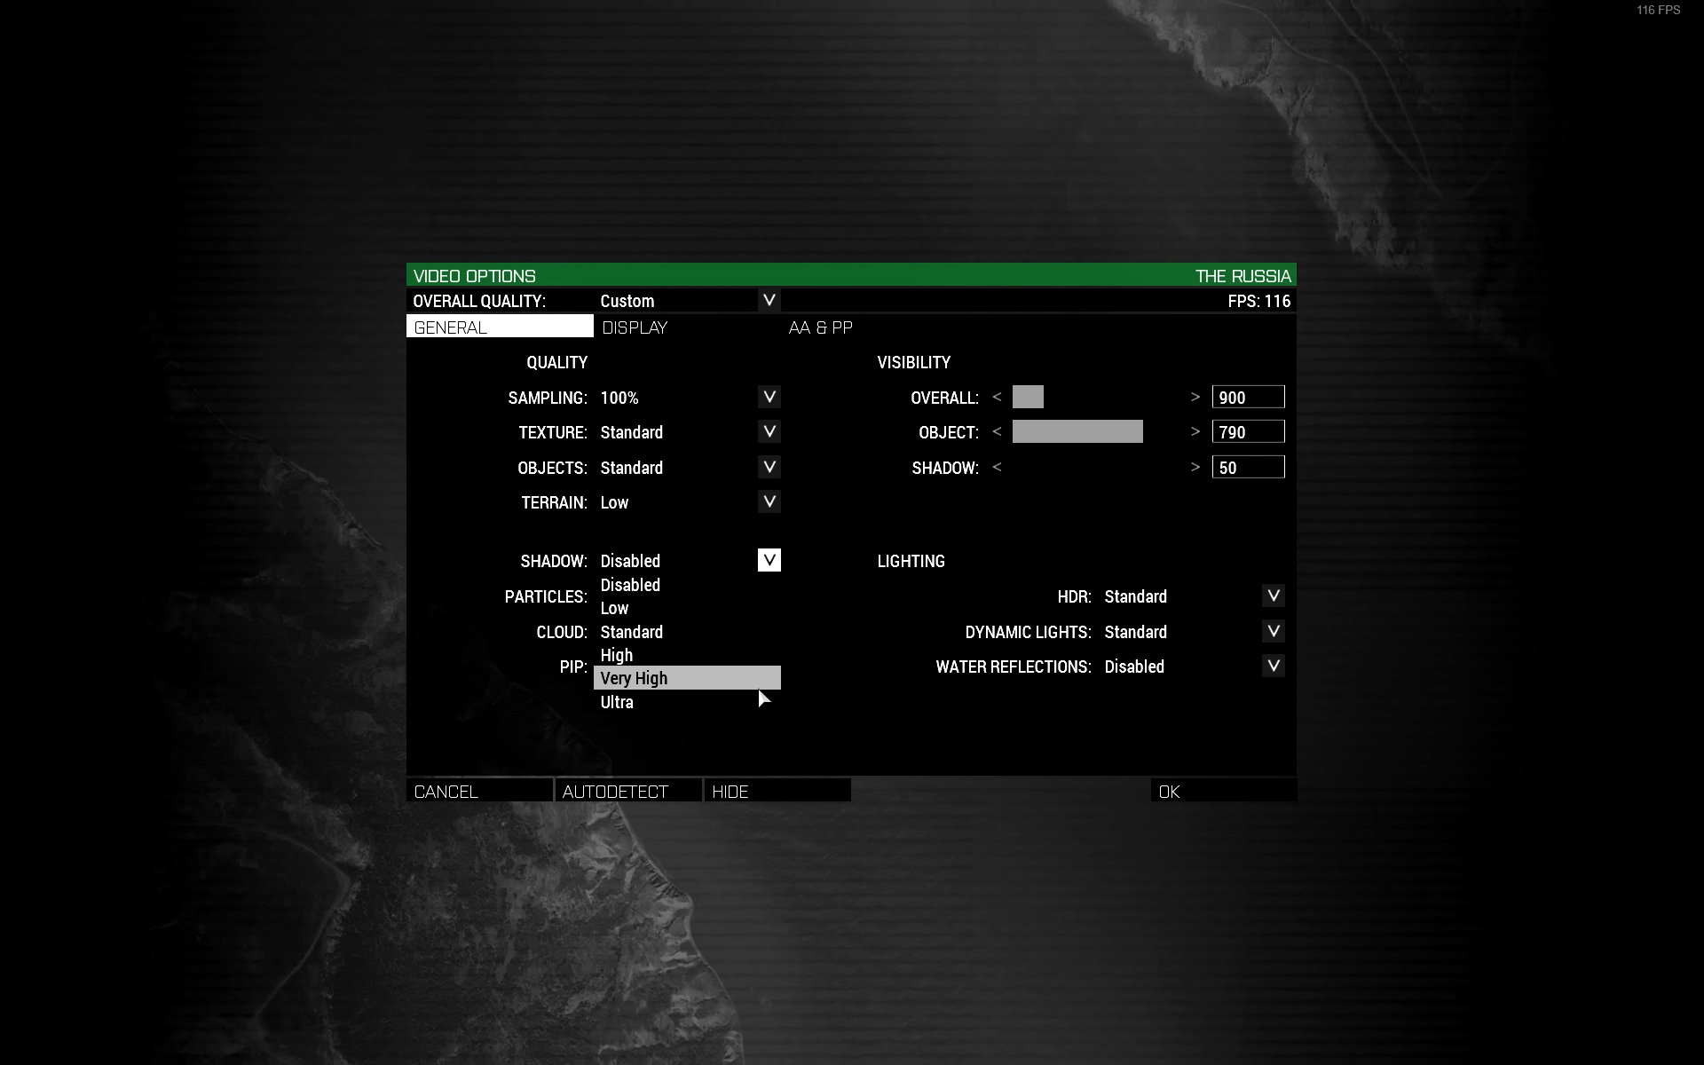
pyautogui.moveTo(723, 702)
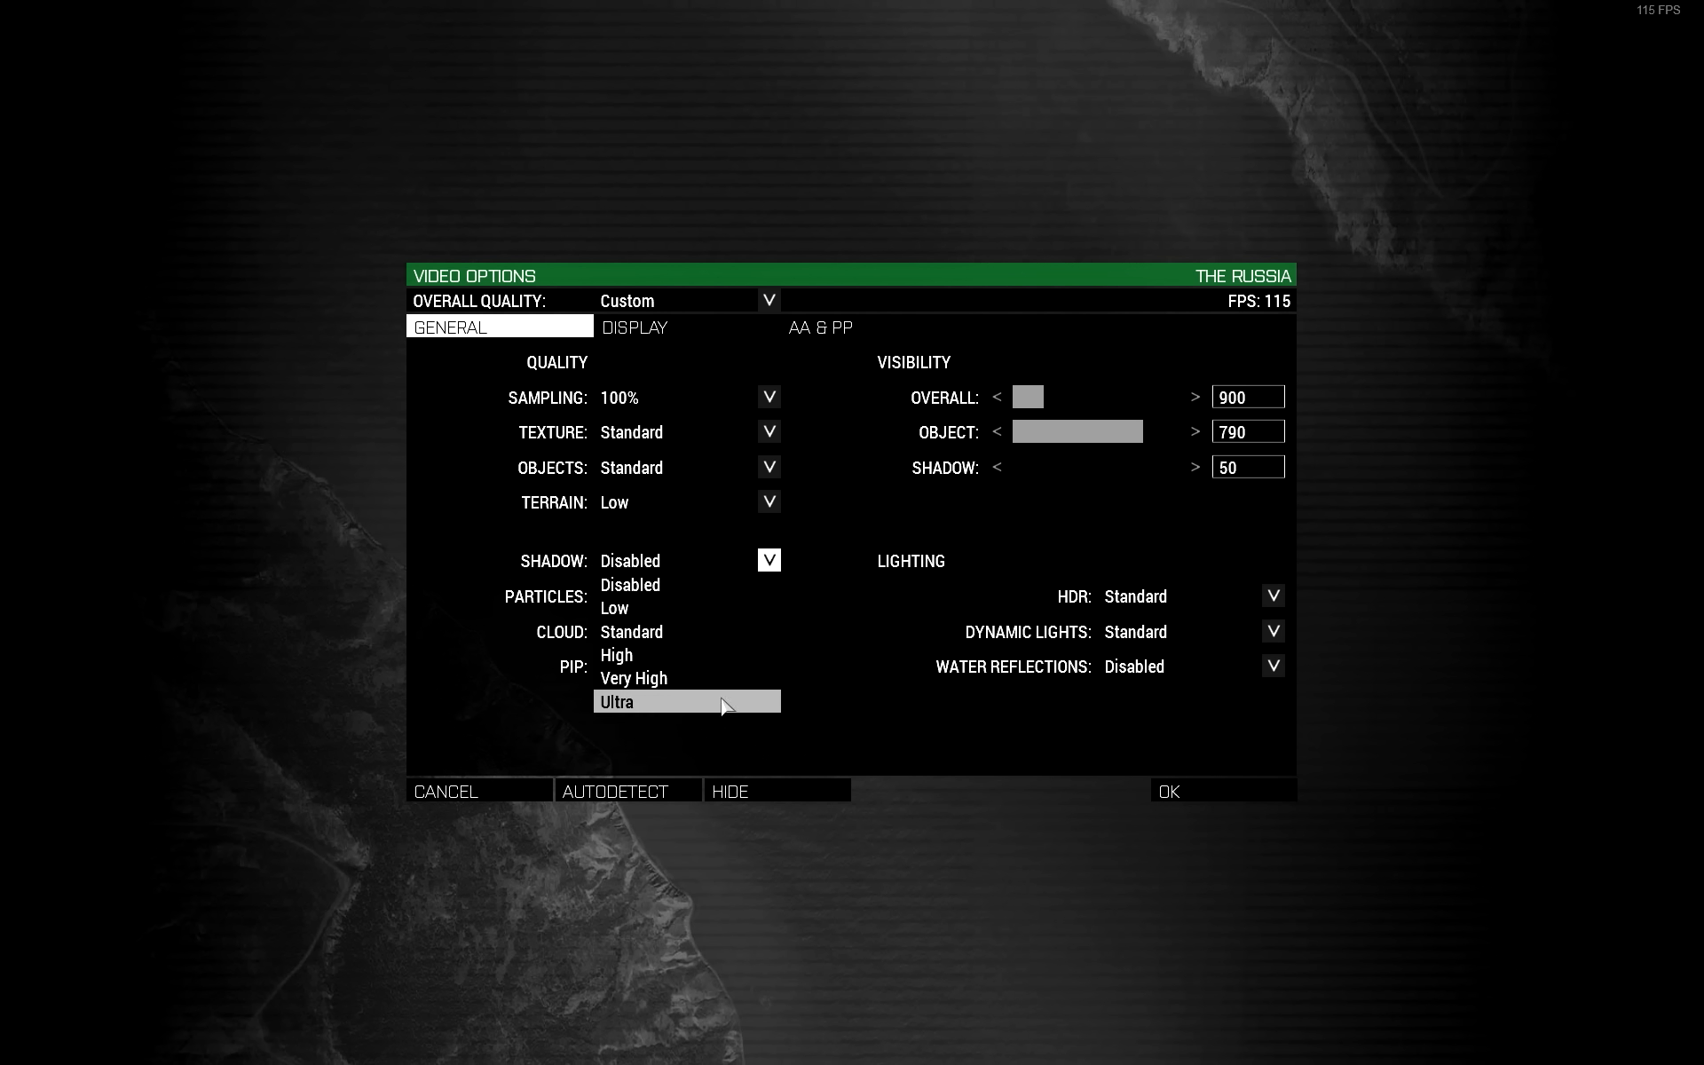
pyautogui.moveTo(815, 584)
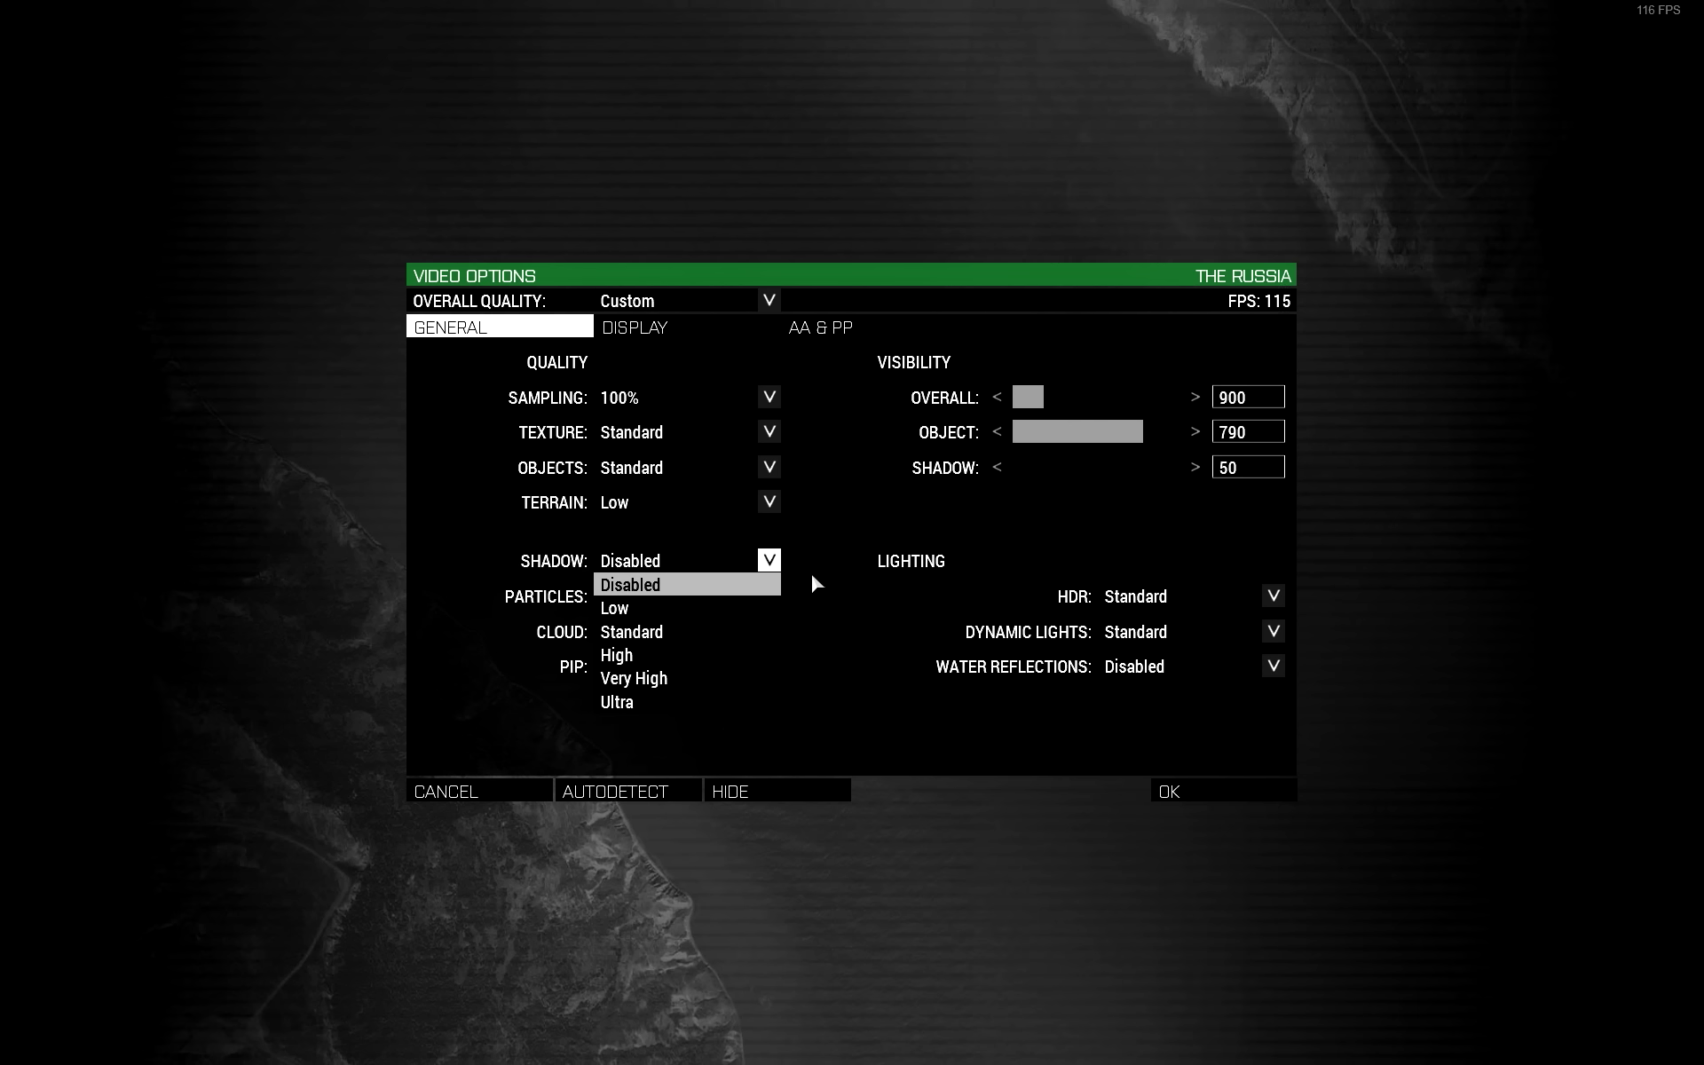
pyautogui.click(630, 584)
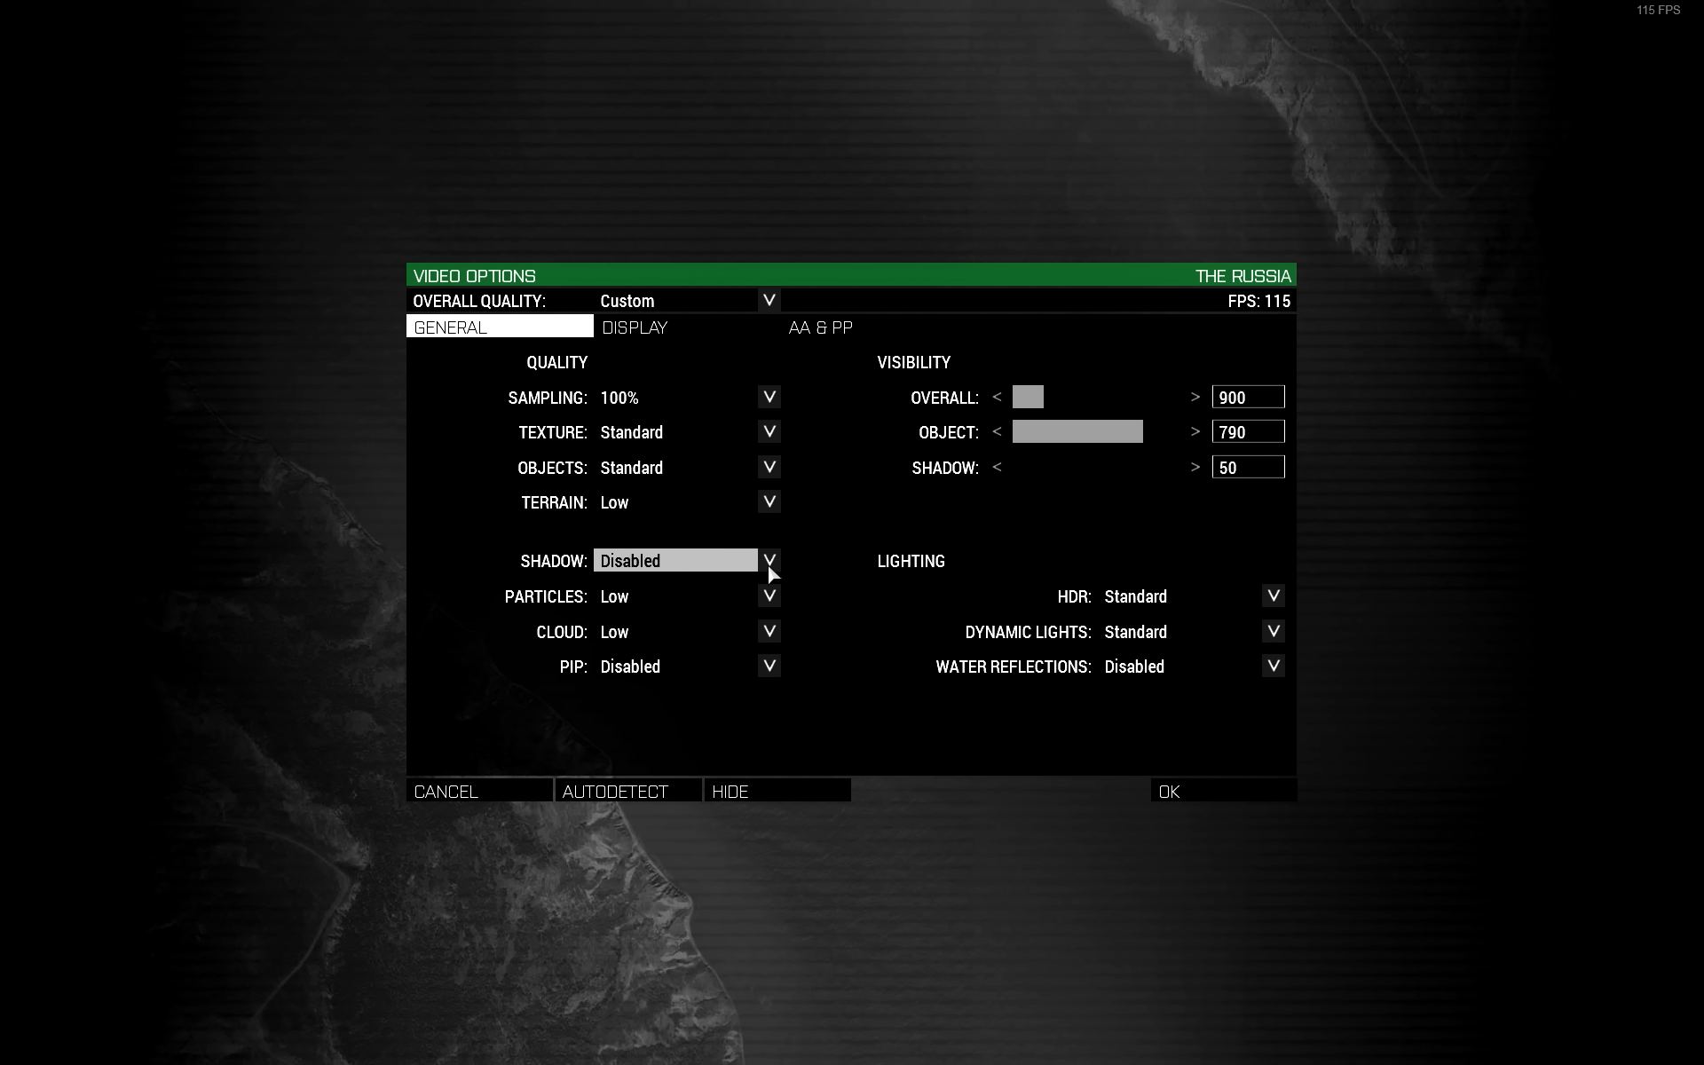
pyautogui.moveTo(907, 385)
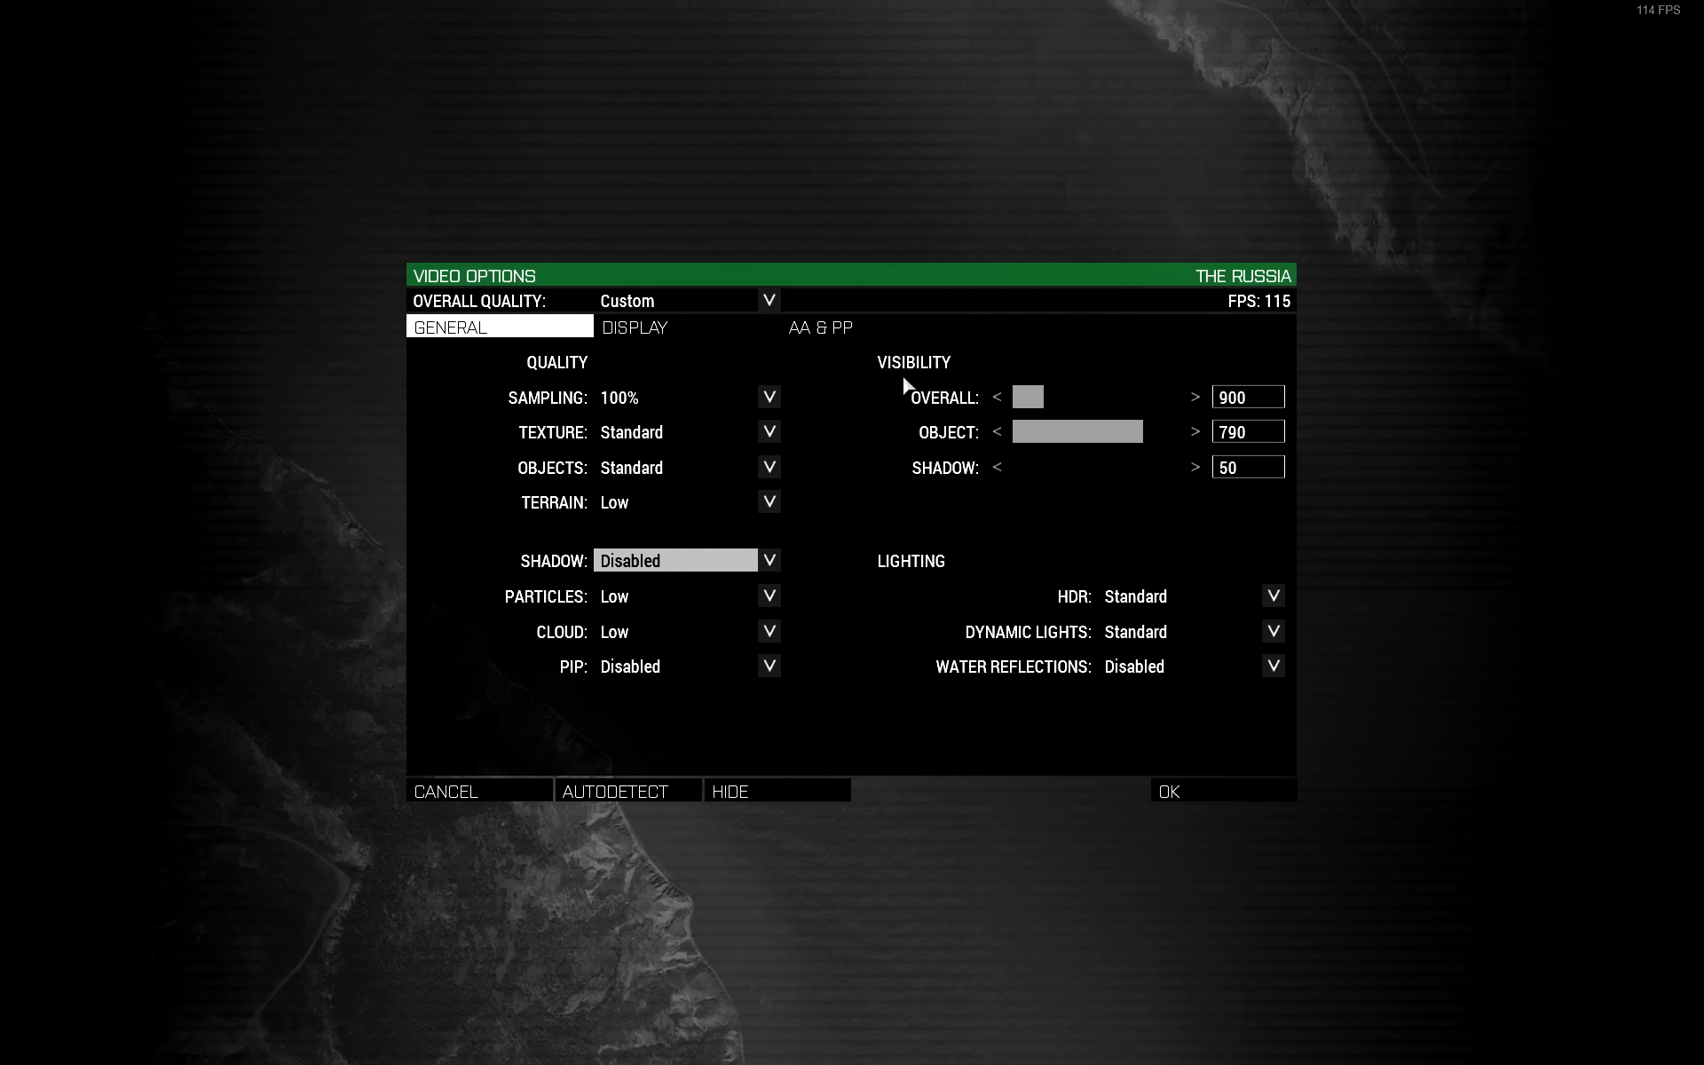
pyautogui.moveTo(936, 384)
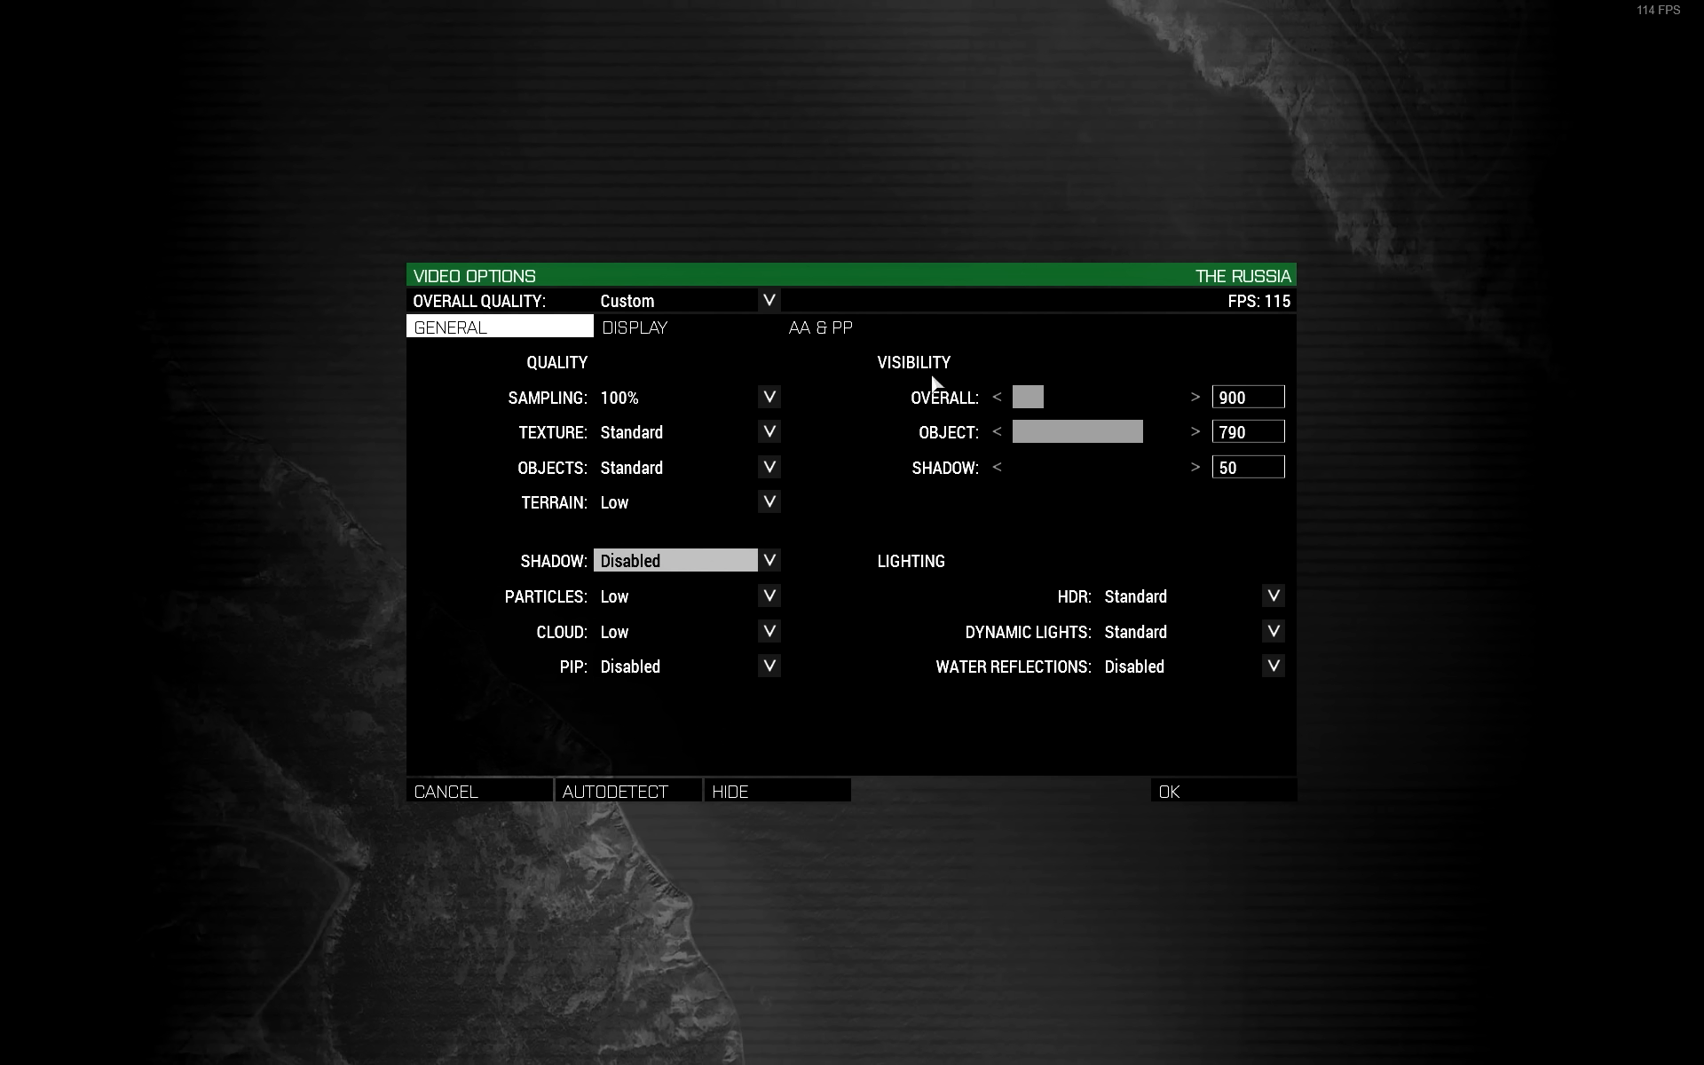
pyautogui.moveTo(936, 421)
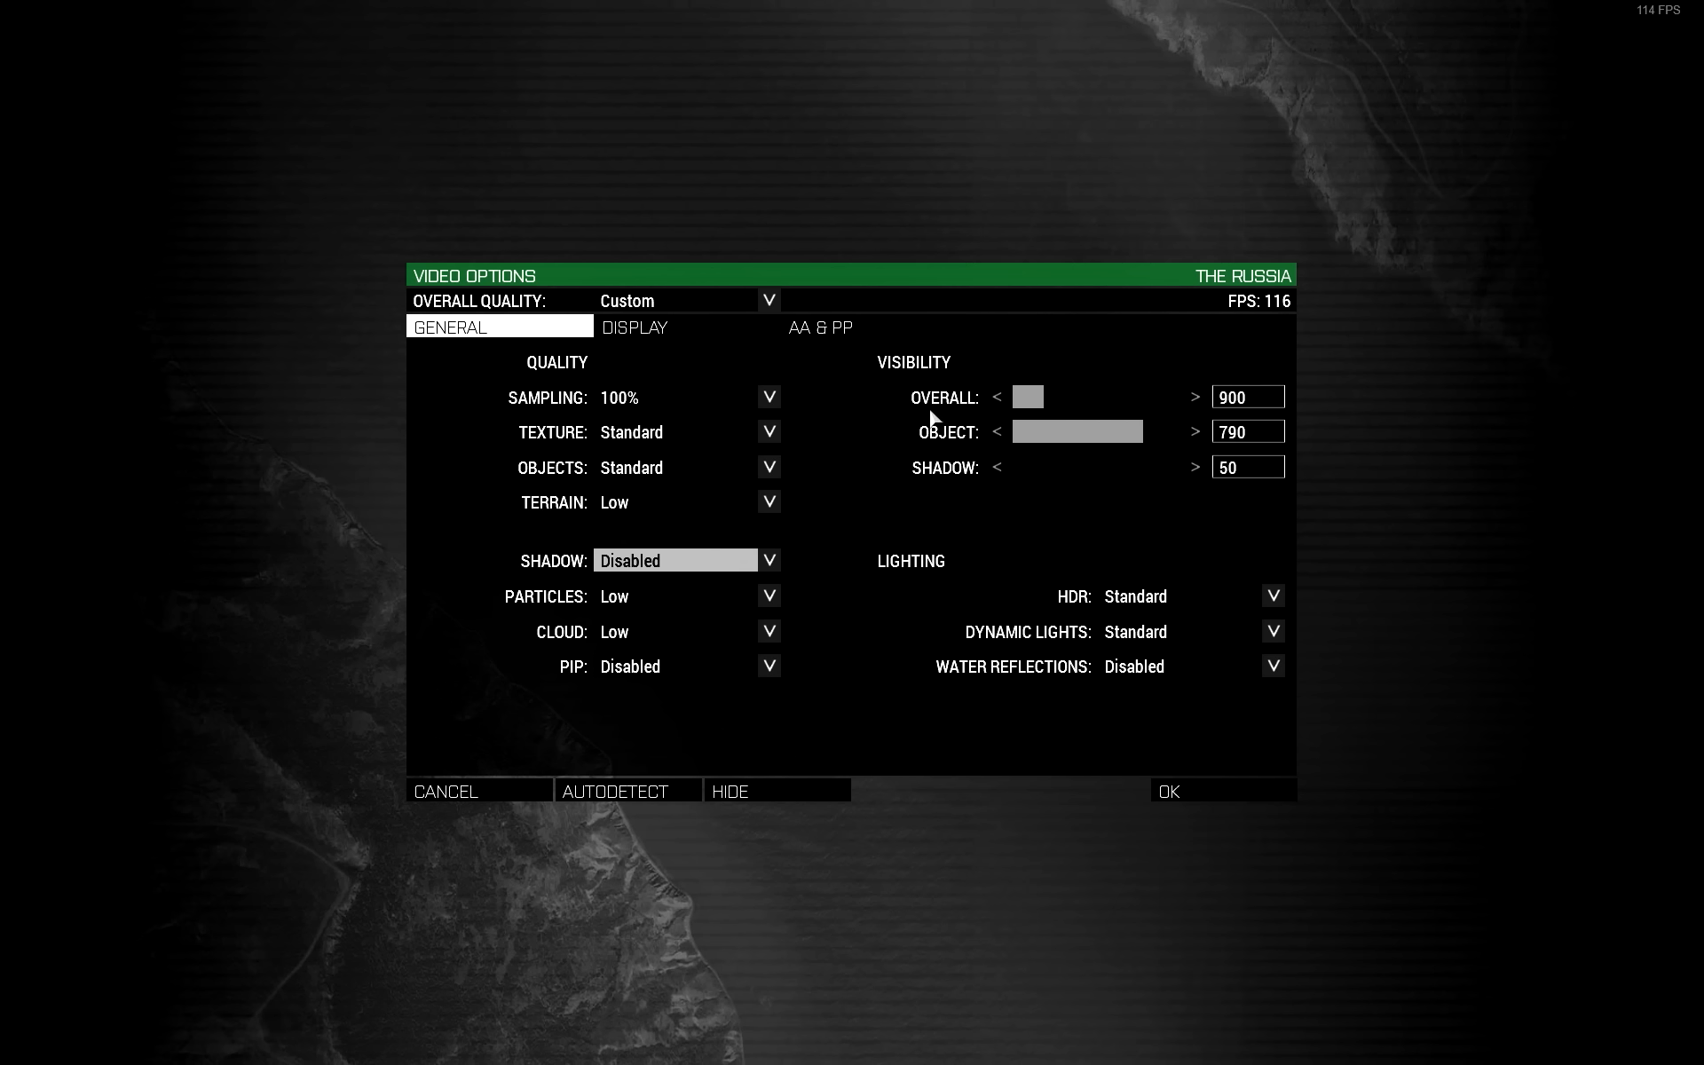
pyautogui.moveTo(1229, 419)
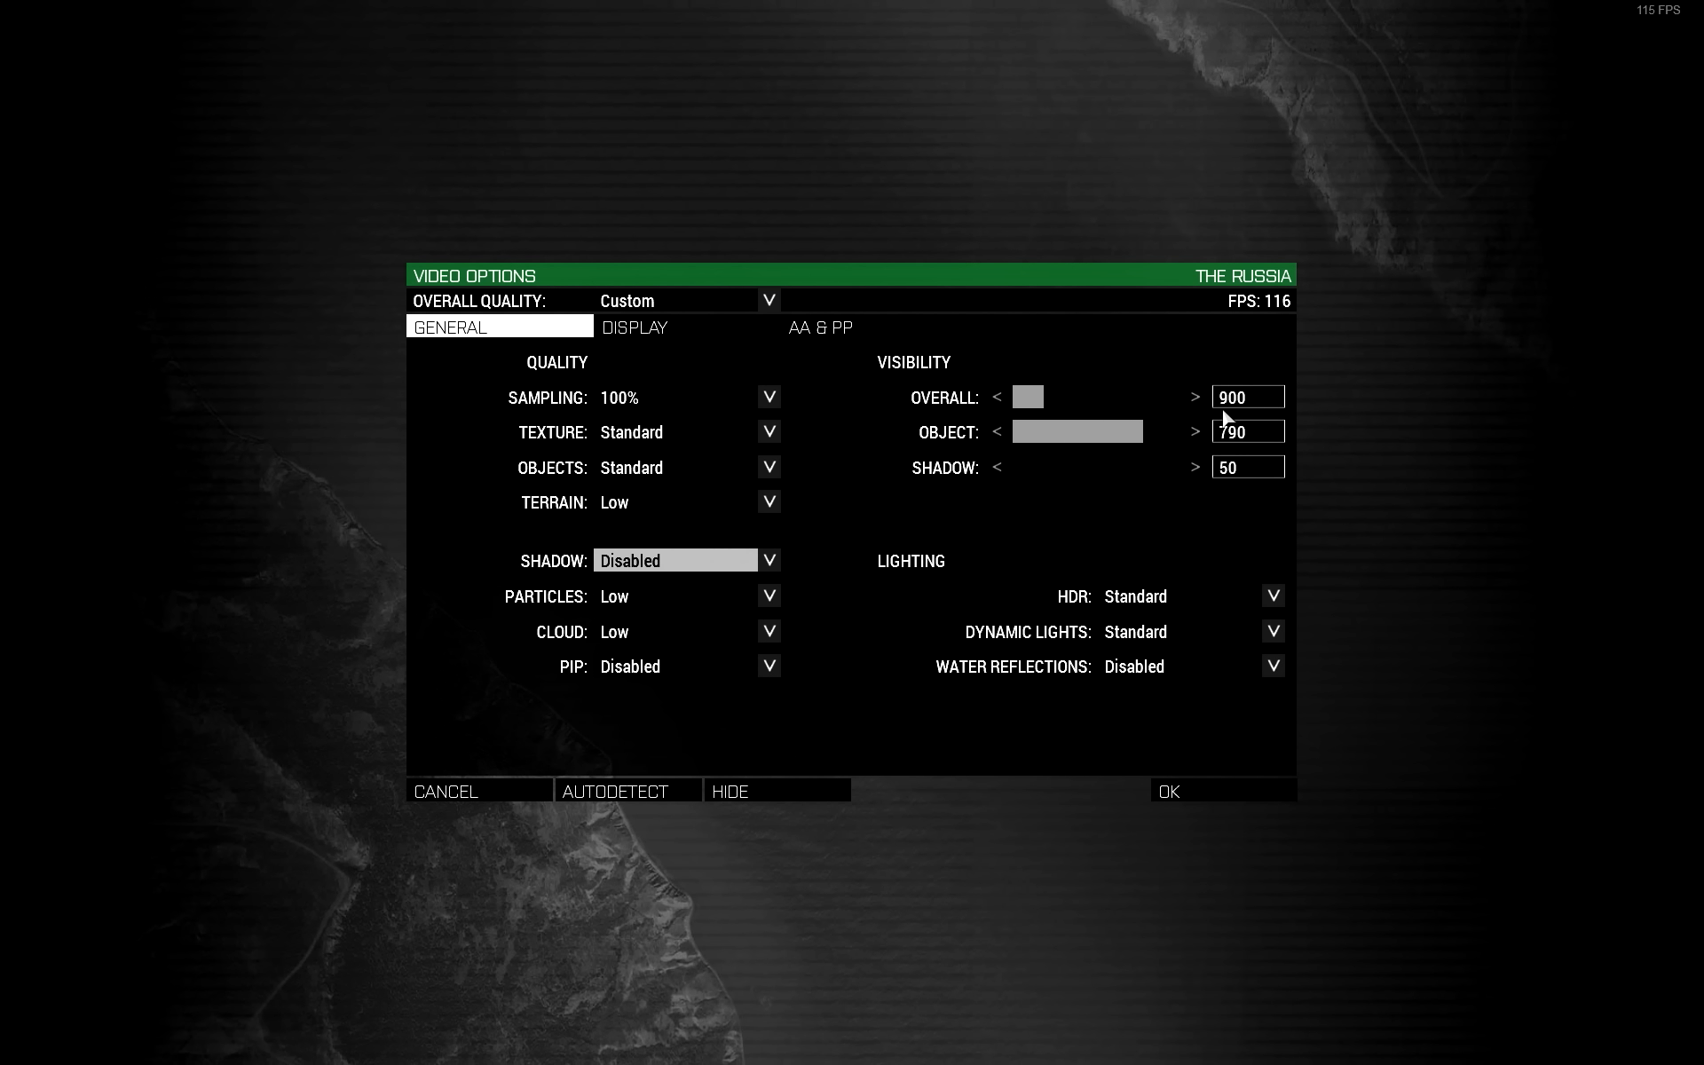
pyautogui.moveTo(1226, 453)
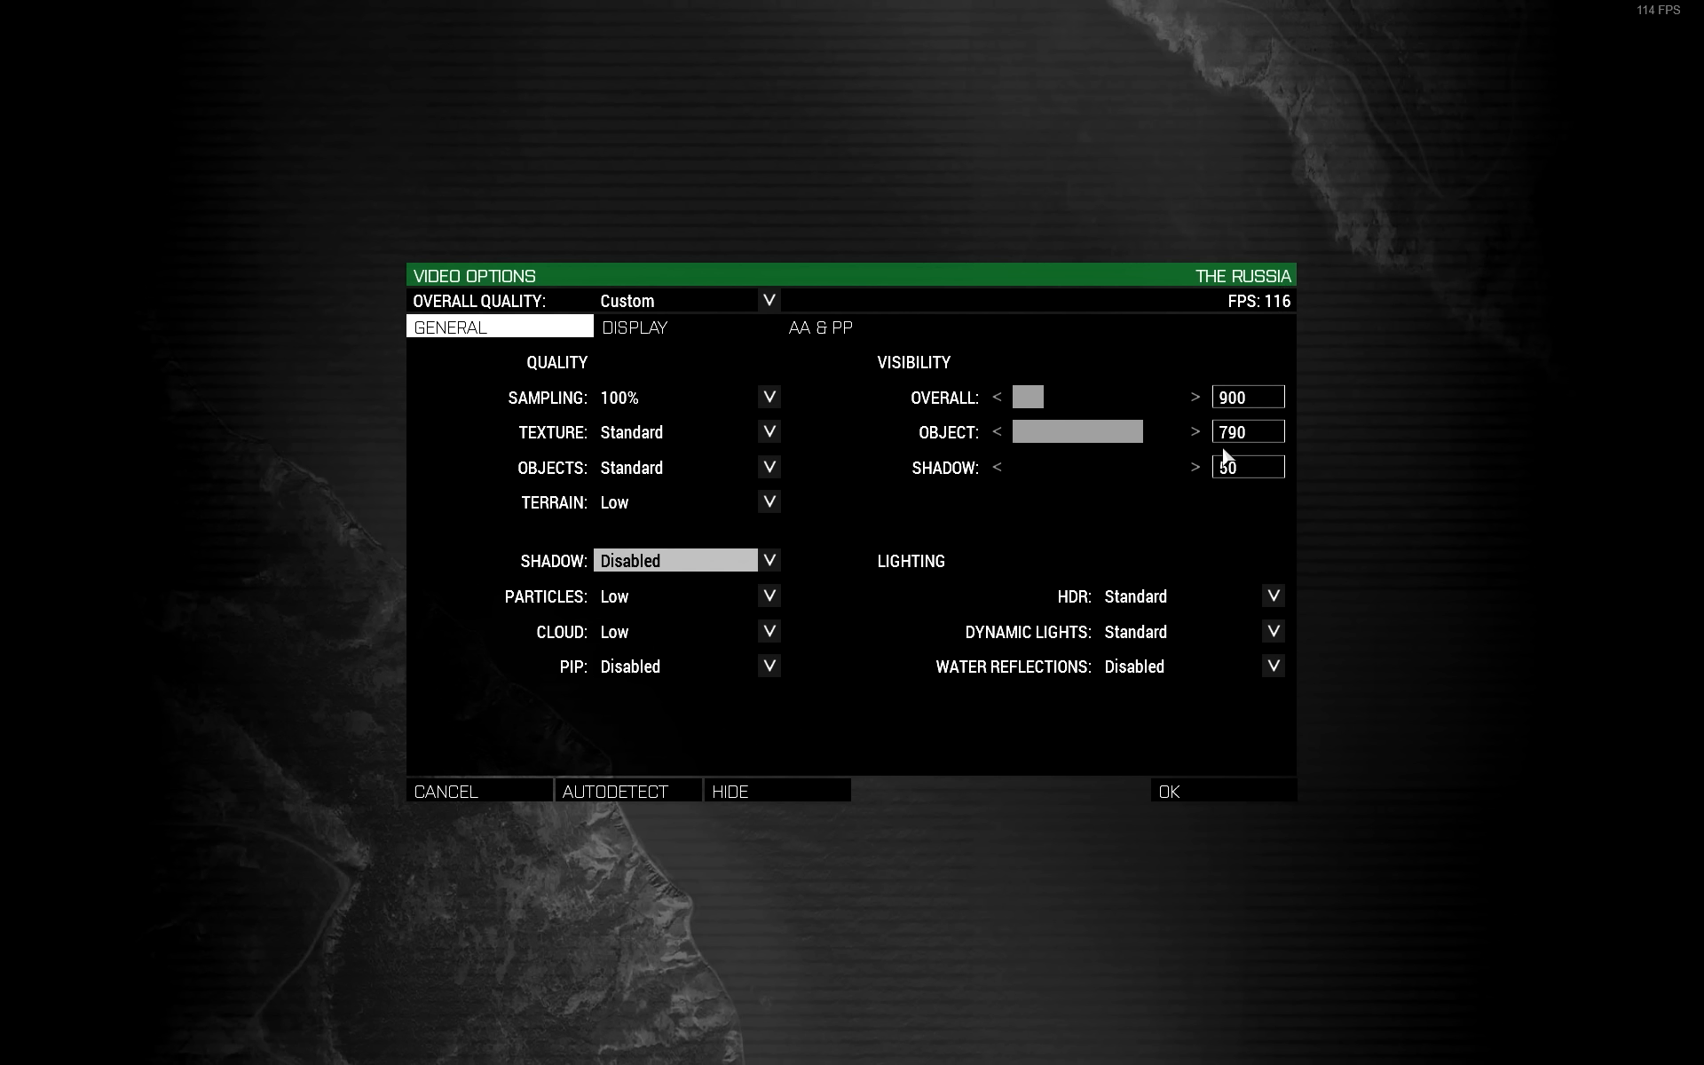
pyautogui.click(1247, 395)
pyautogui.write('500')
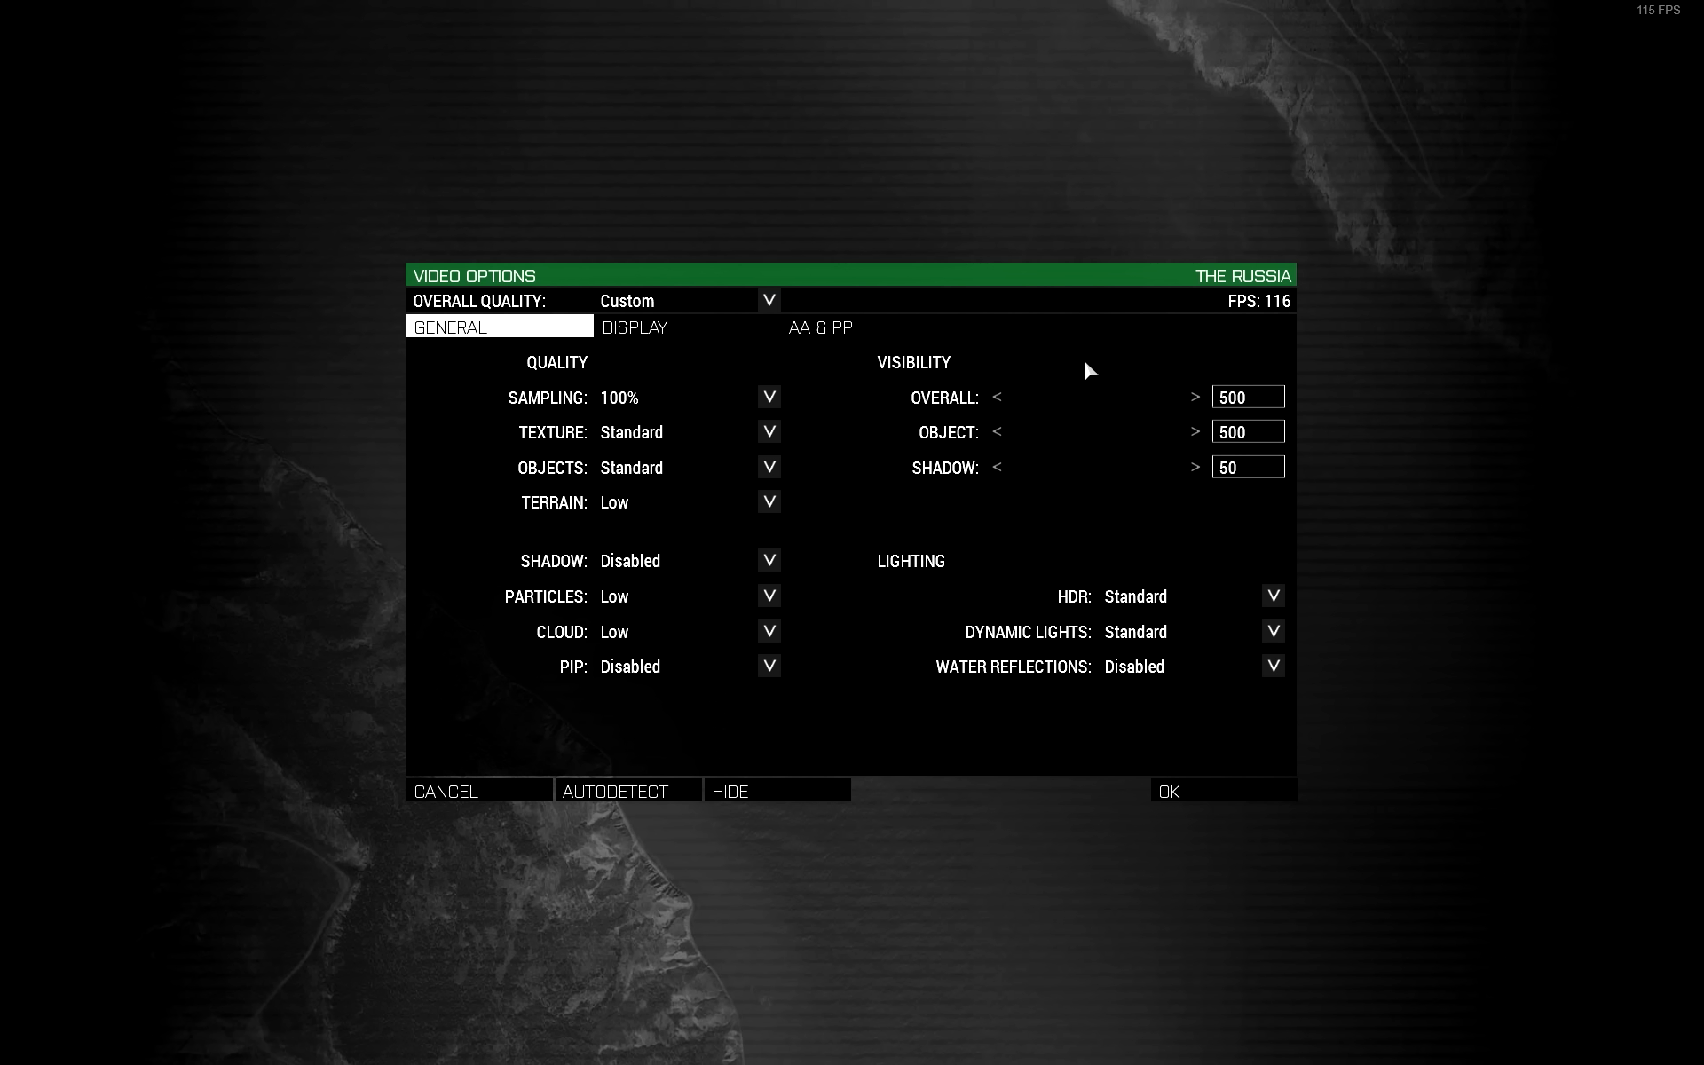
pyautogui.moveTo(1236, 442)
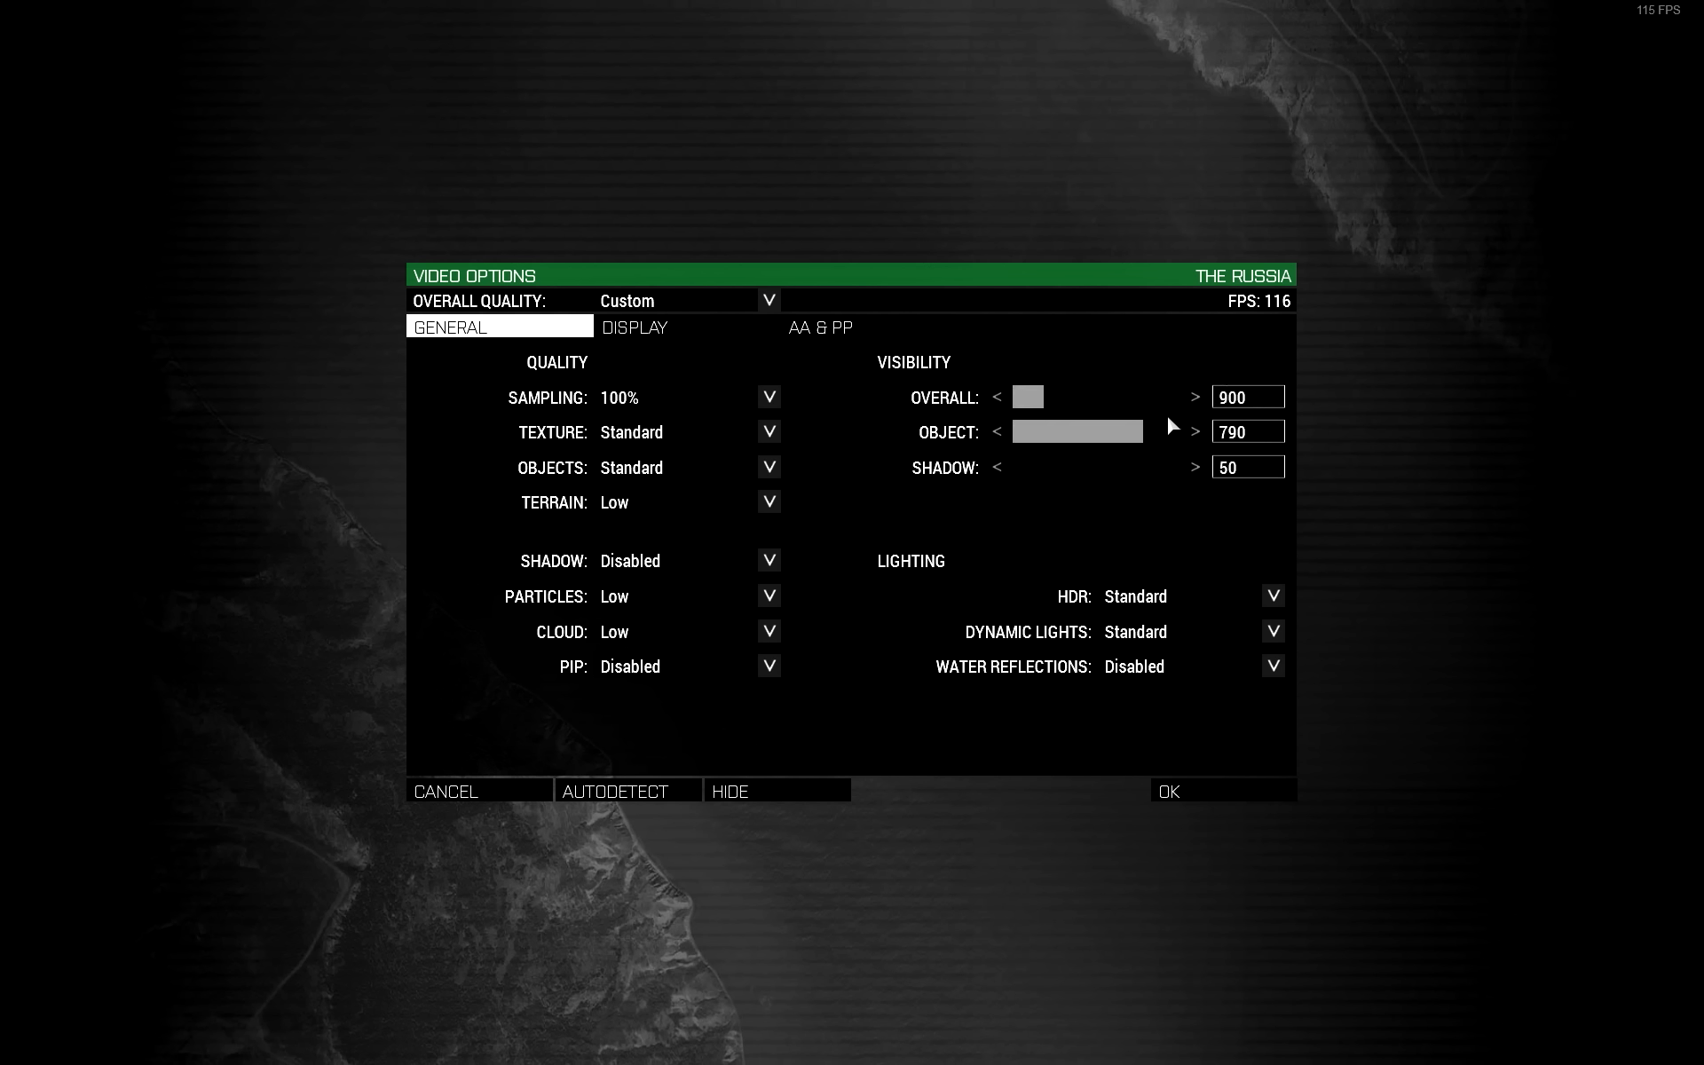
pyautogui.moveTo(1313, 401)
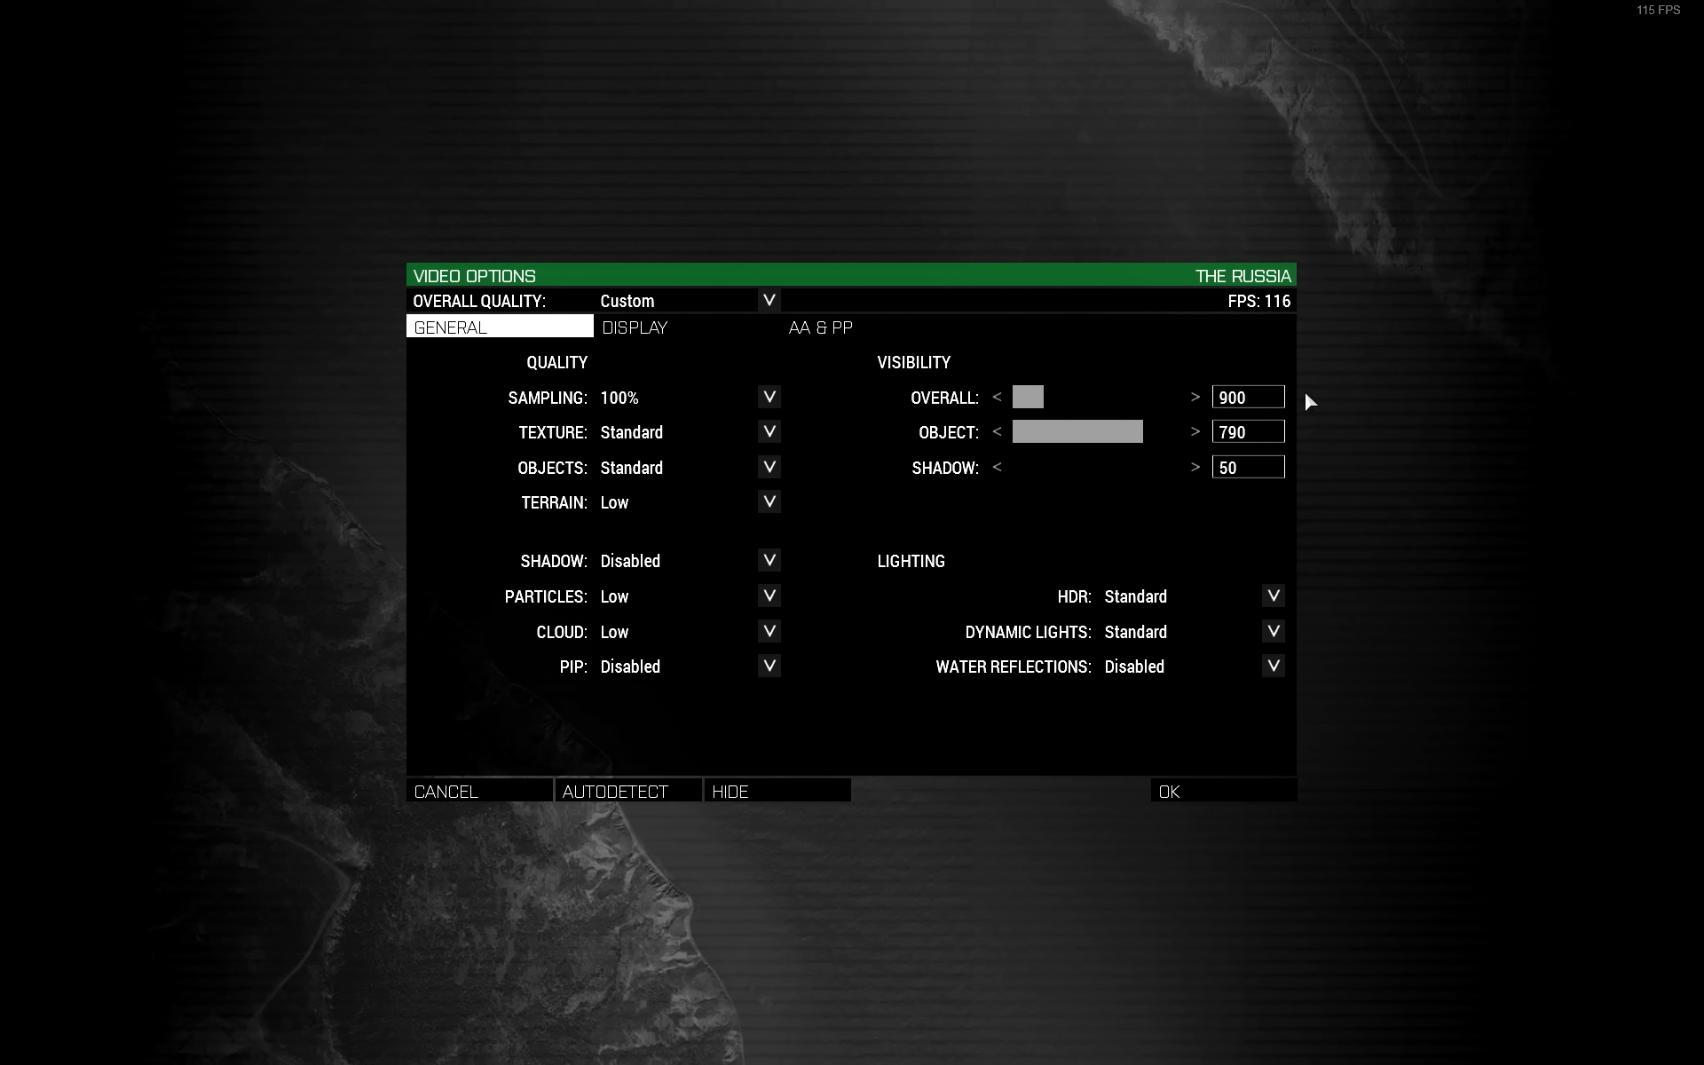
pyautogui.moveTo(1304, 444)
pyautogui.write('2600')
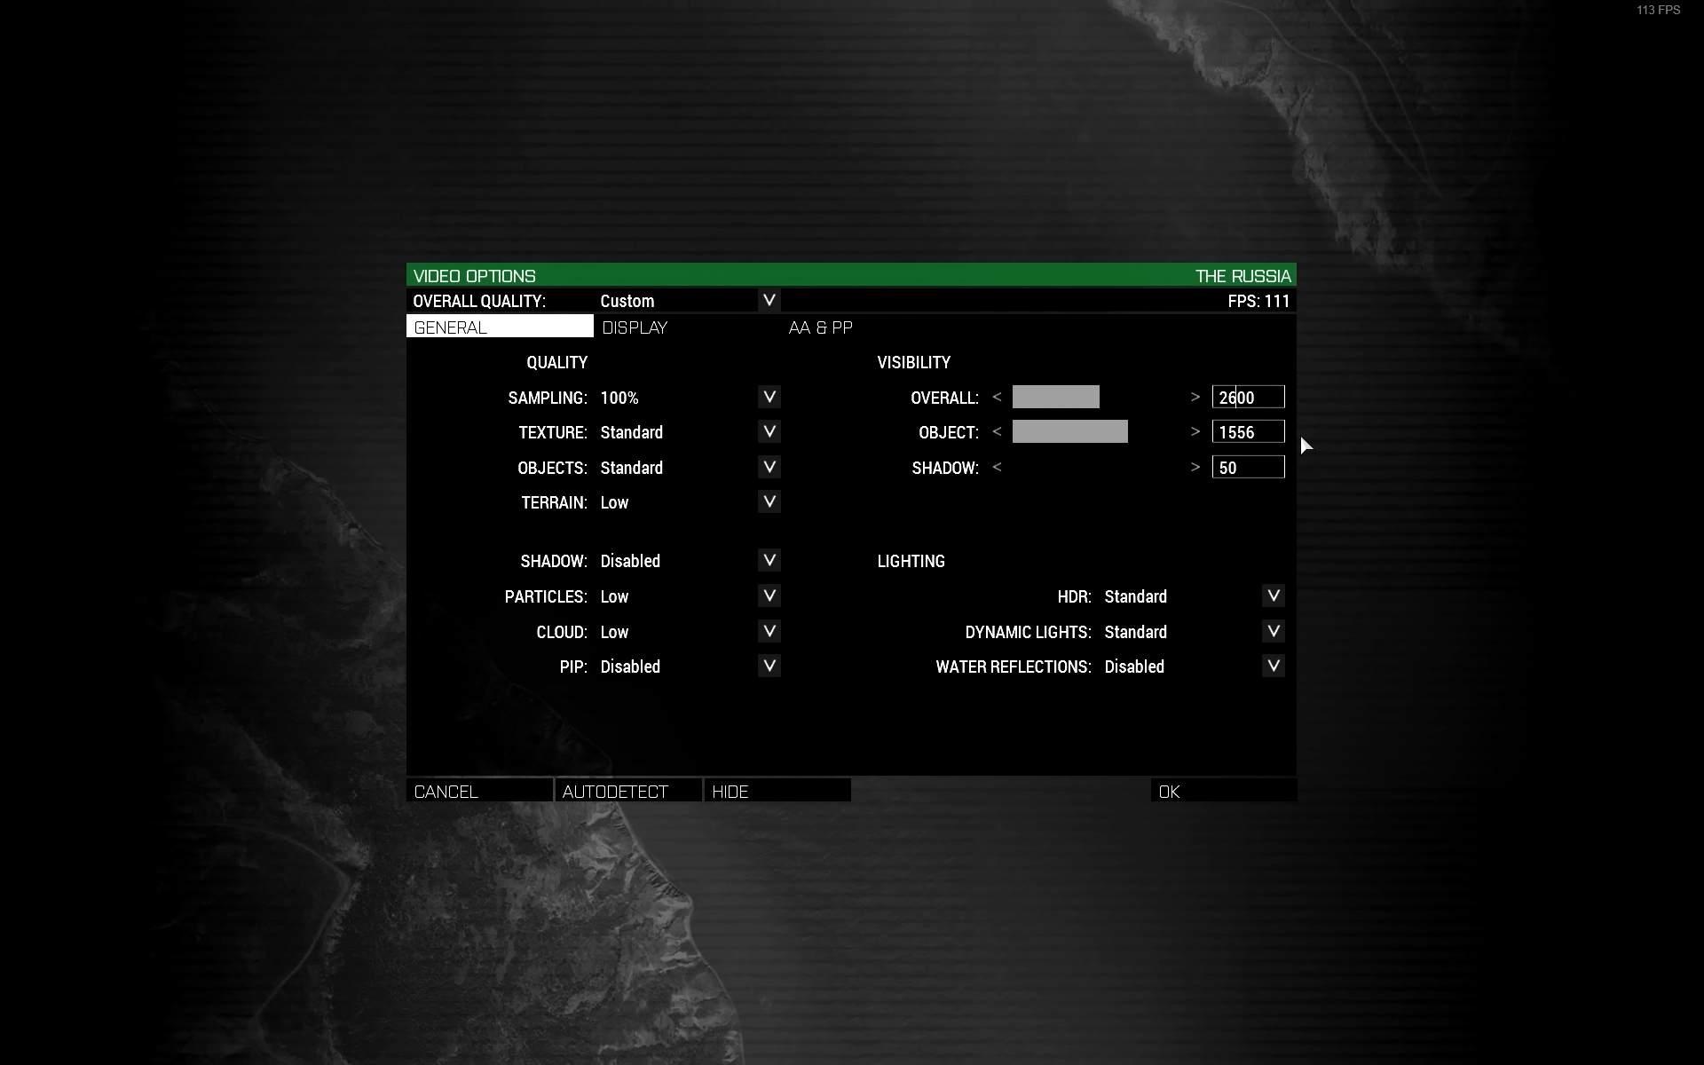
pyautogui.moveTo(1266, 436)
pyautogui.write('1600')
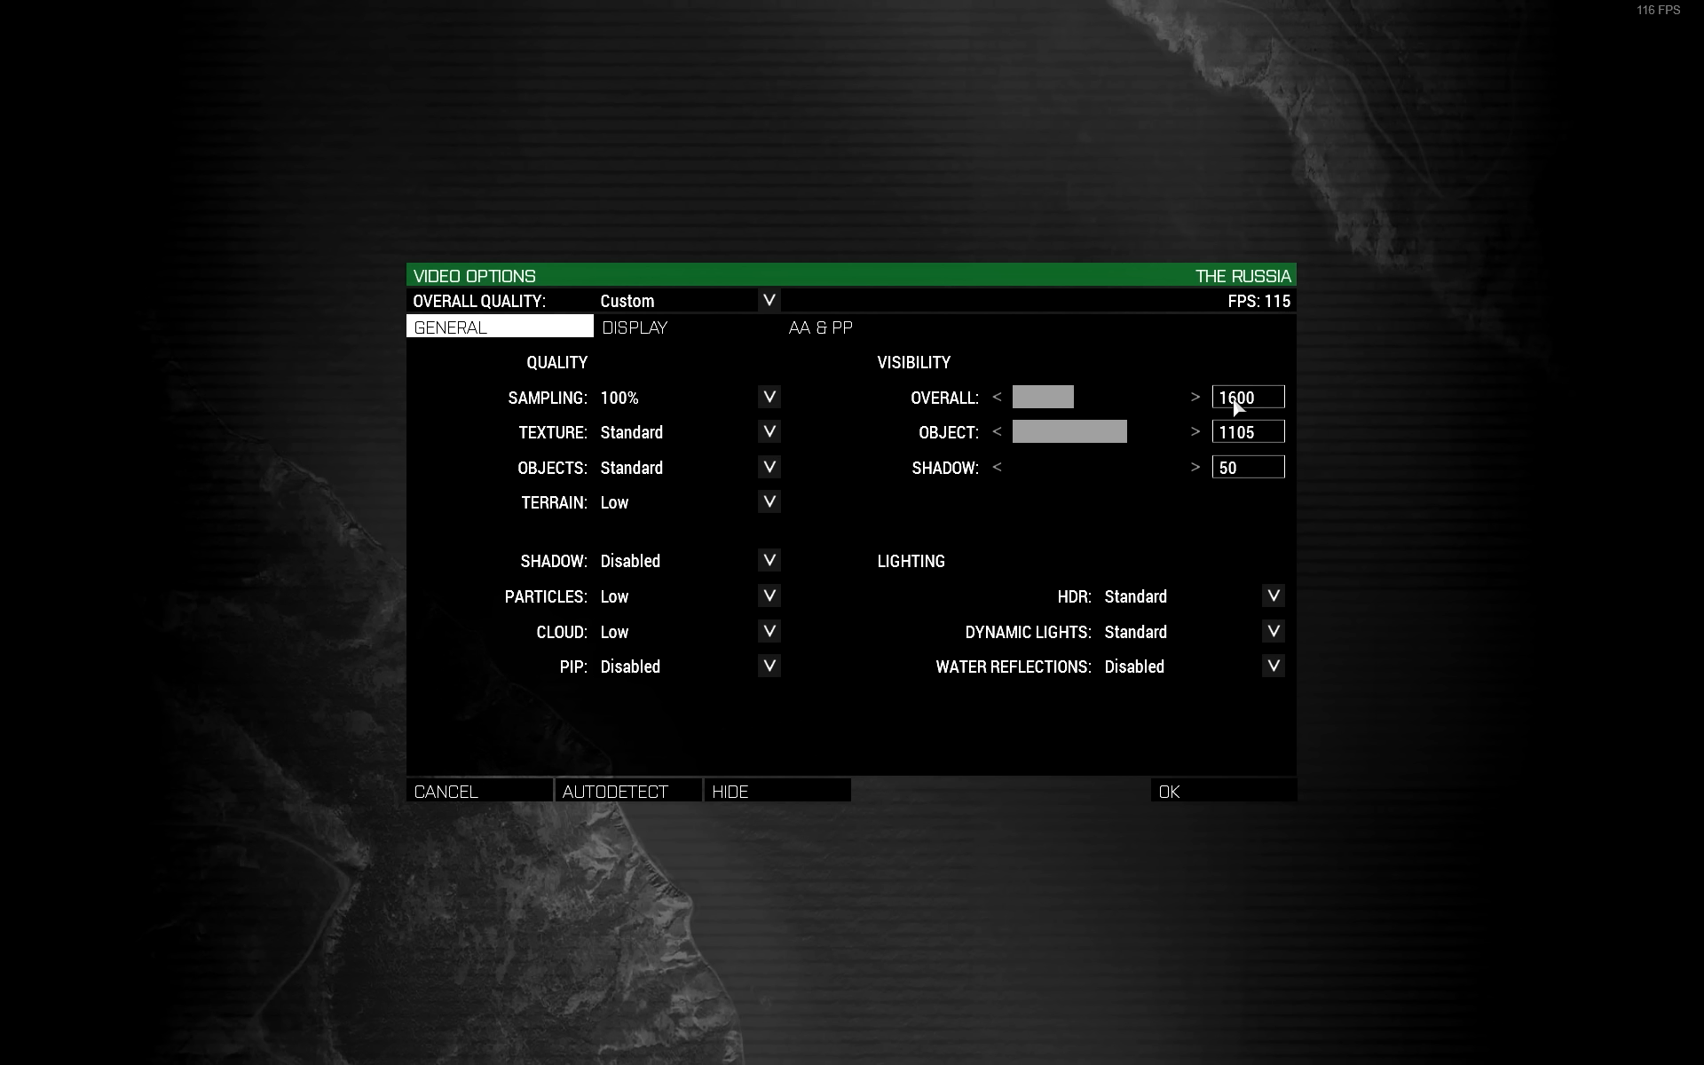
pyautogui.moveTo(1292, 436)
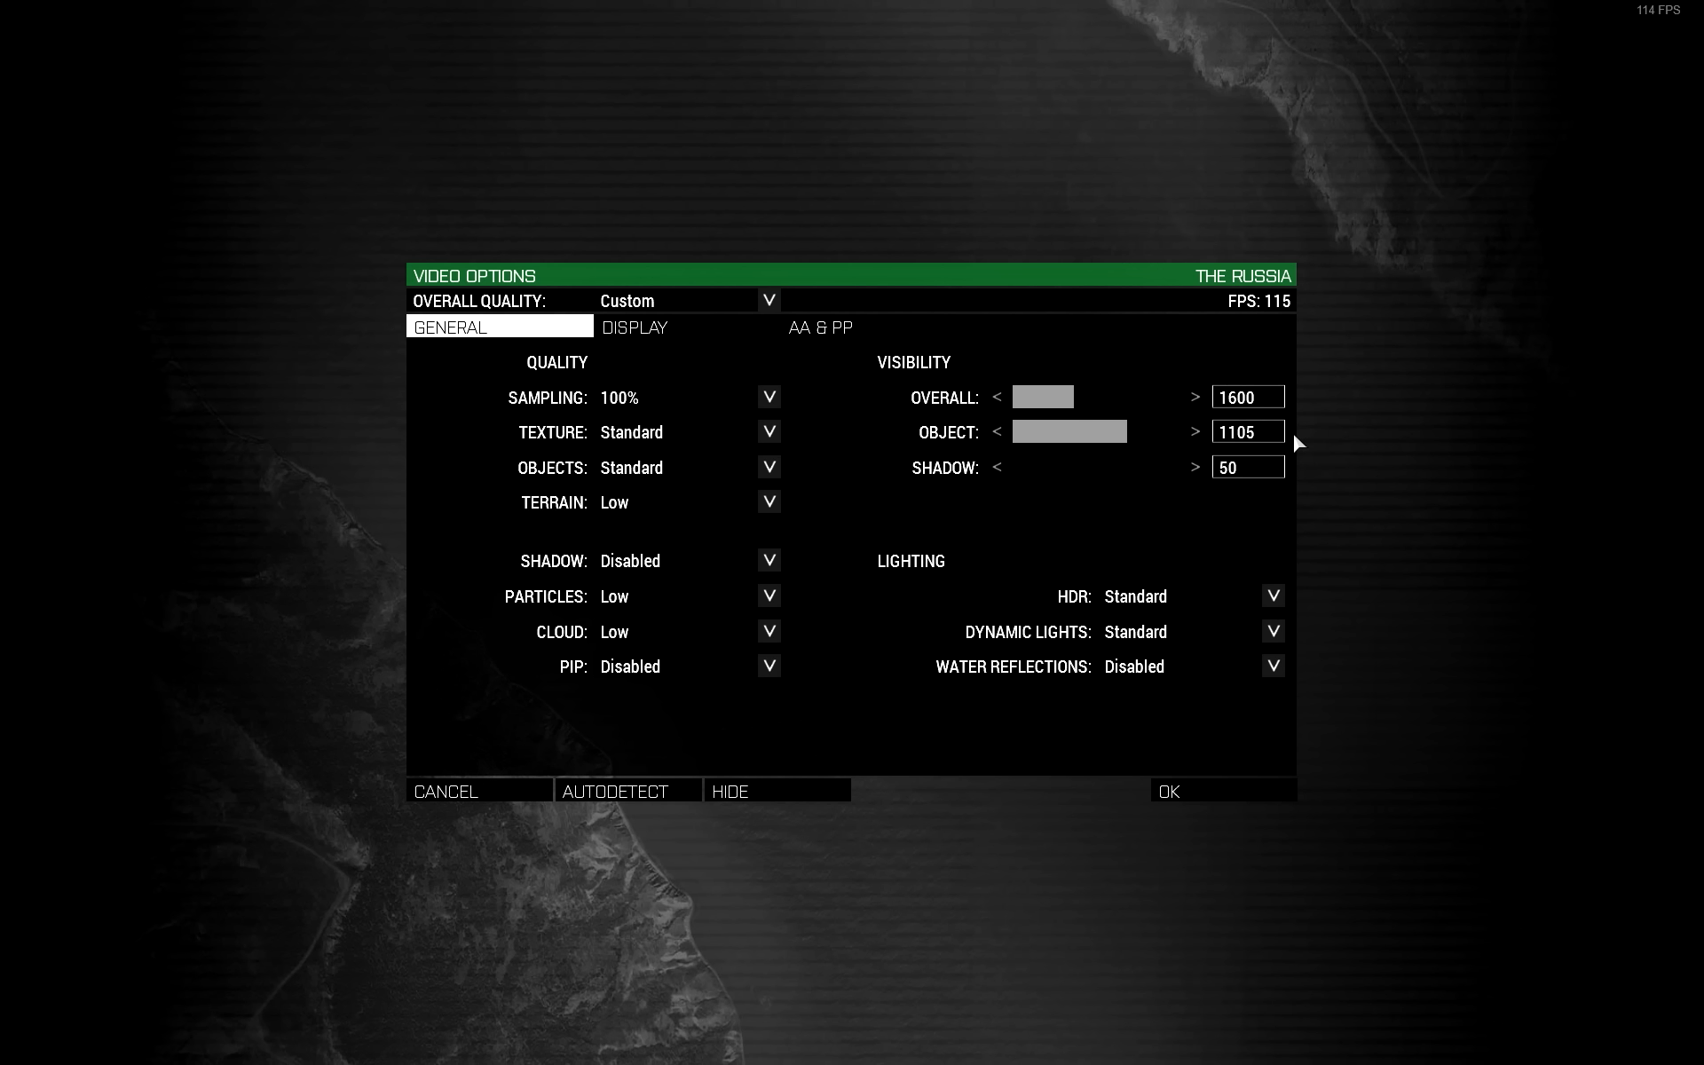
pyautogui.click(1247, 396)
pyautogui.write('900')
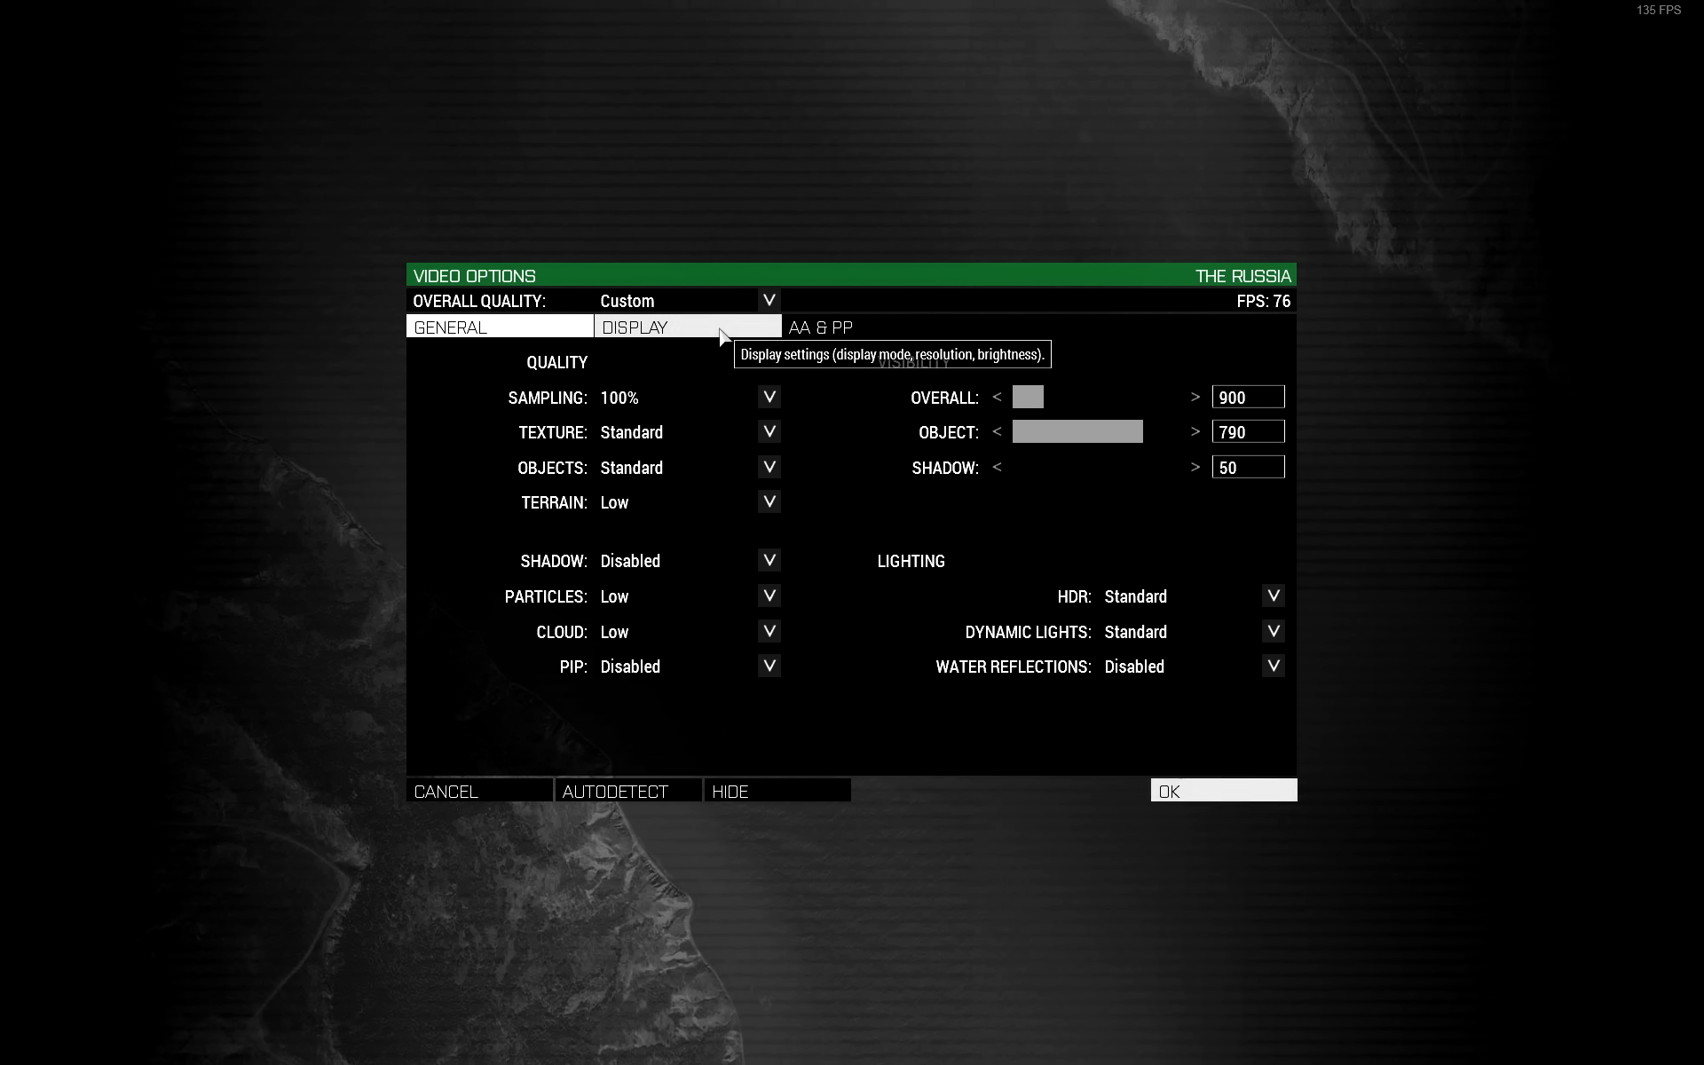
pyautogui.click(634, 327)
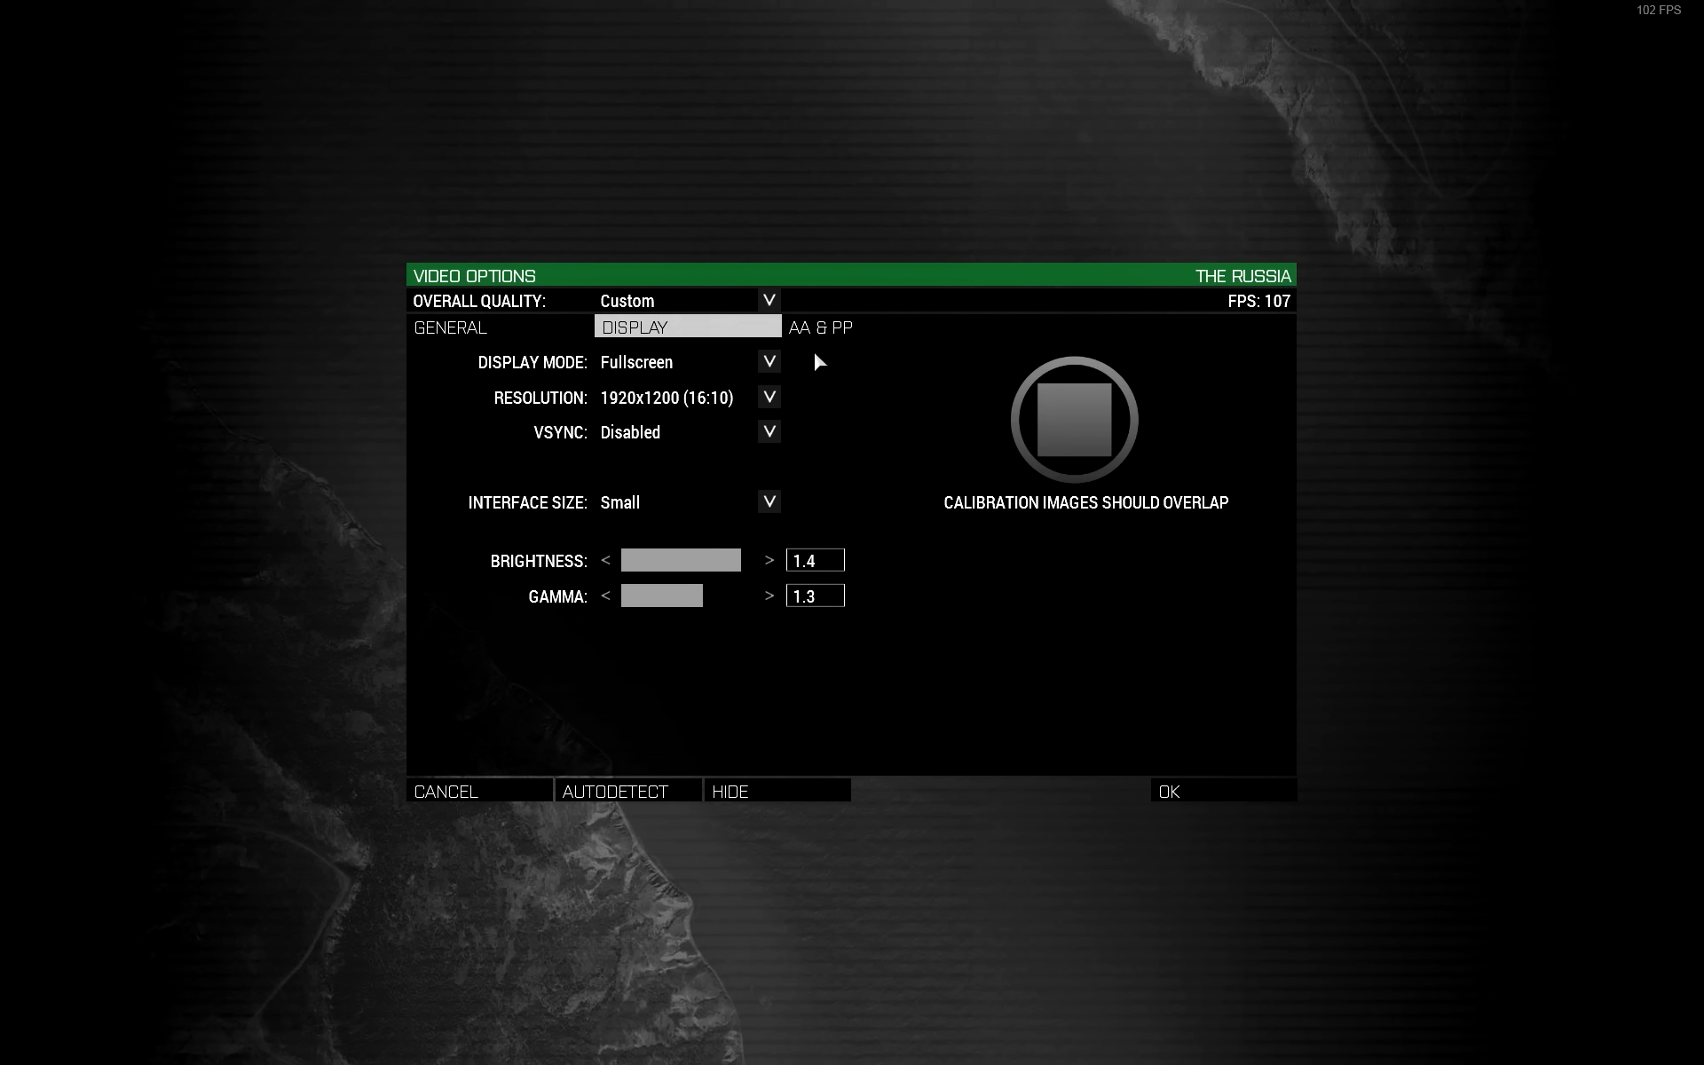
pyautogui.moveTo(807, 406)
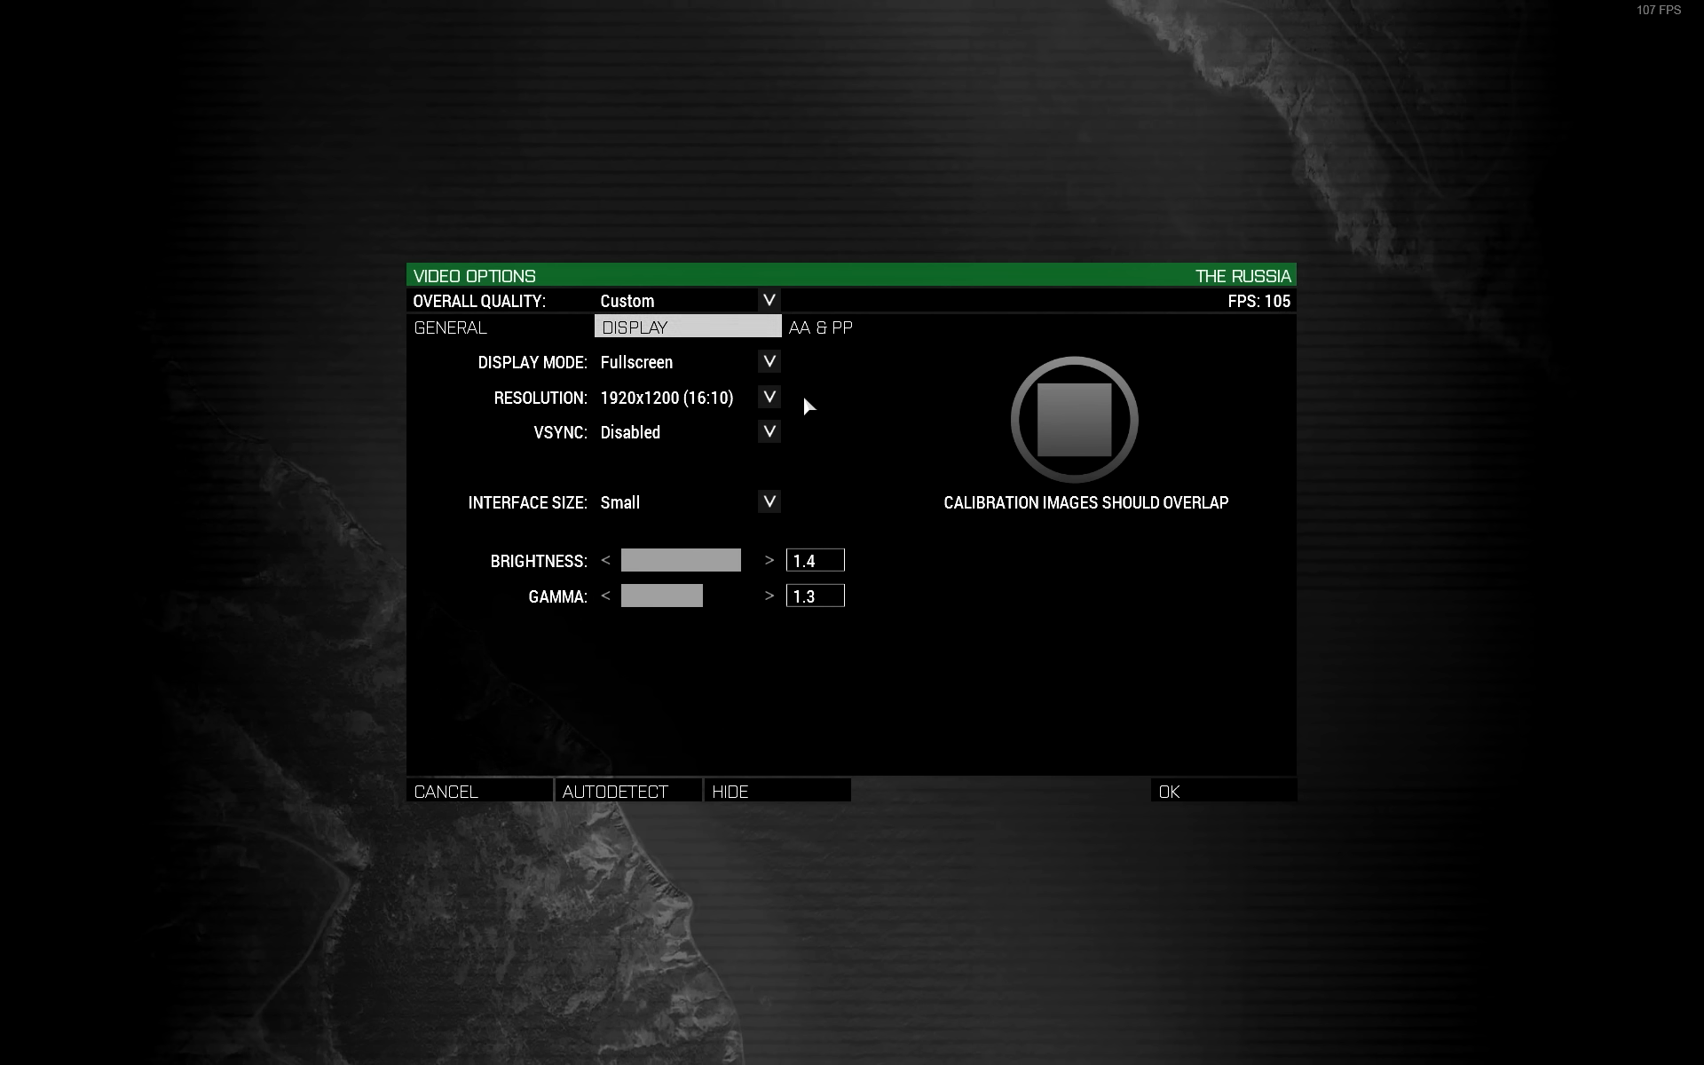
pyautogui.click(767, 396)
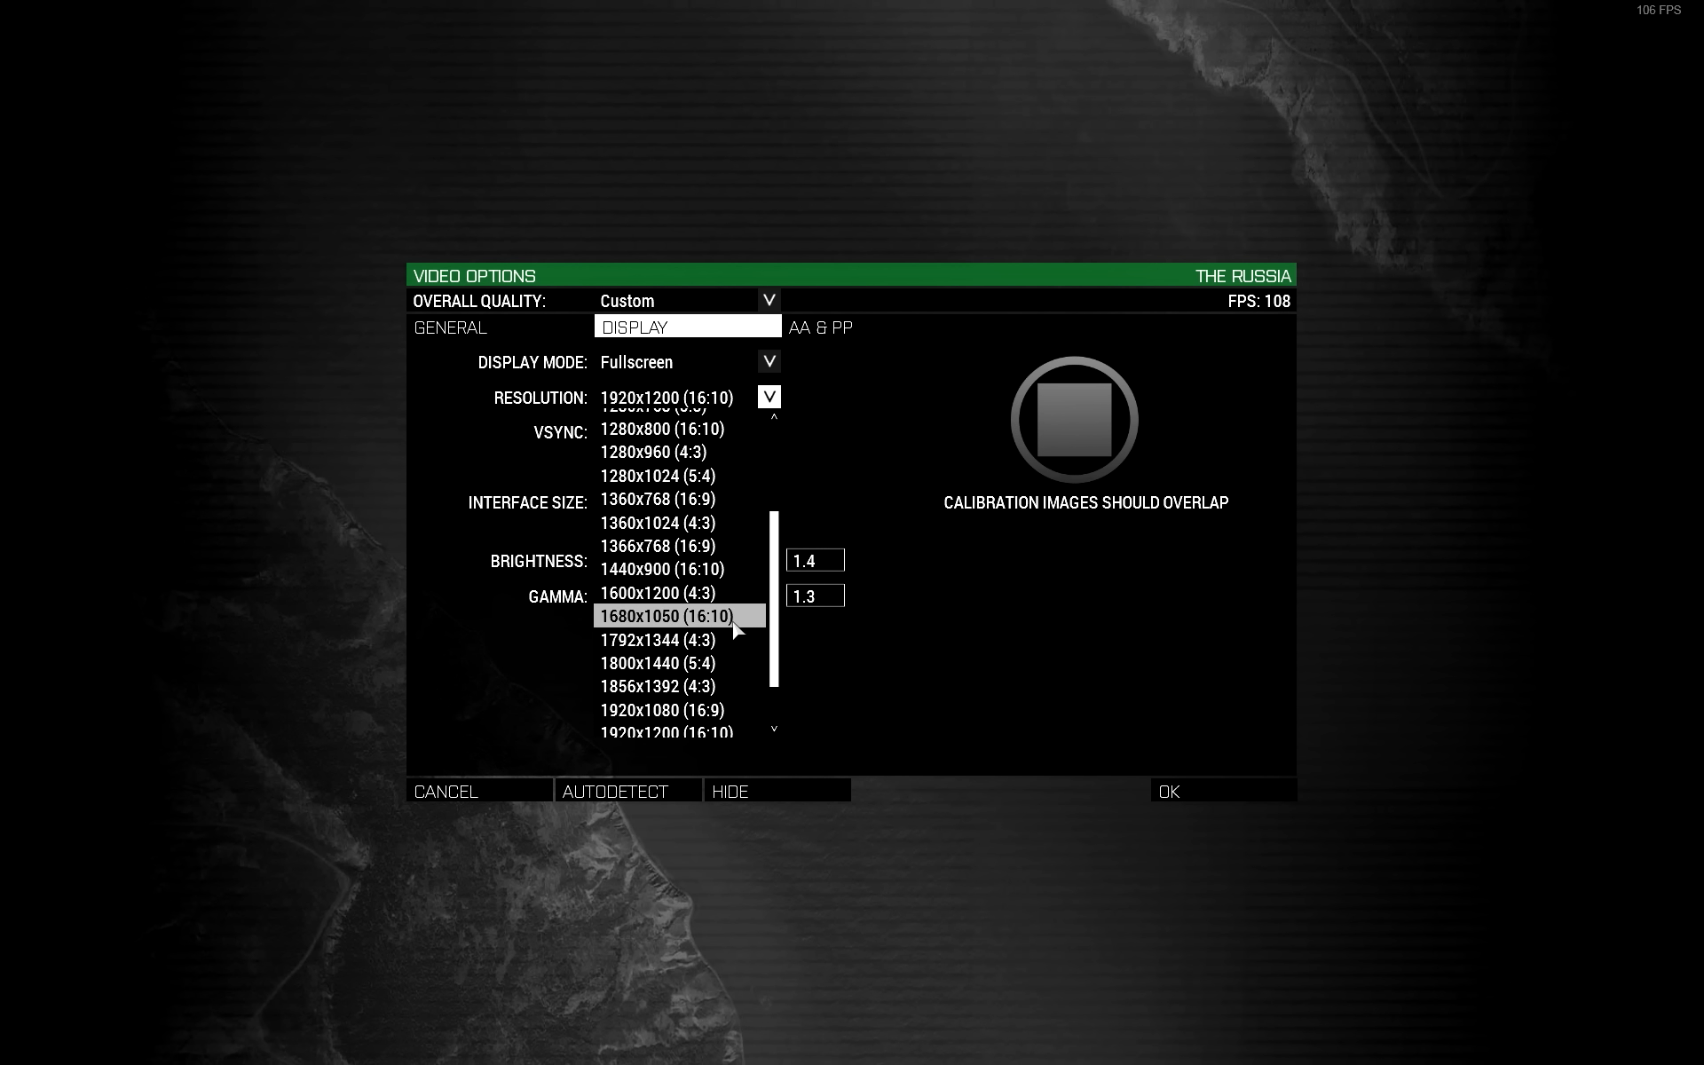
pyautogui.moveTo(708, 428)
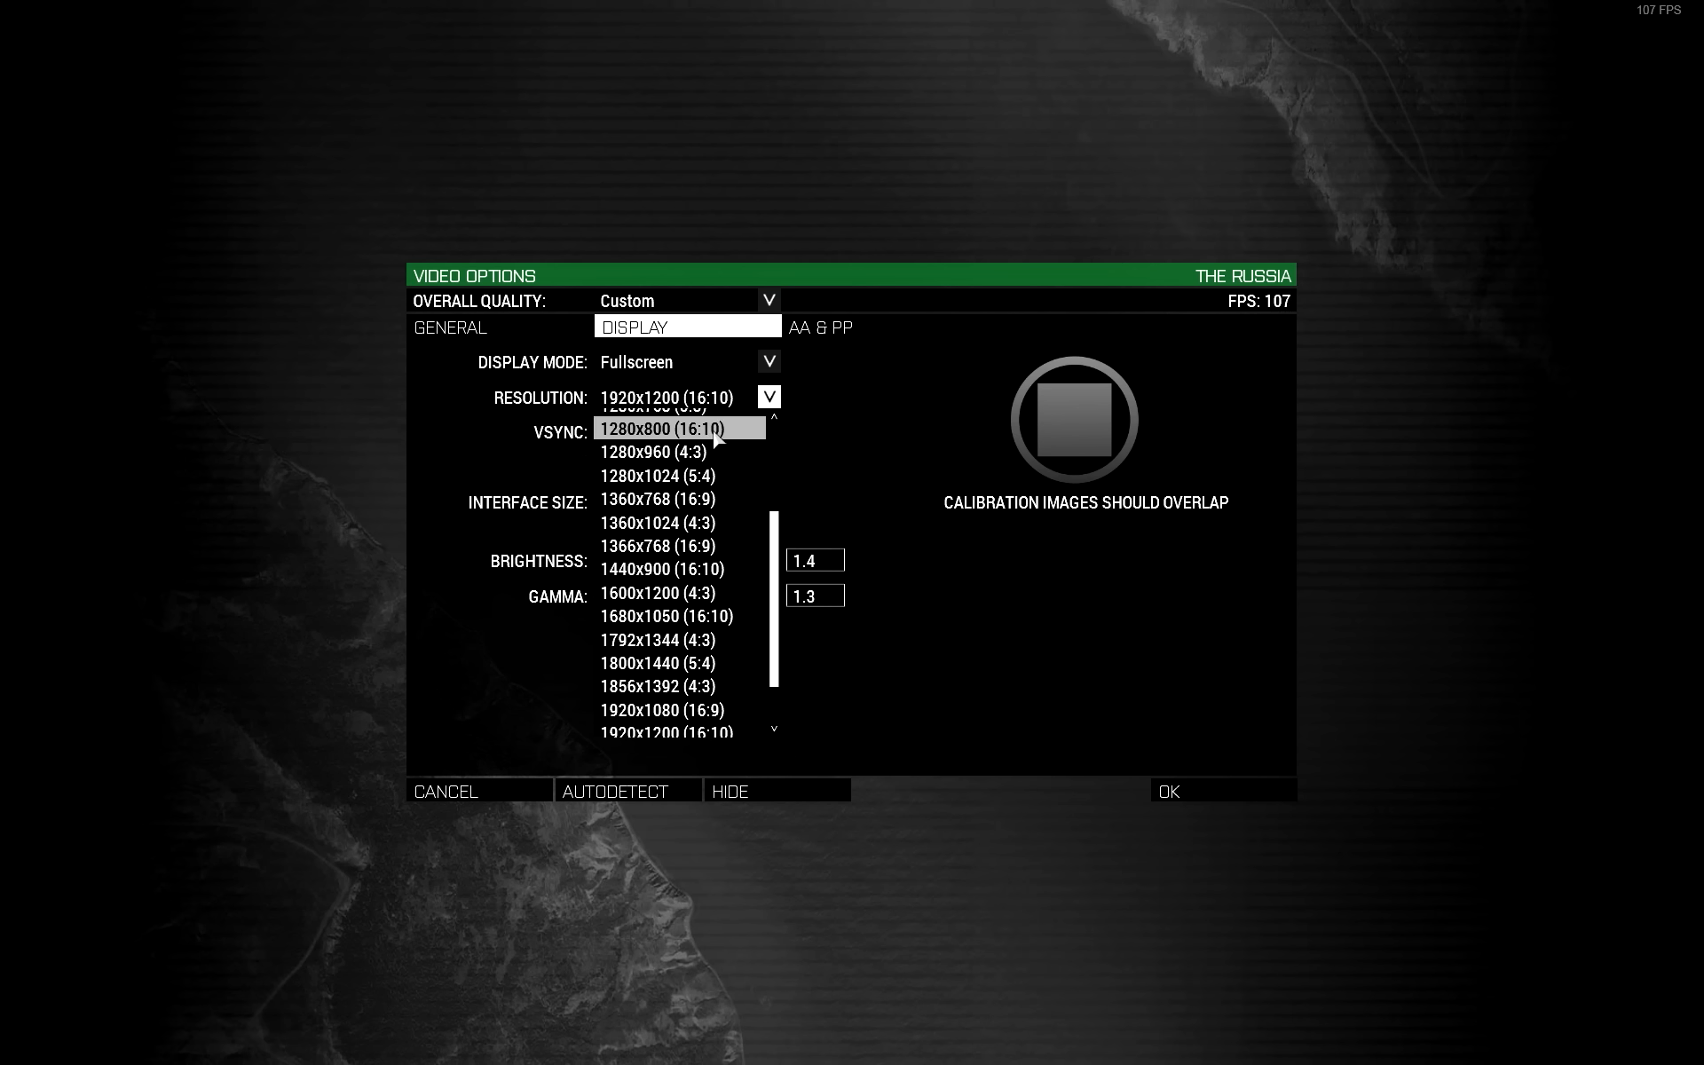
pyautogui.moveTo(670, 567)
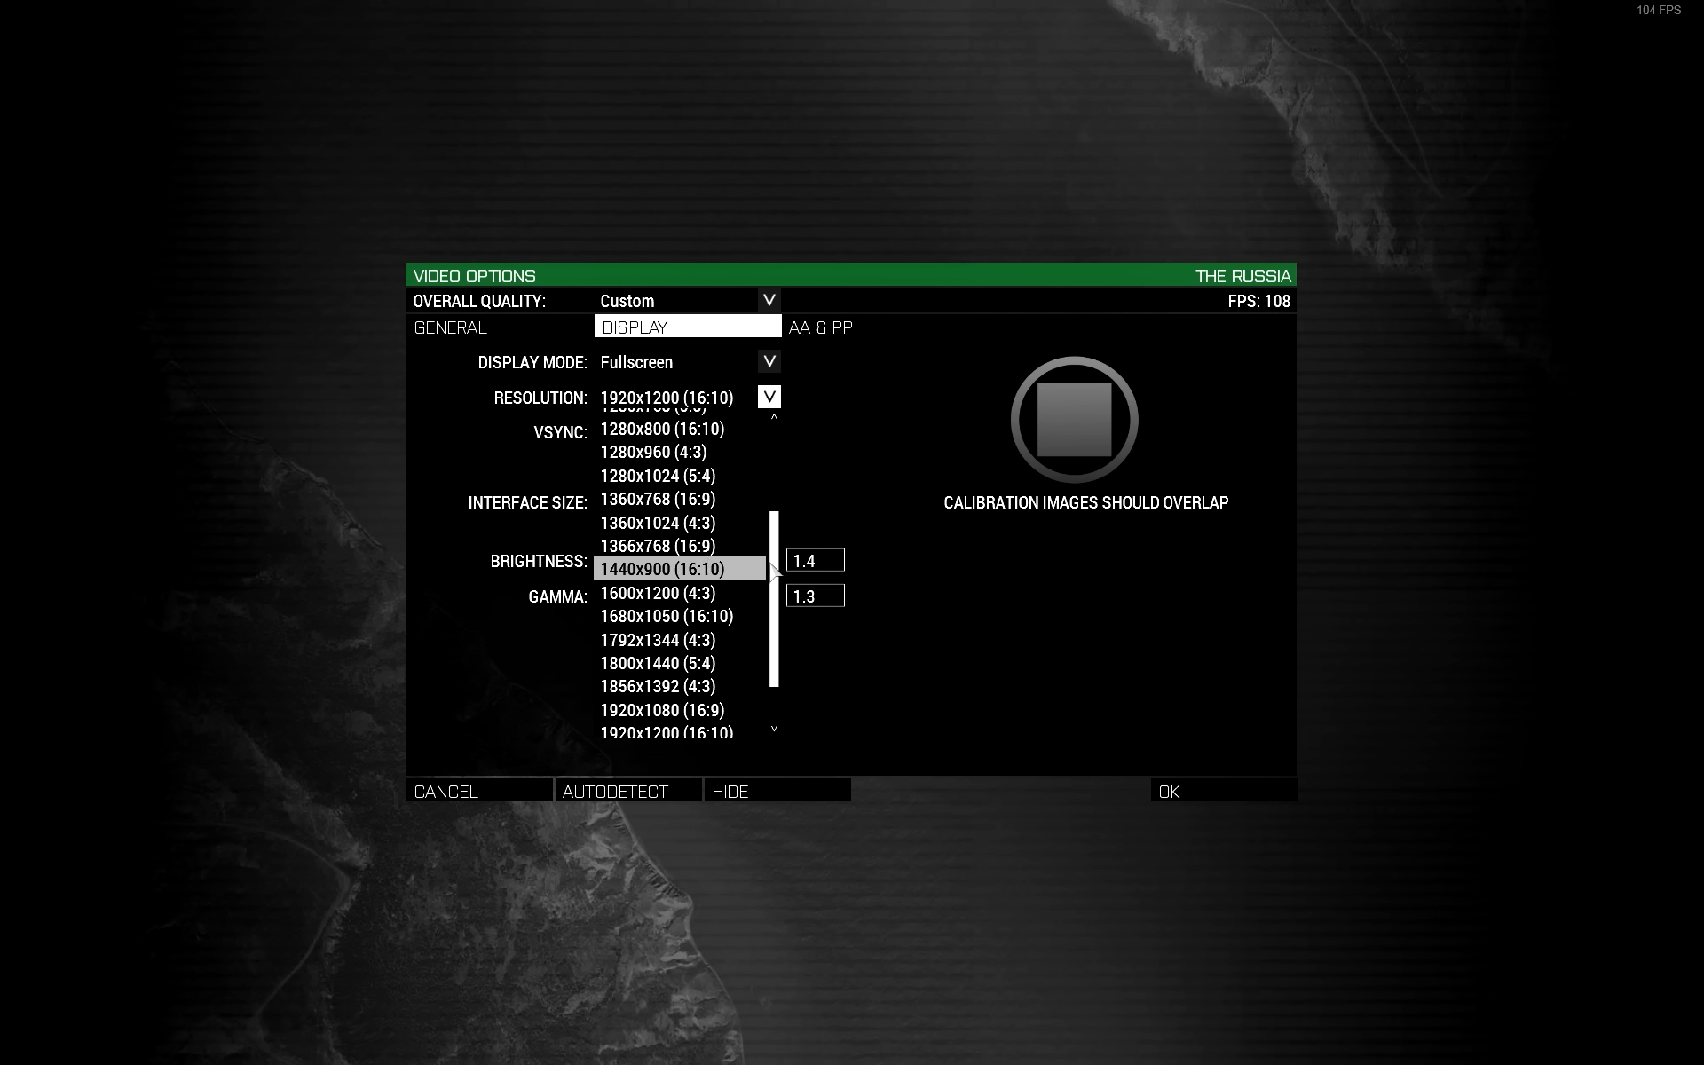
pyautogui.scroll(-3)
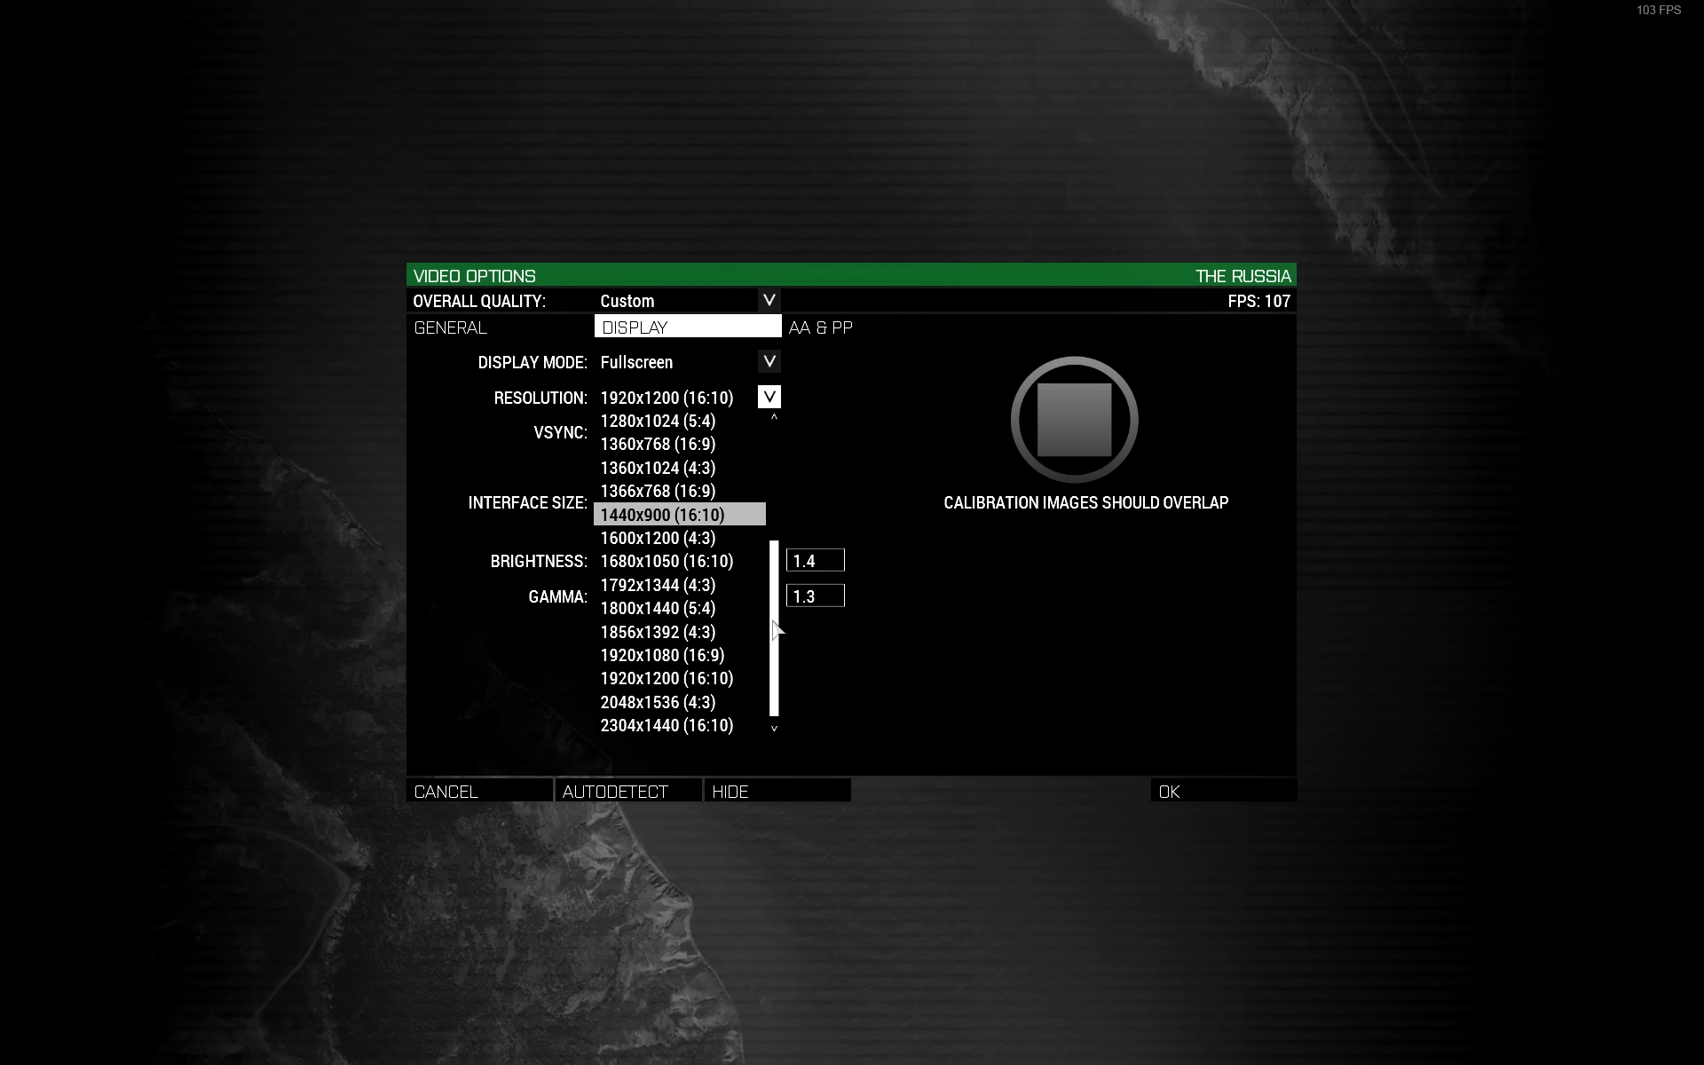
pyautogui.moveTo(680, 726)
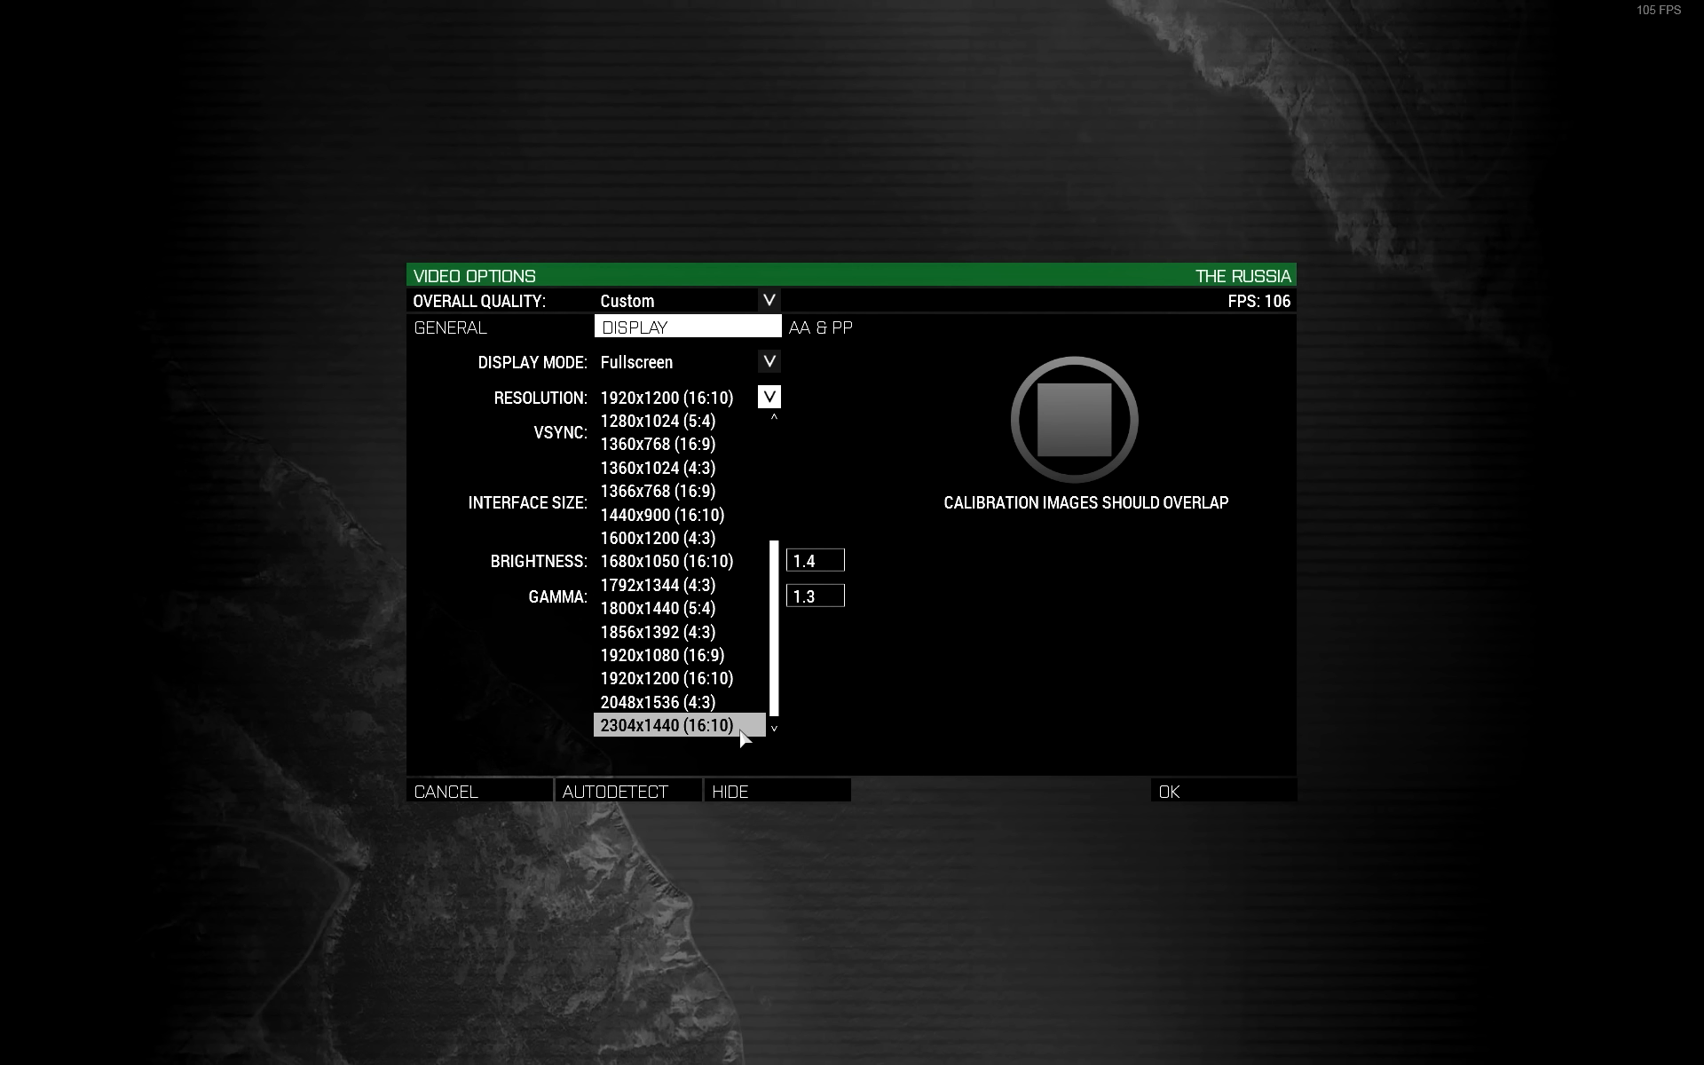
pyautogui.moveTo(739, 738)
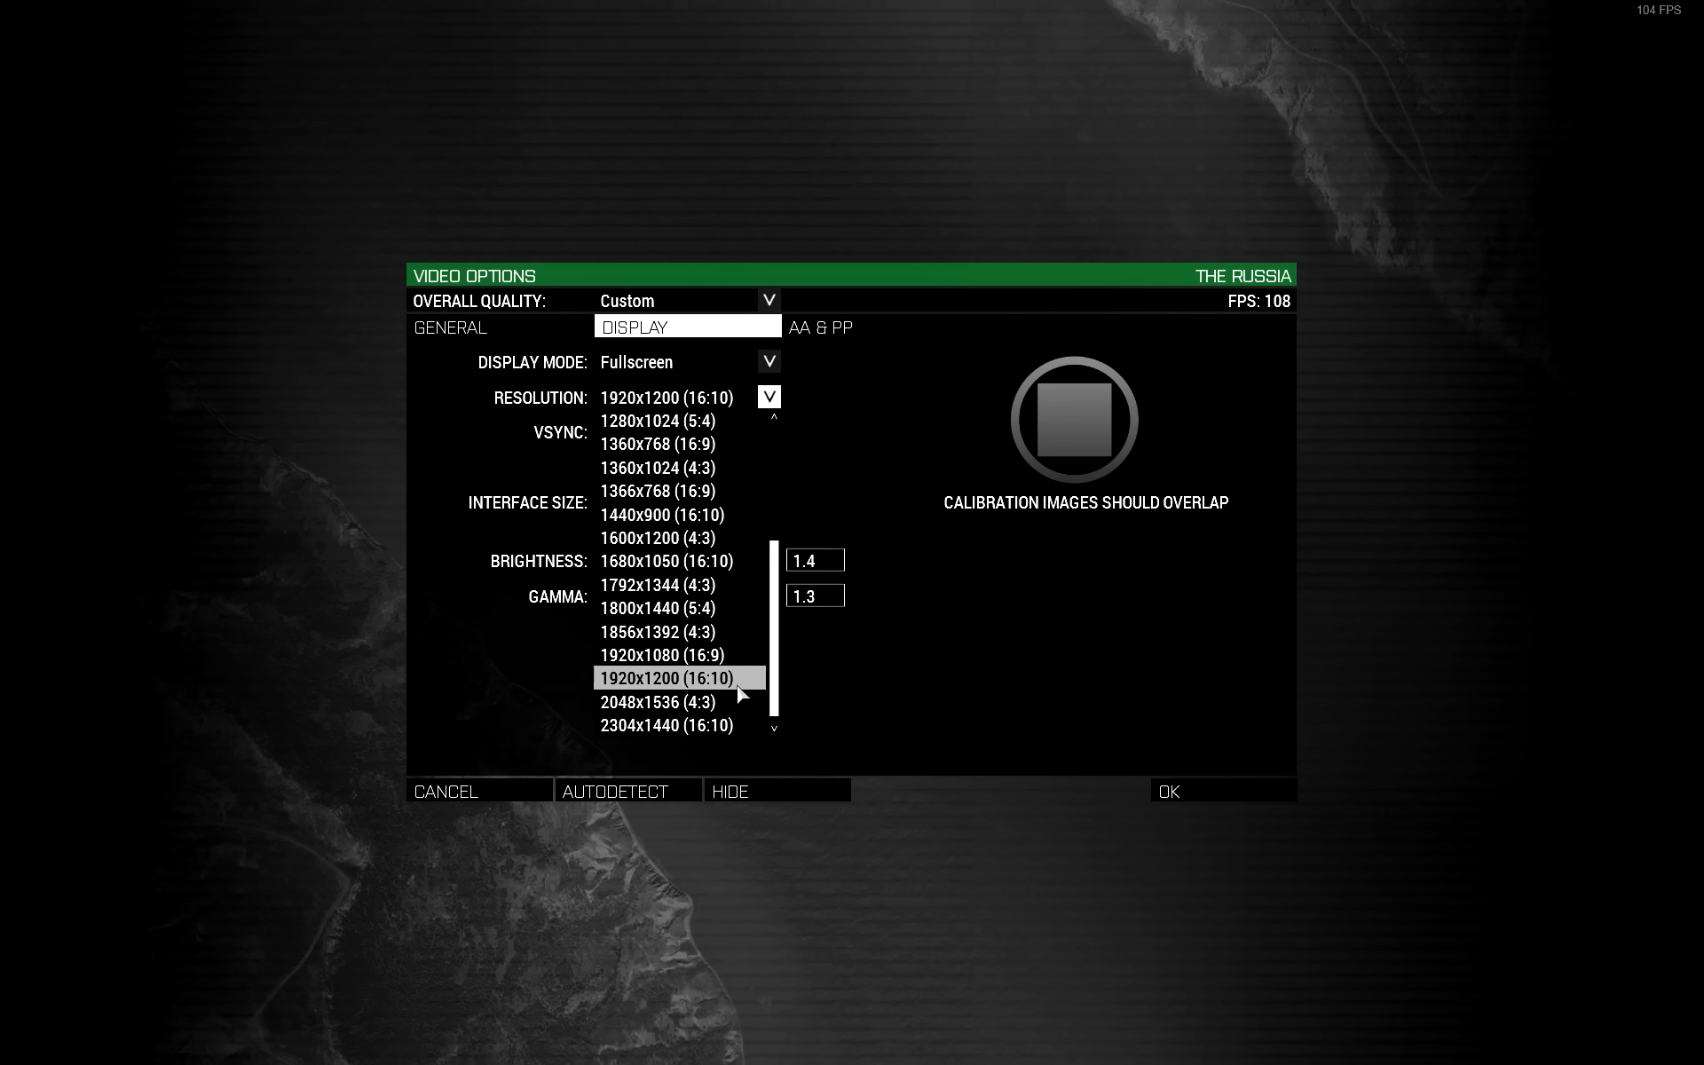
pyautogui.moveTo(877, 689)
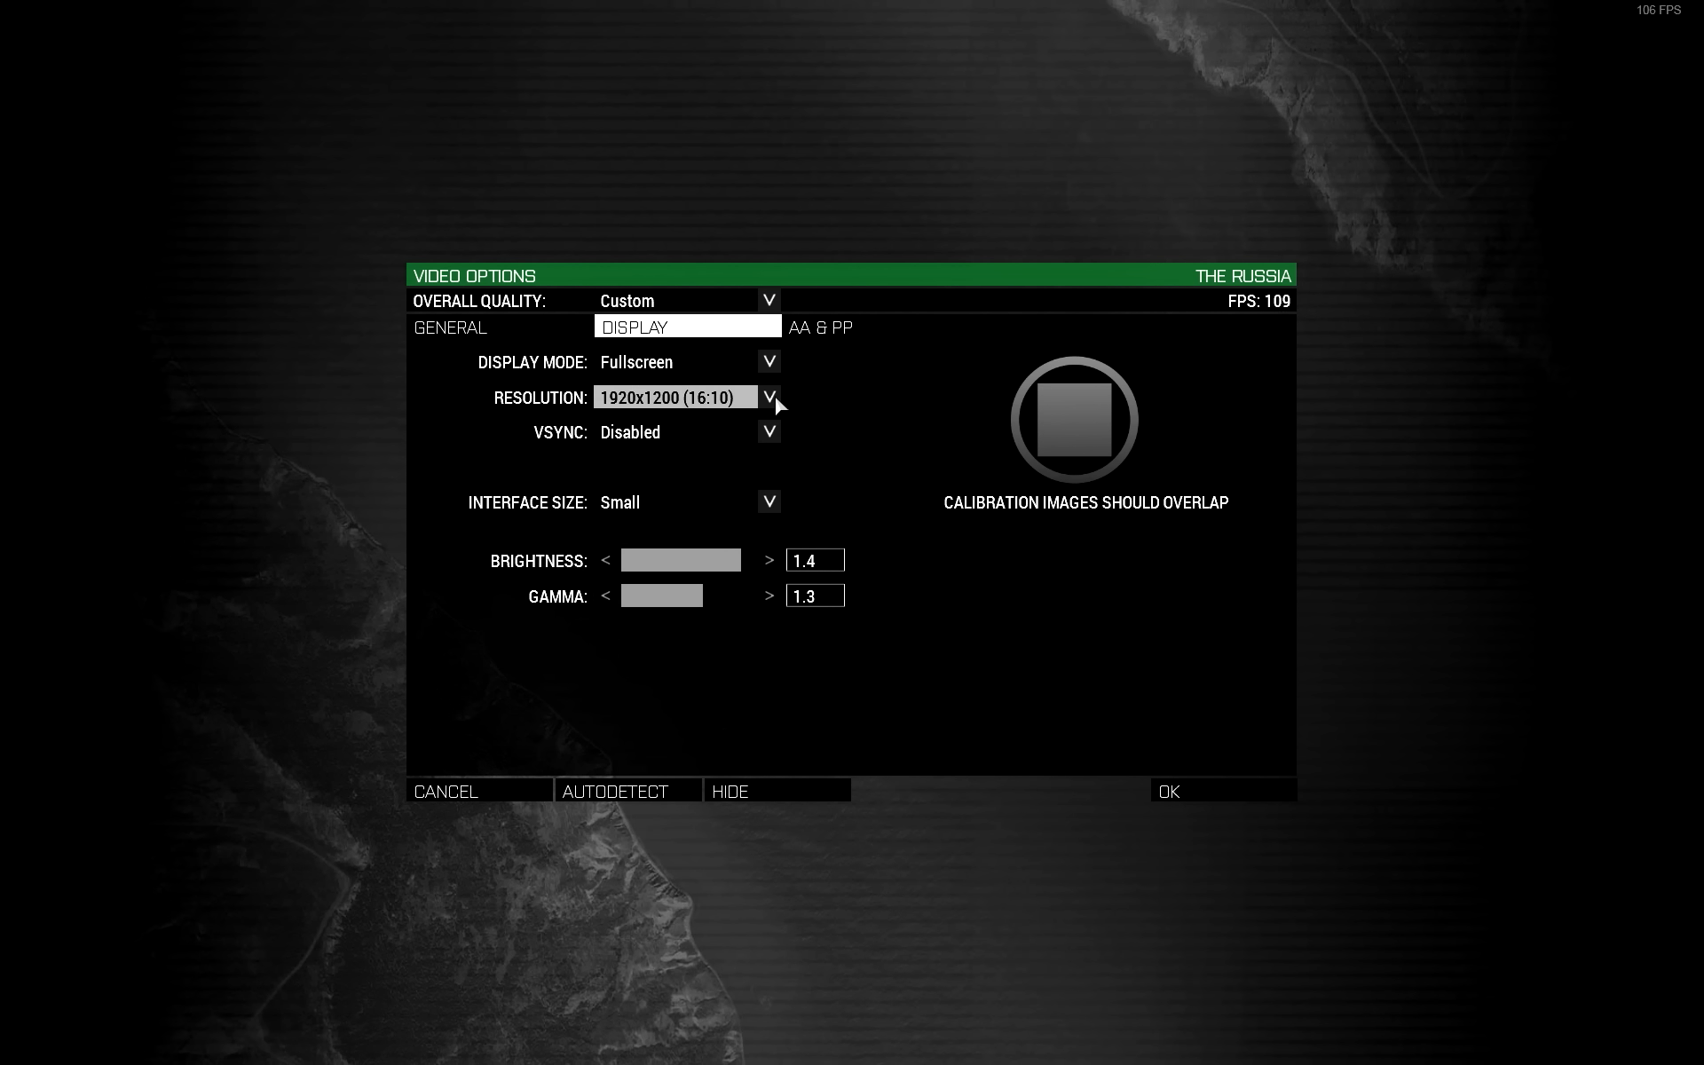
pyautogui.moveTo(850, 447)
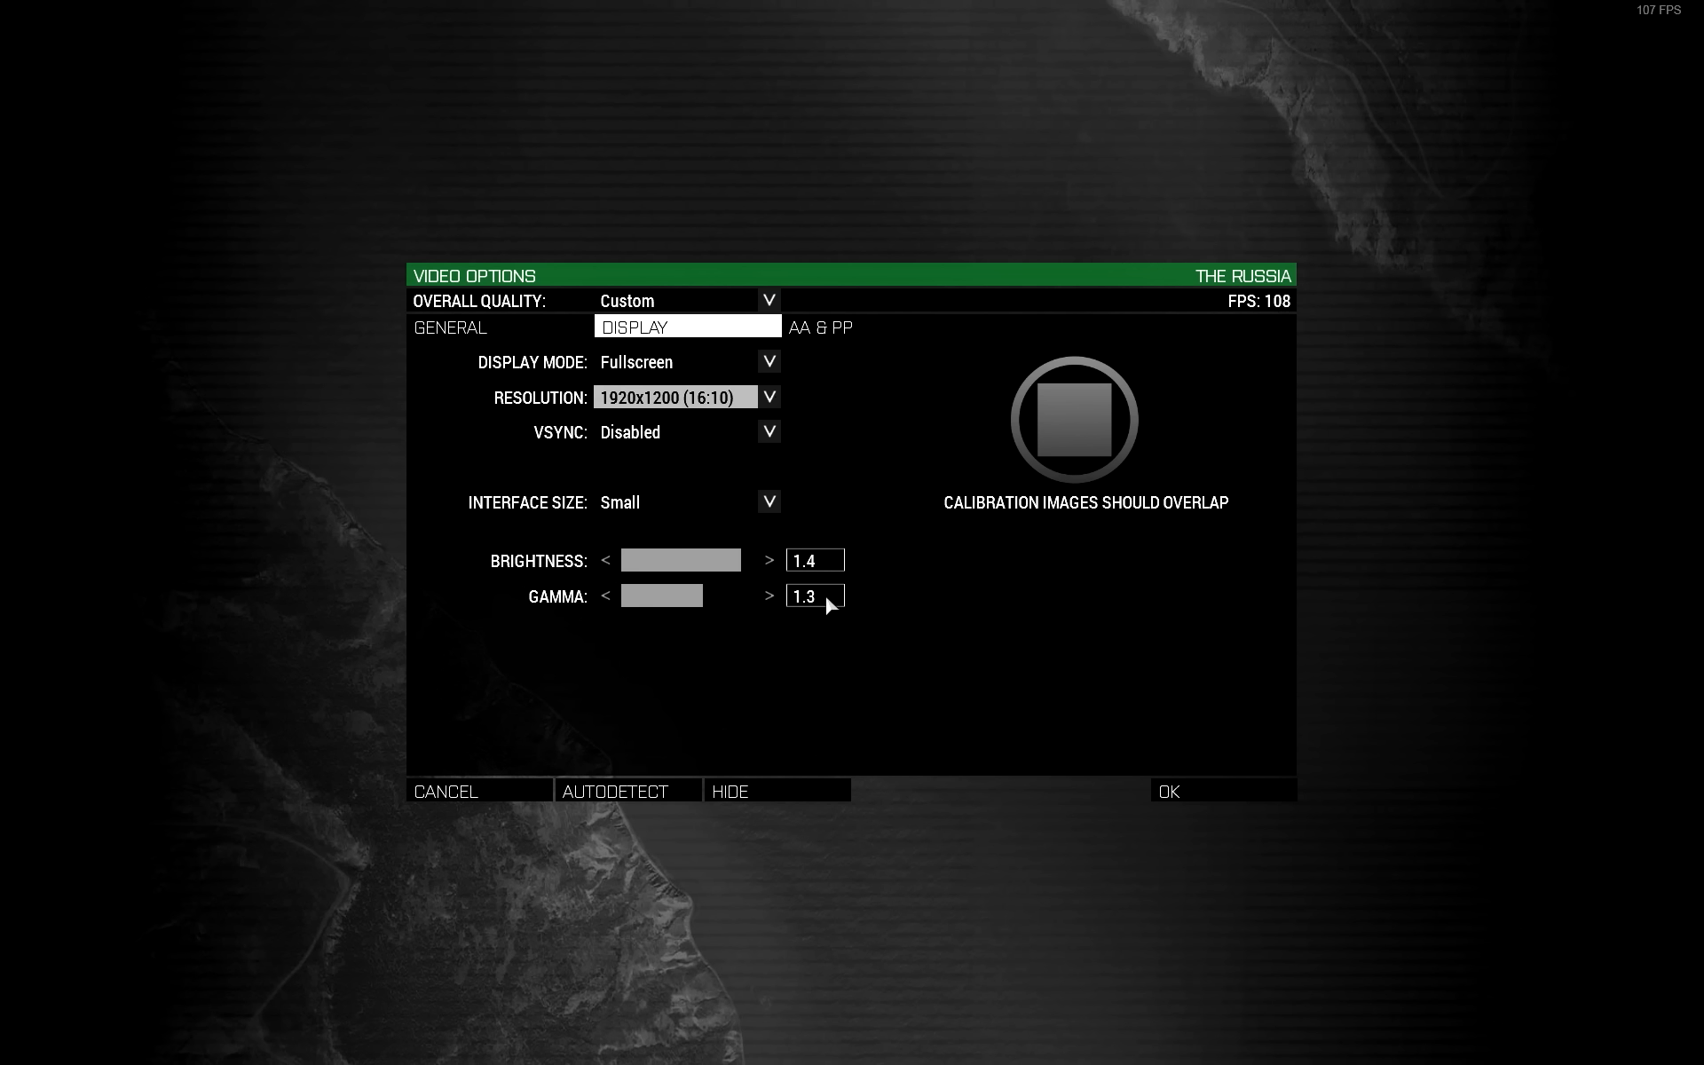
pyautogui.moveTo(866, 623)
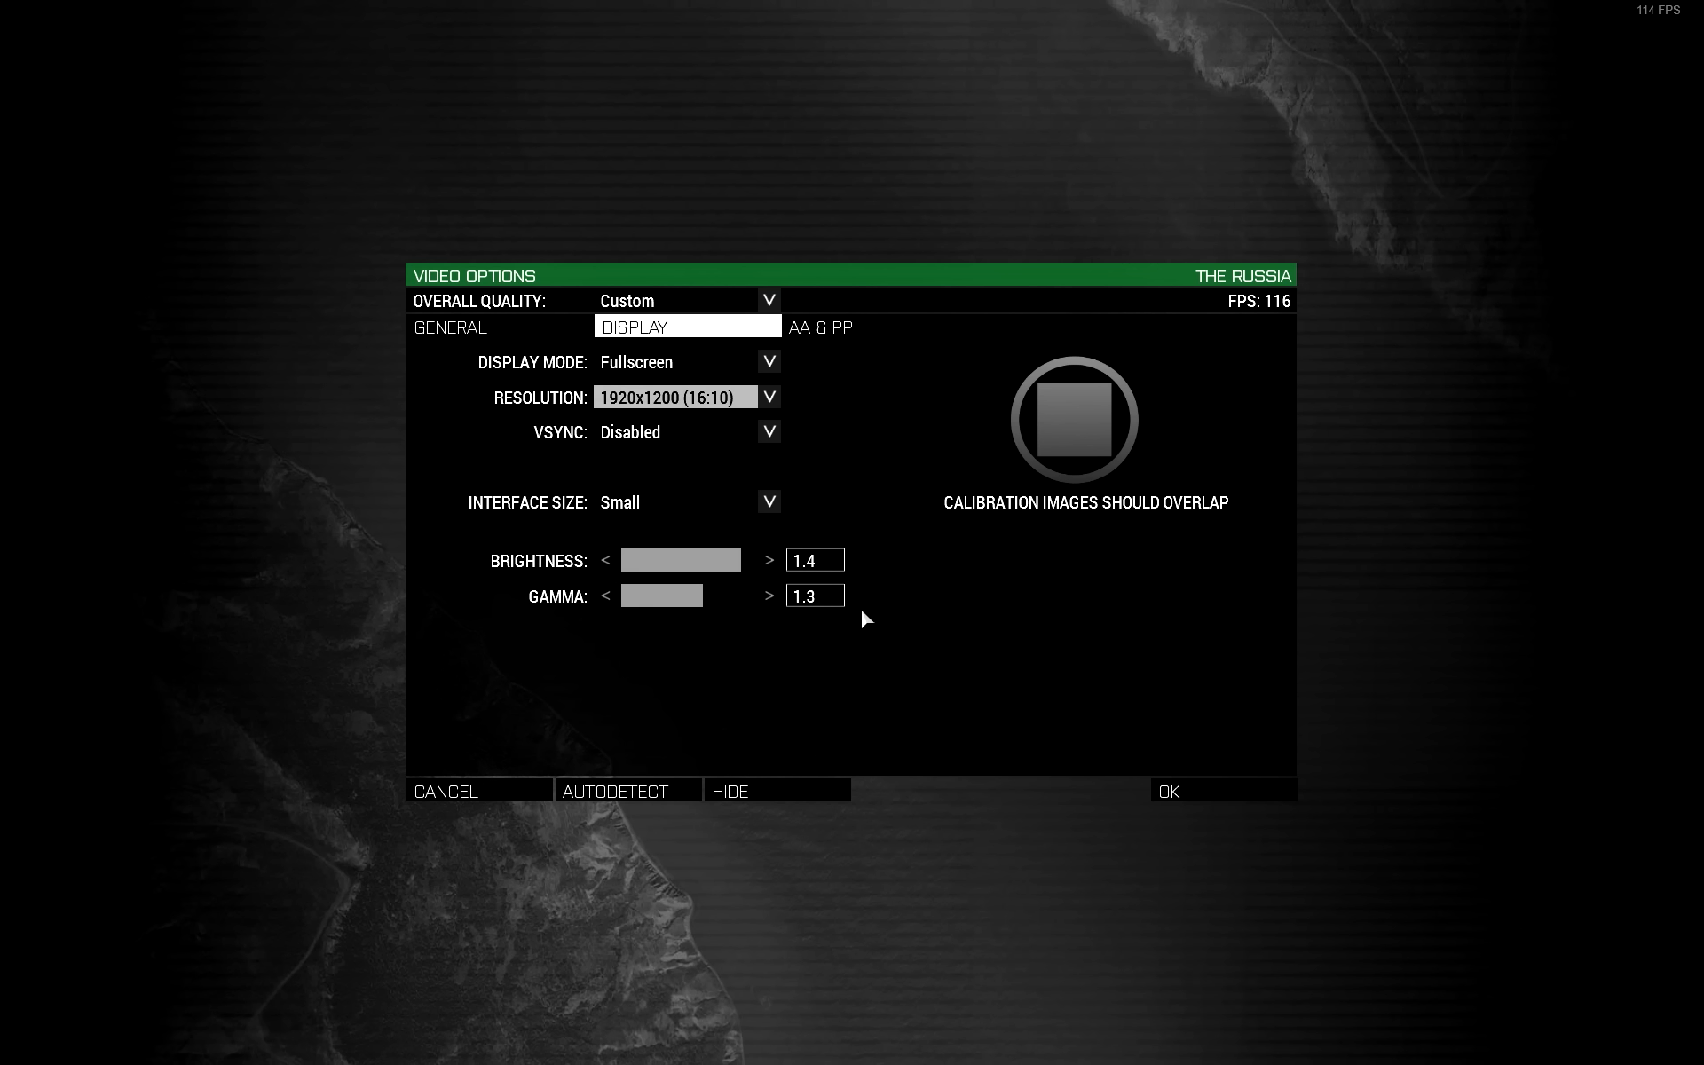
pyautogui.moveTo(752, 412)
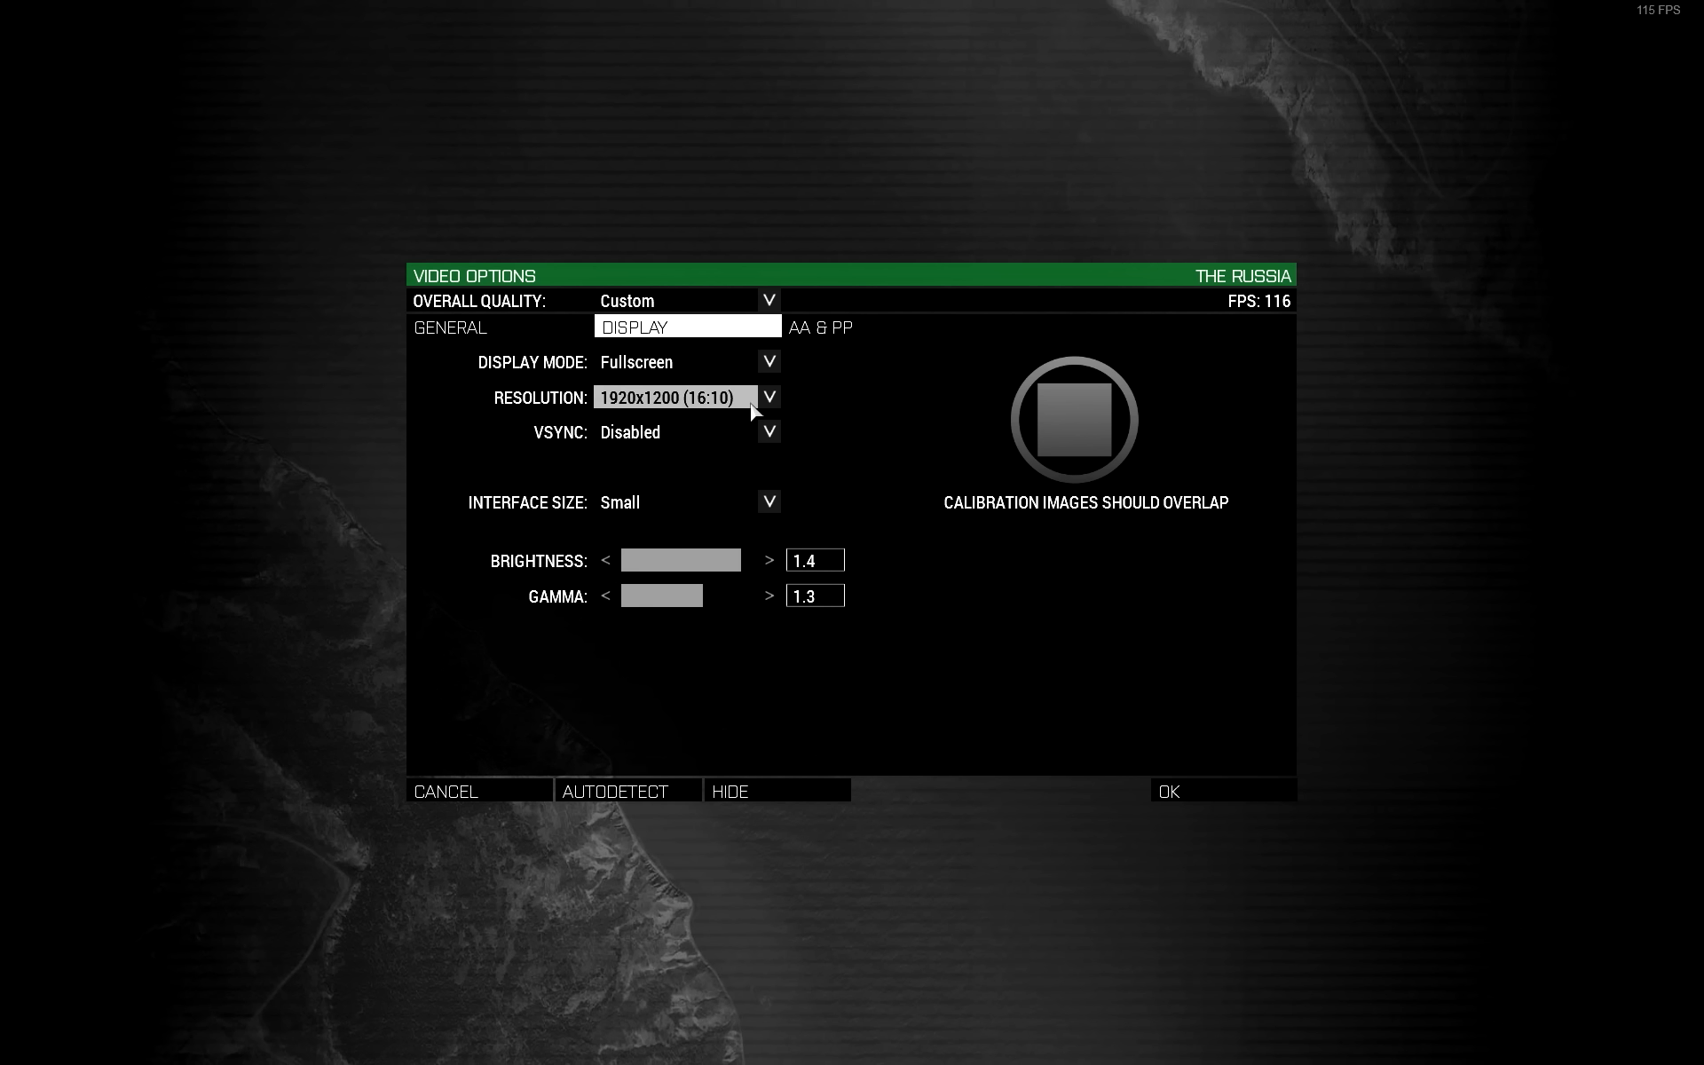
pyautogui.moveTo(687, 416)
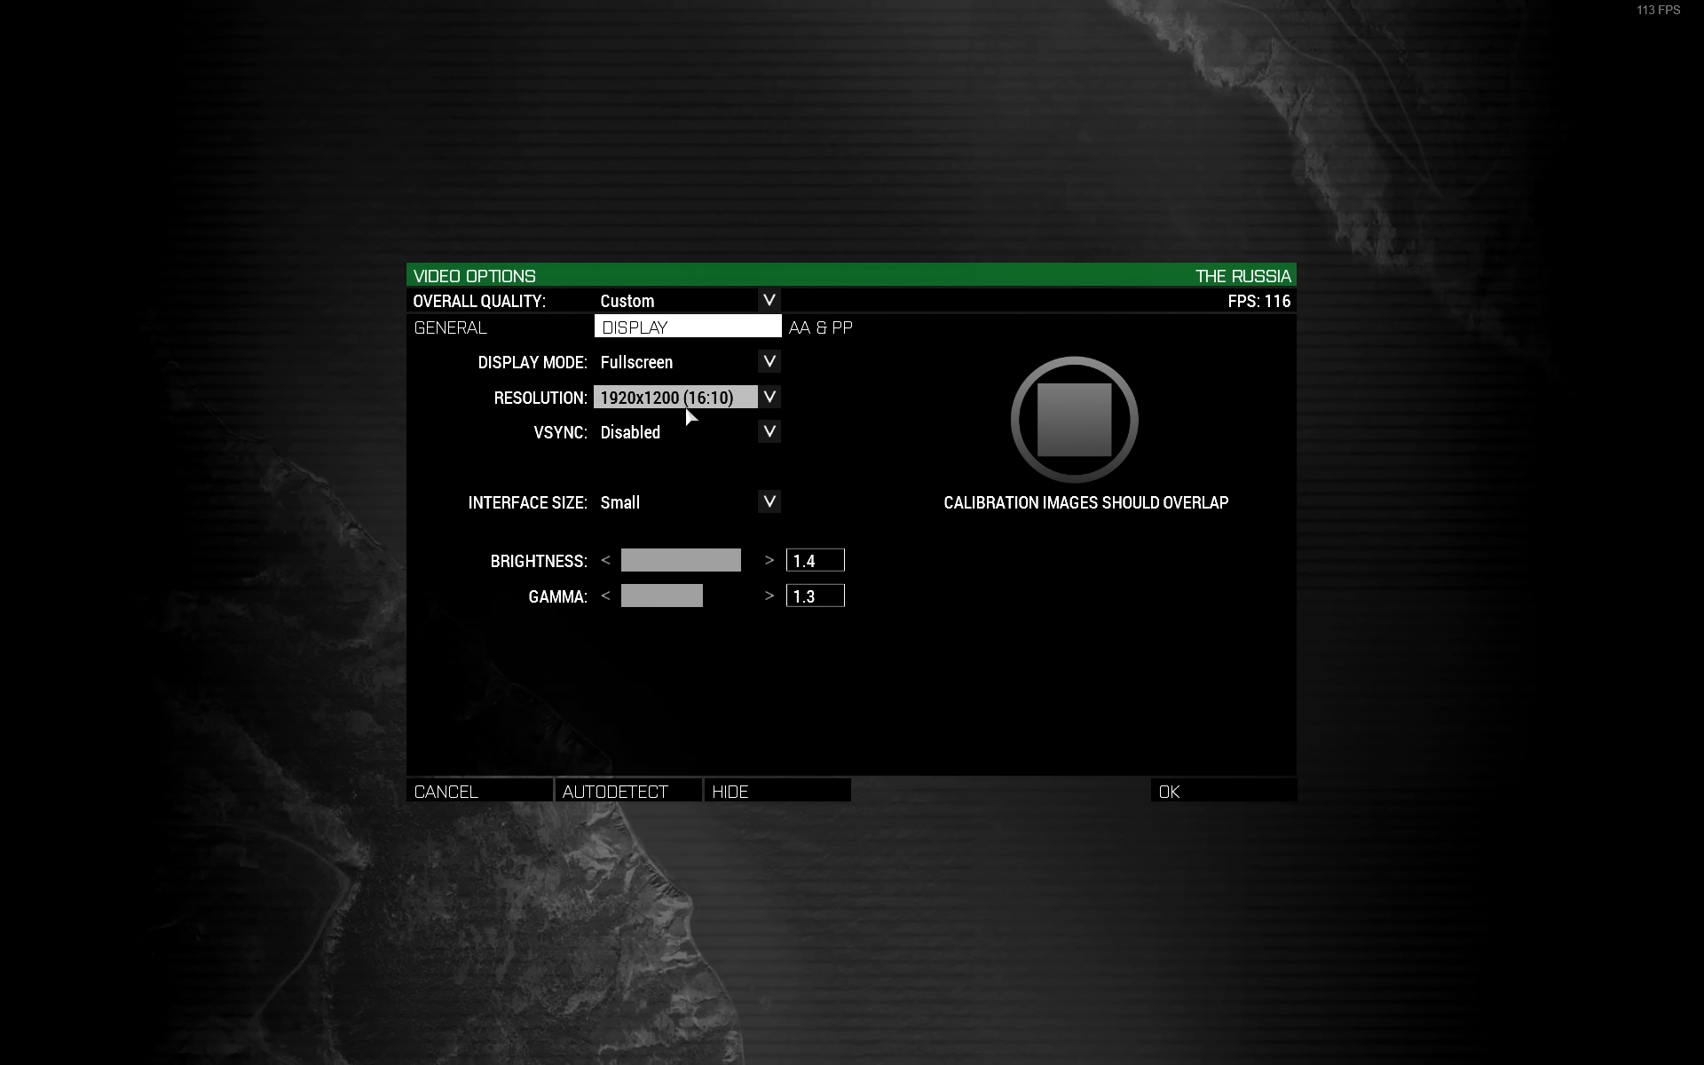
pyautogui.moveTo(728, 419)
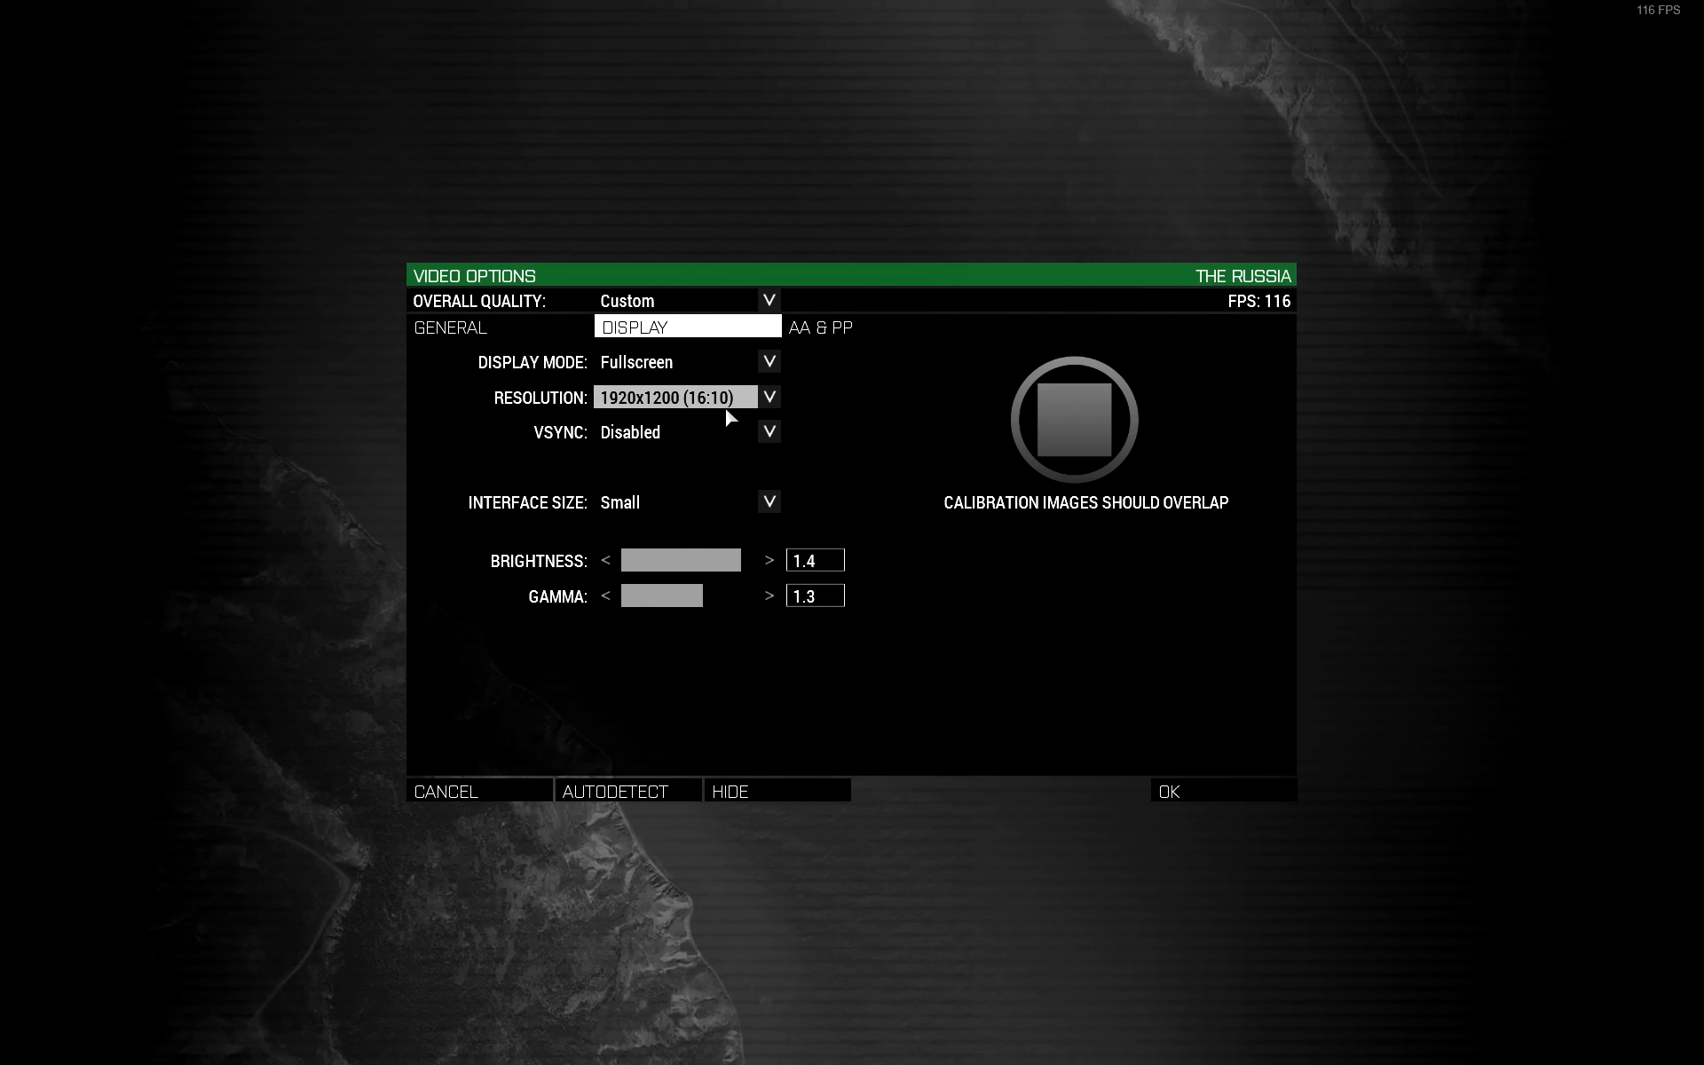
# Show the AA & PP settings with blur at 0 and sharpen at 200
pyautogui.click(822, 326)
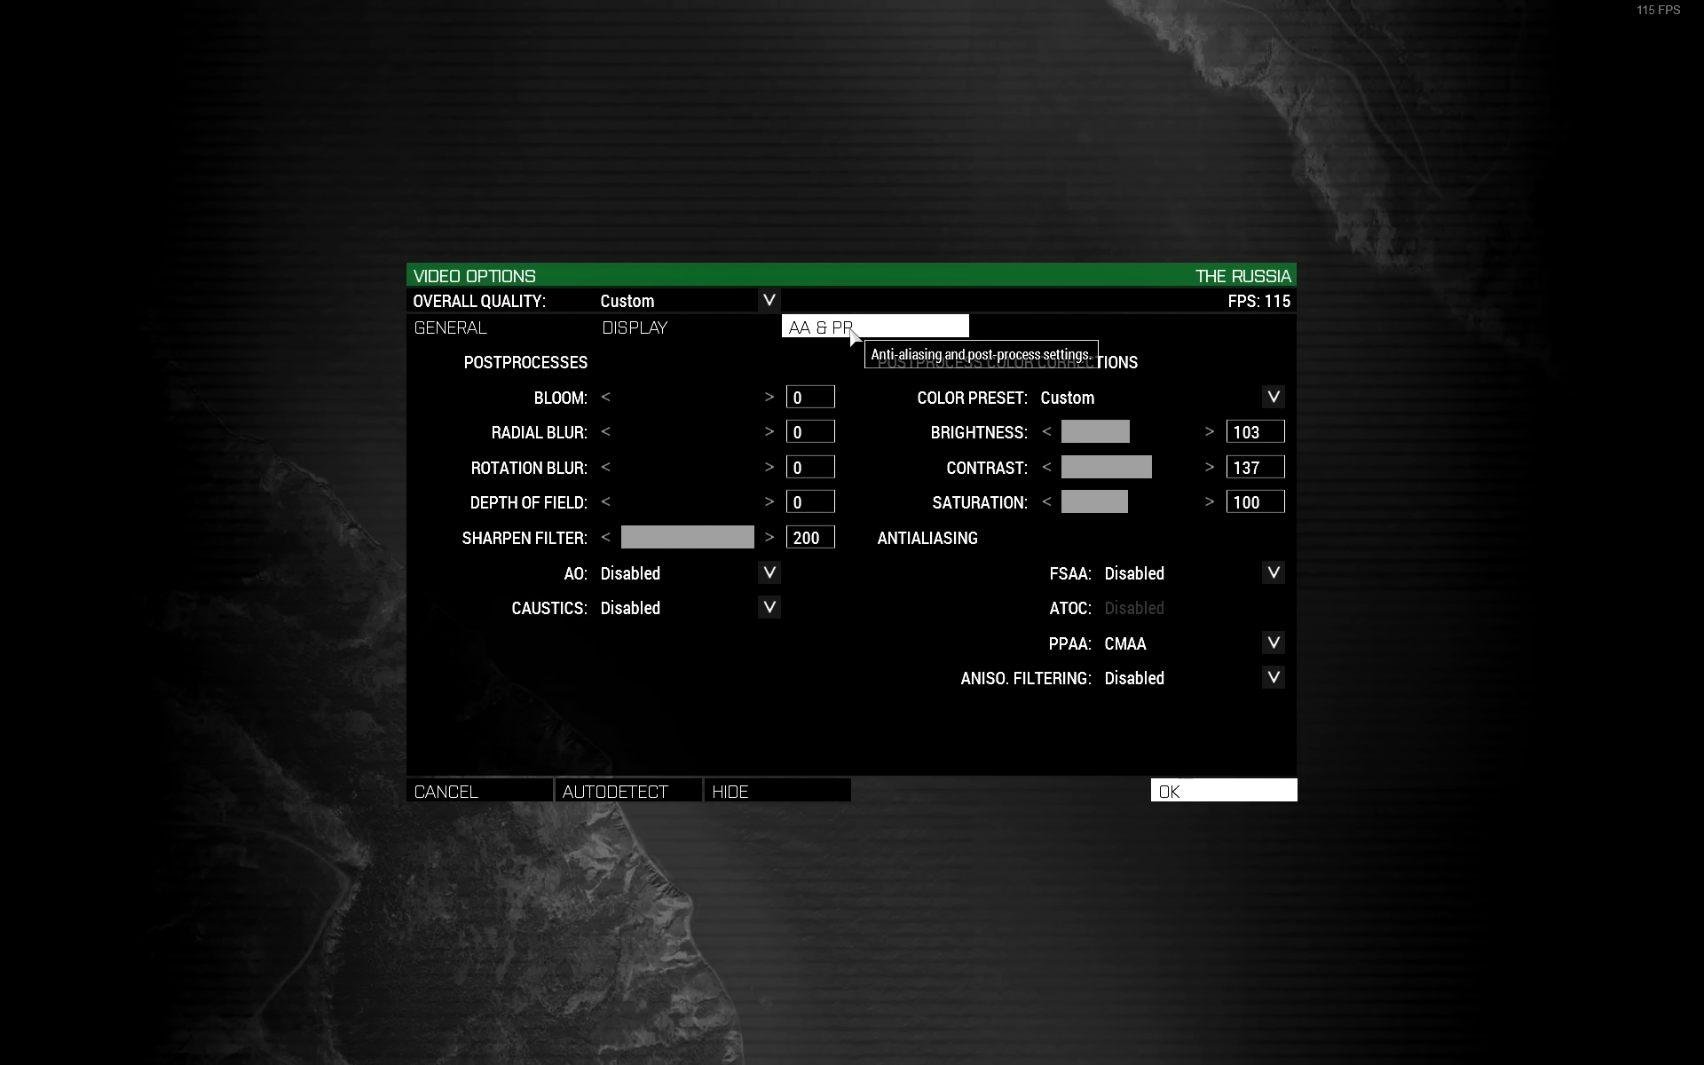
pyautogui.moveTo(864, 403)
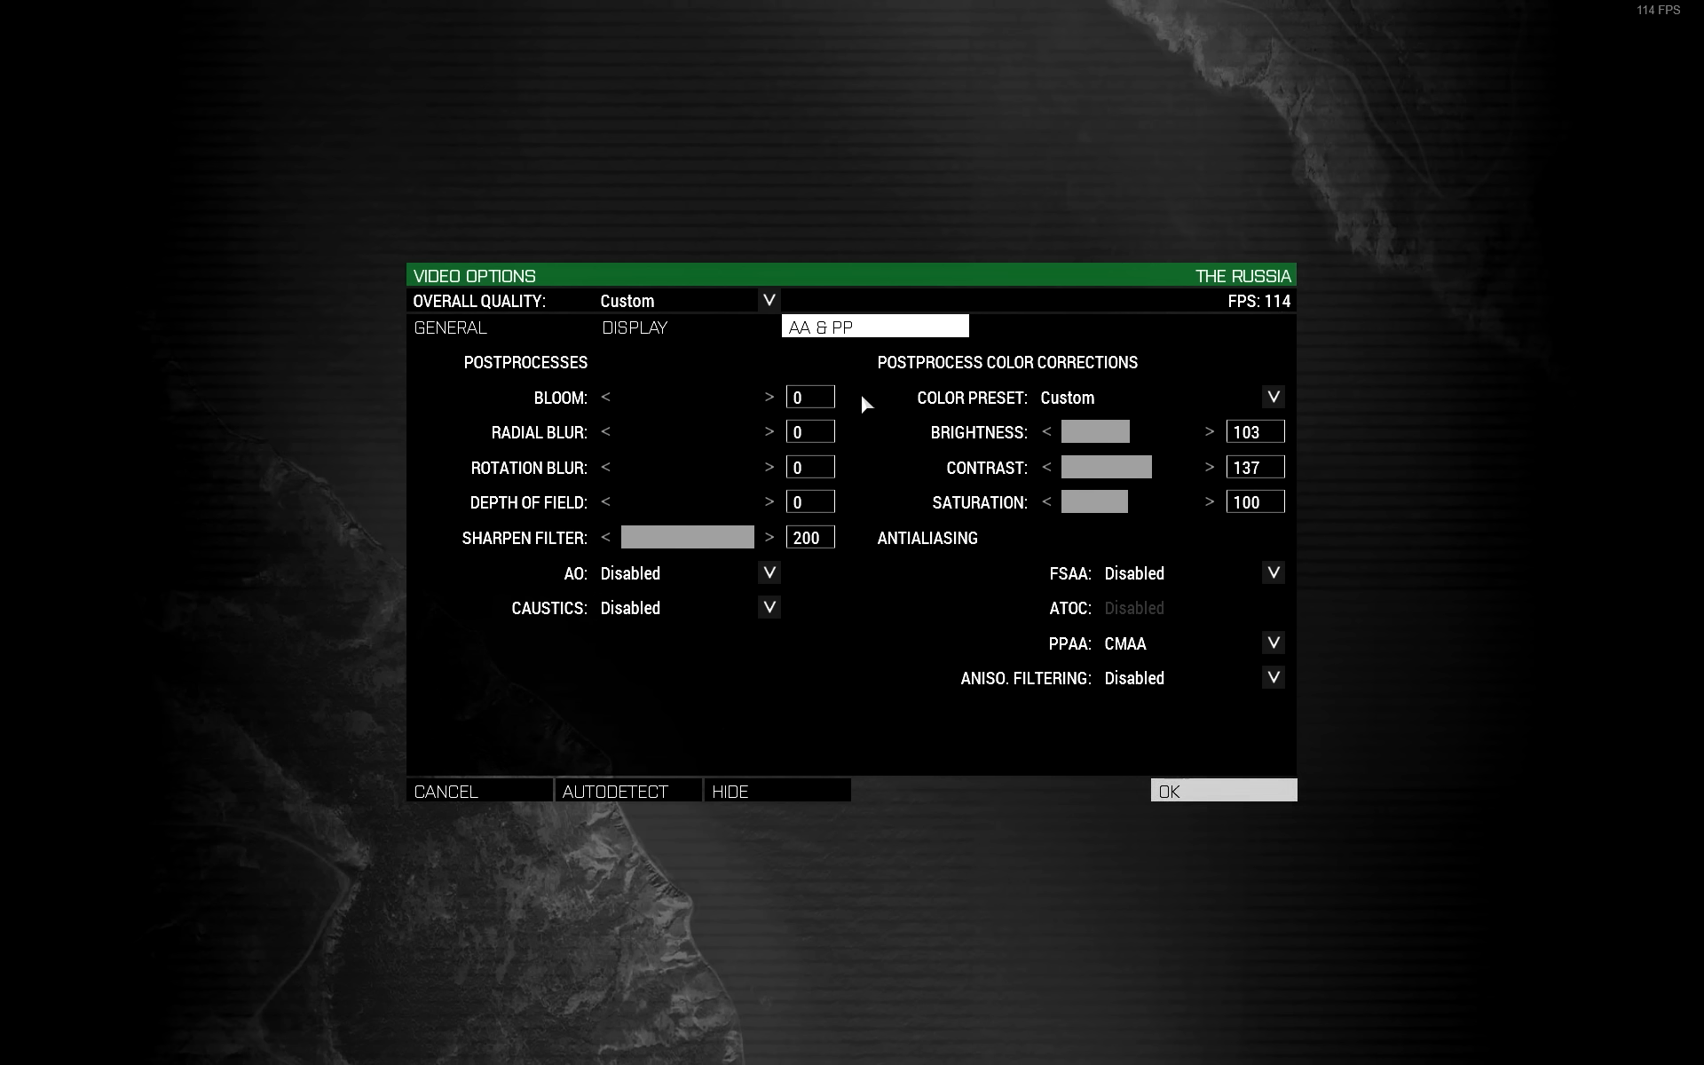
pyautogui.moveTo(889, 453)
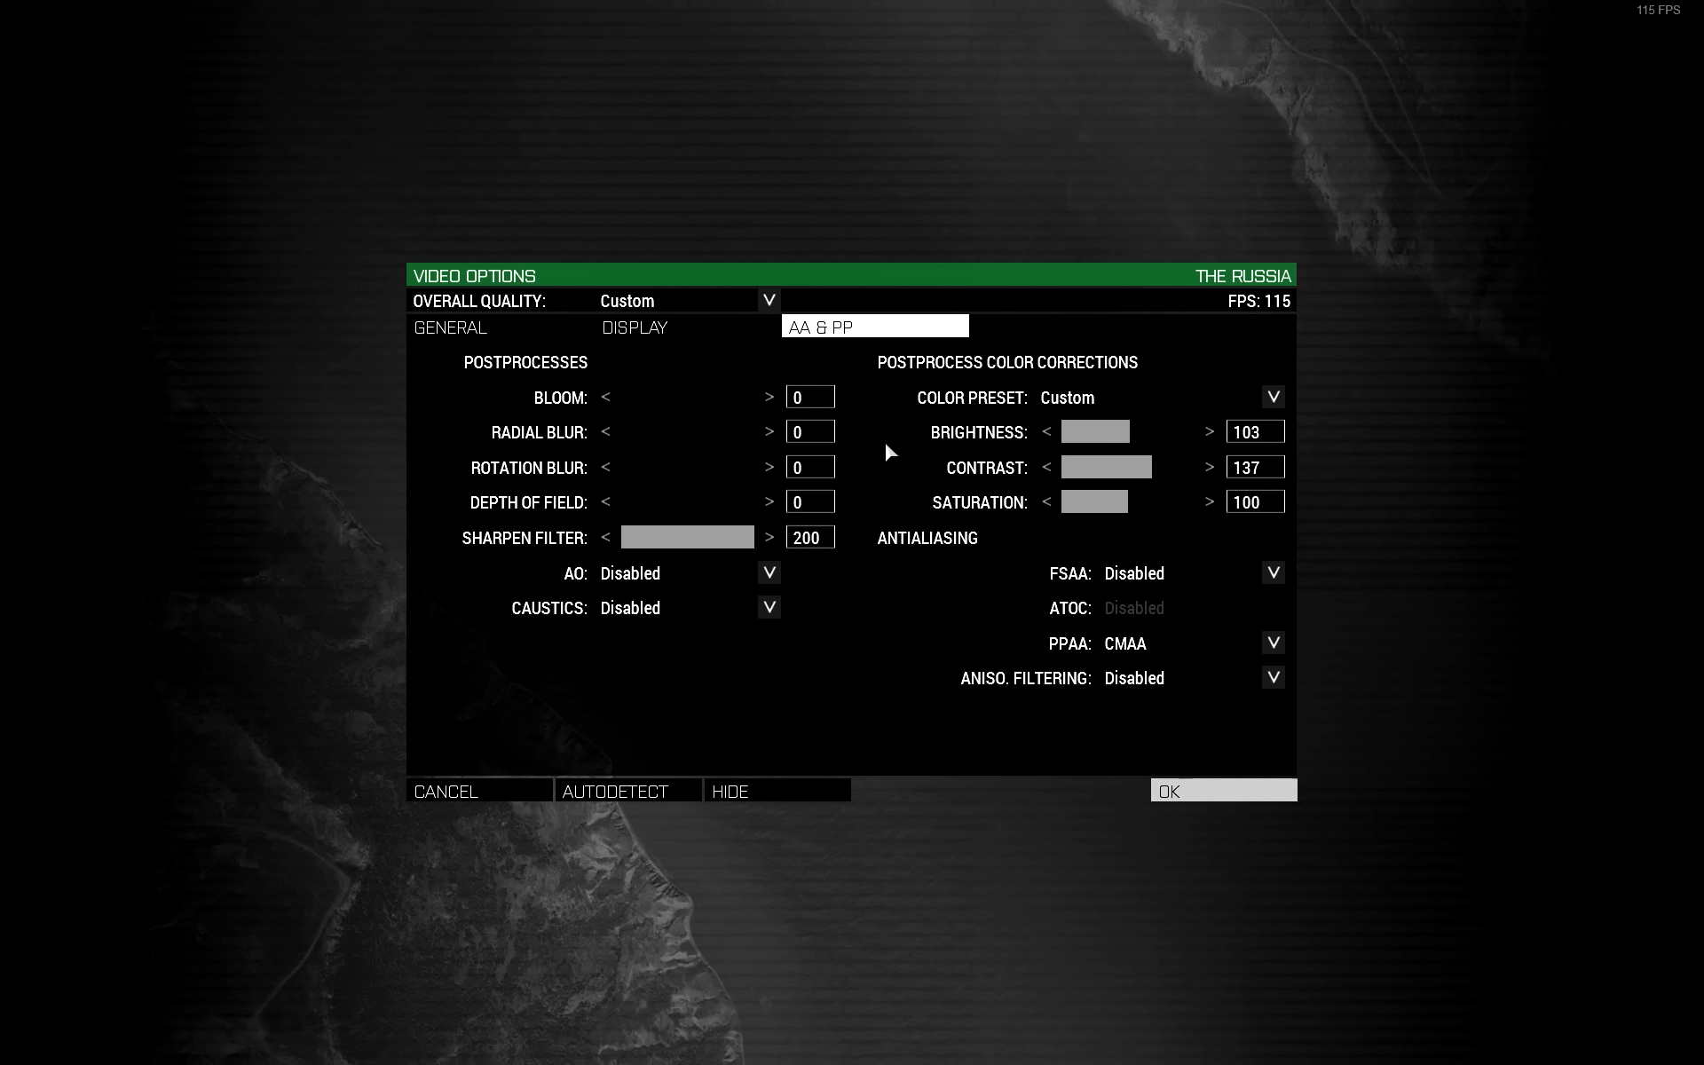
pyautogui.moveTo(652, 435)
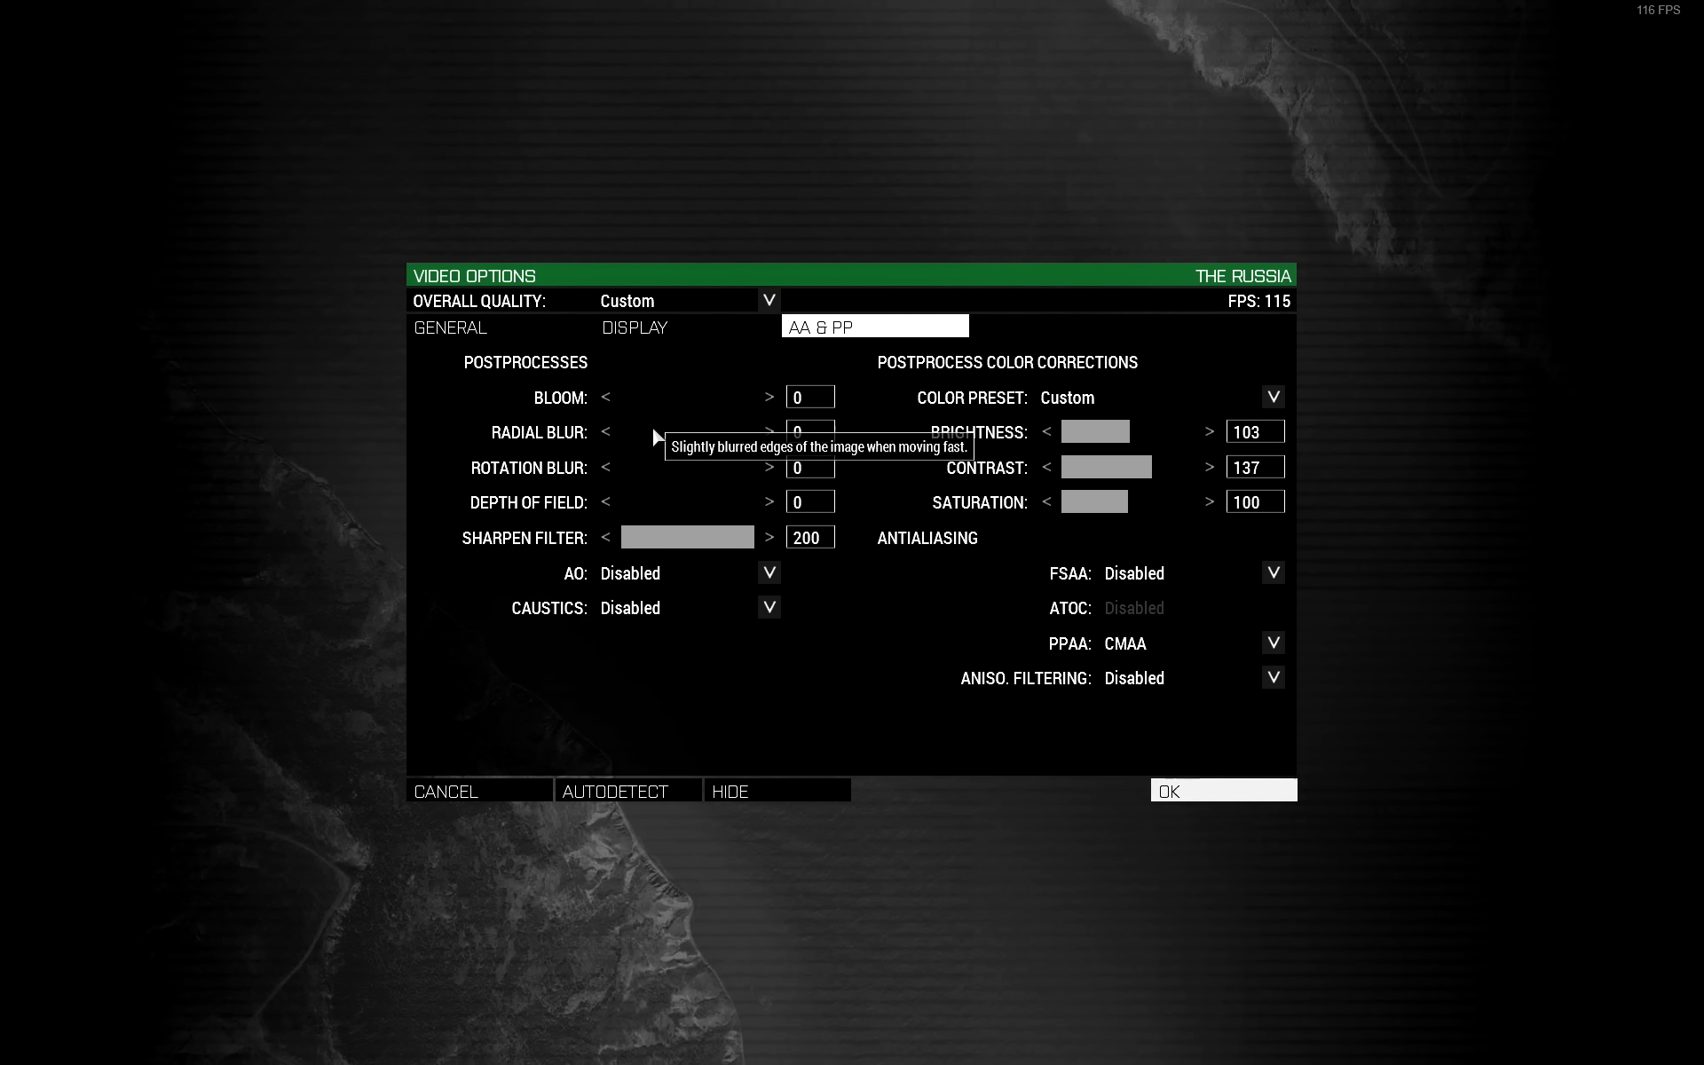
pyautogui.moveTo(682, 469)
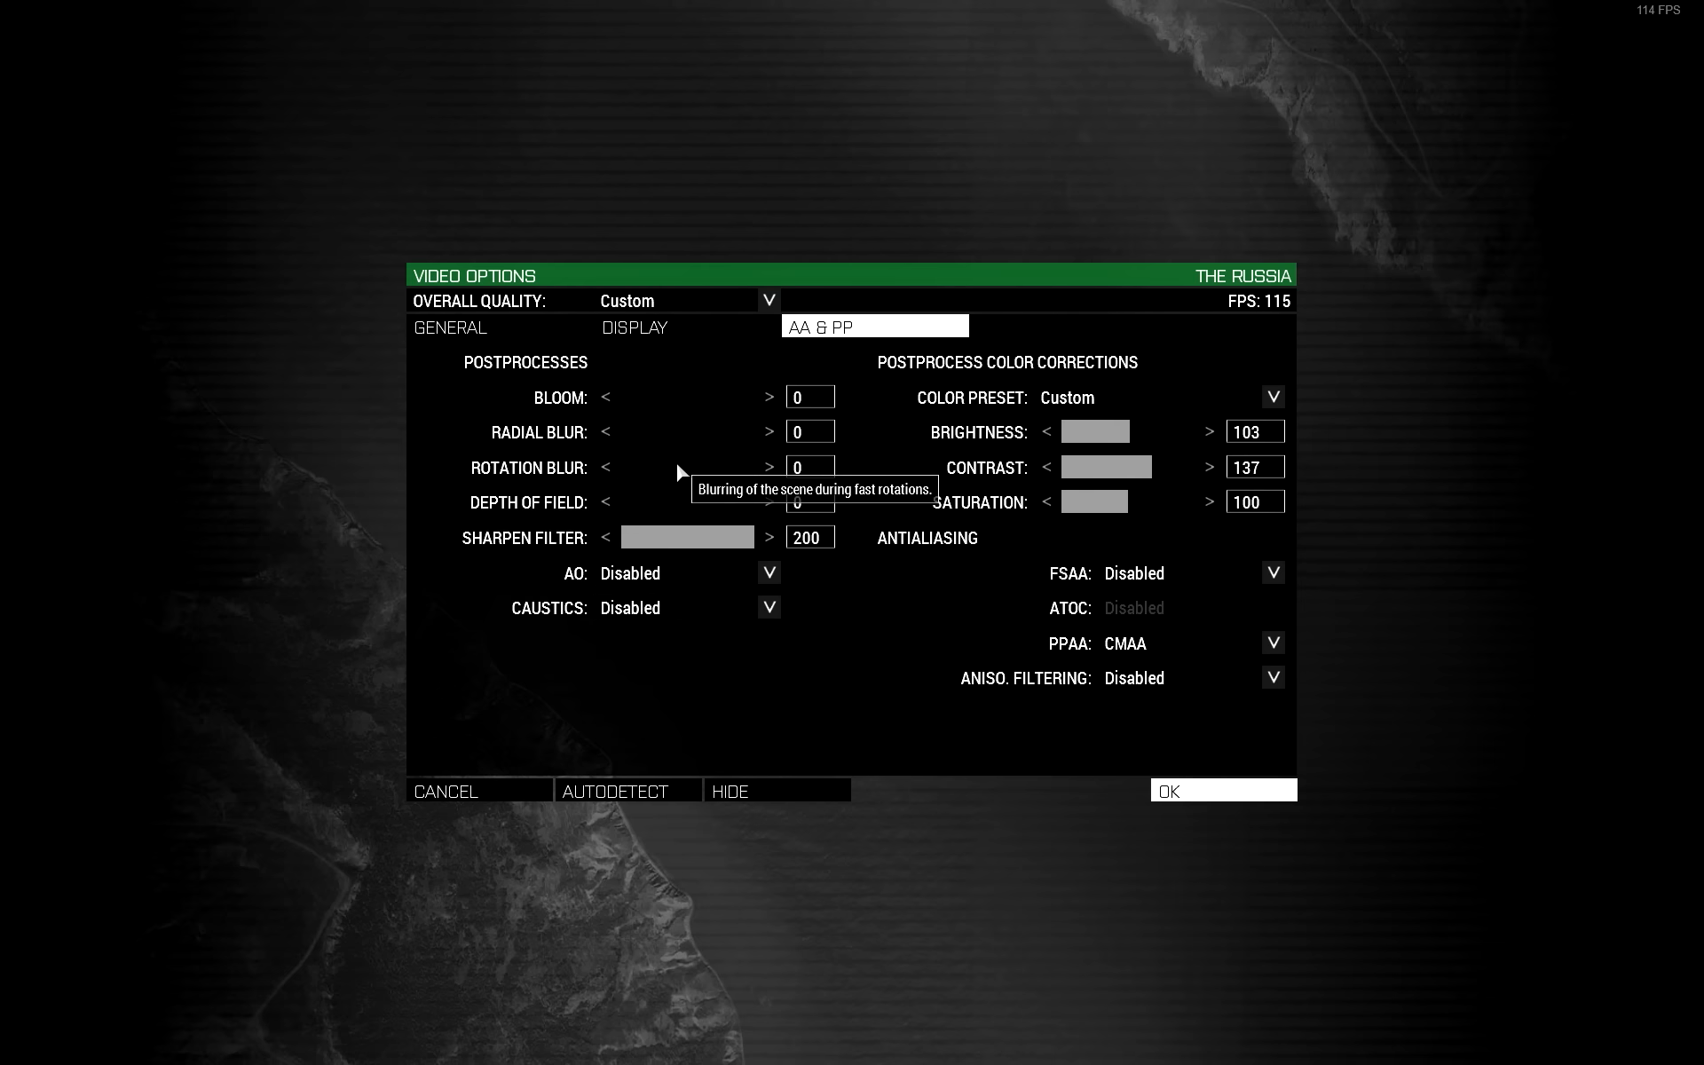
pyautogui.moveTo(793, 520)
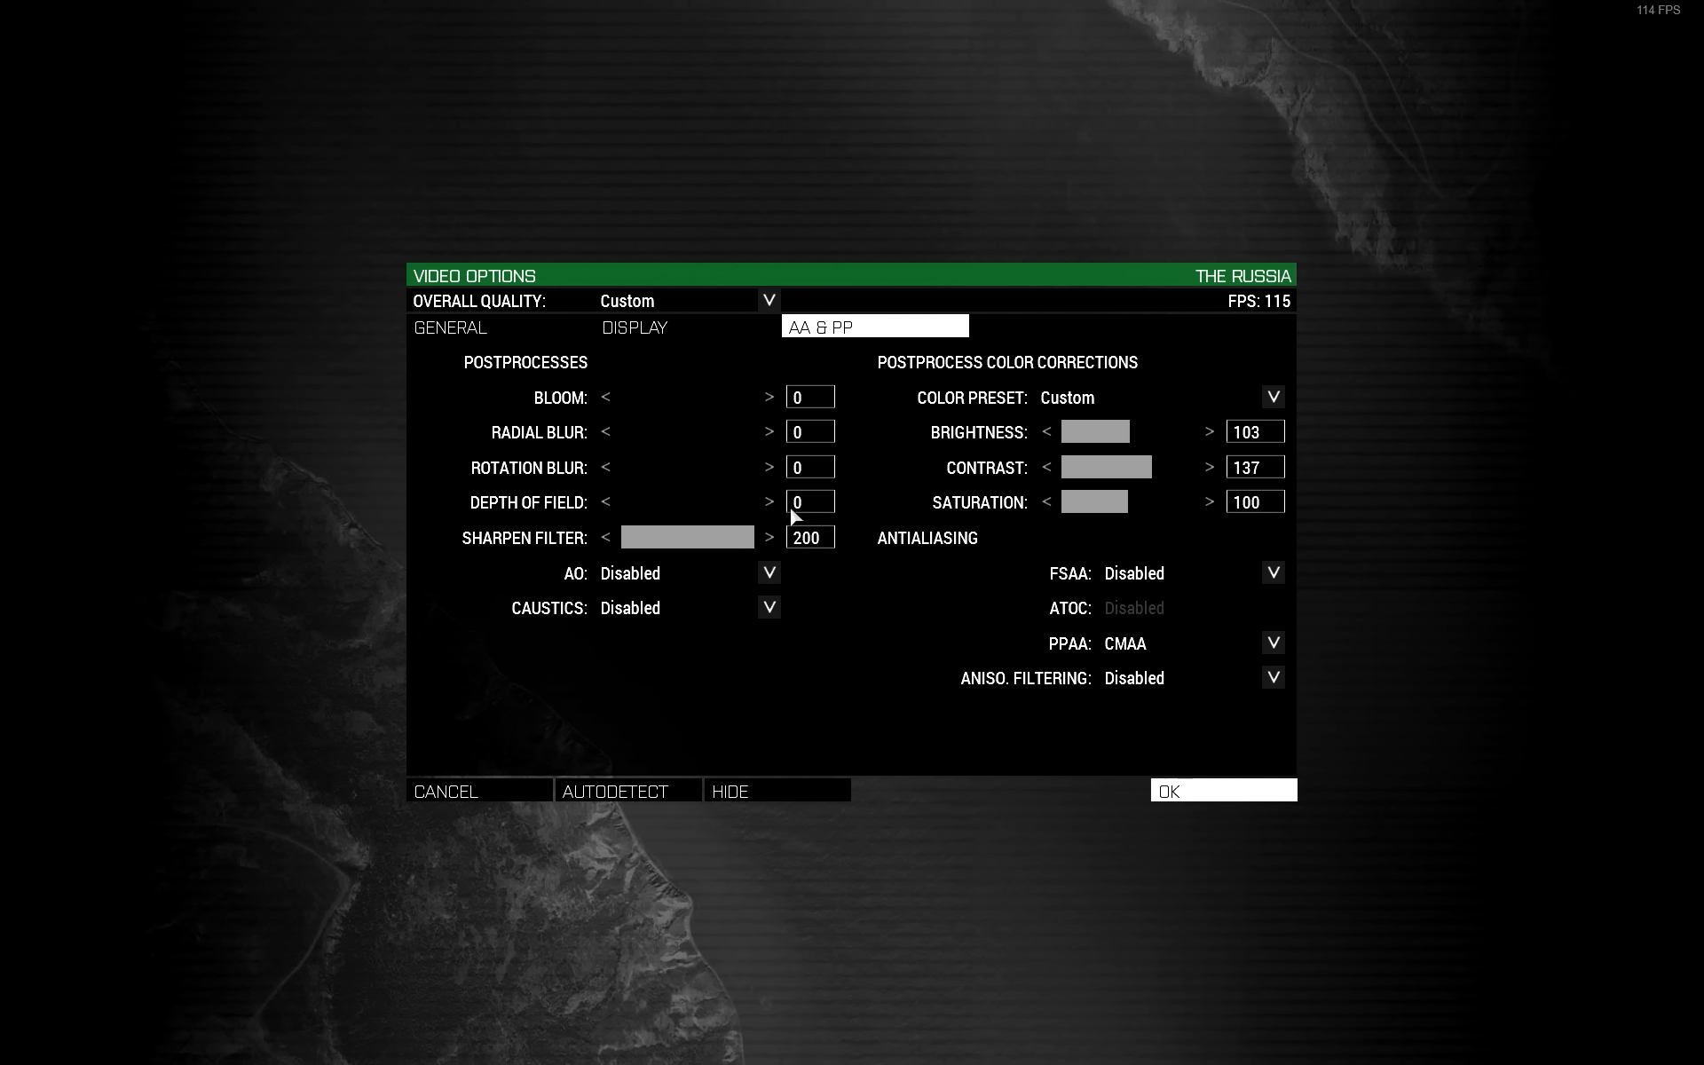
pyautogui.moveTo(753, 511)
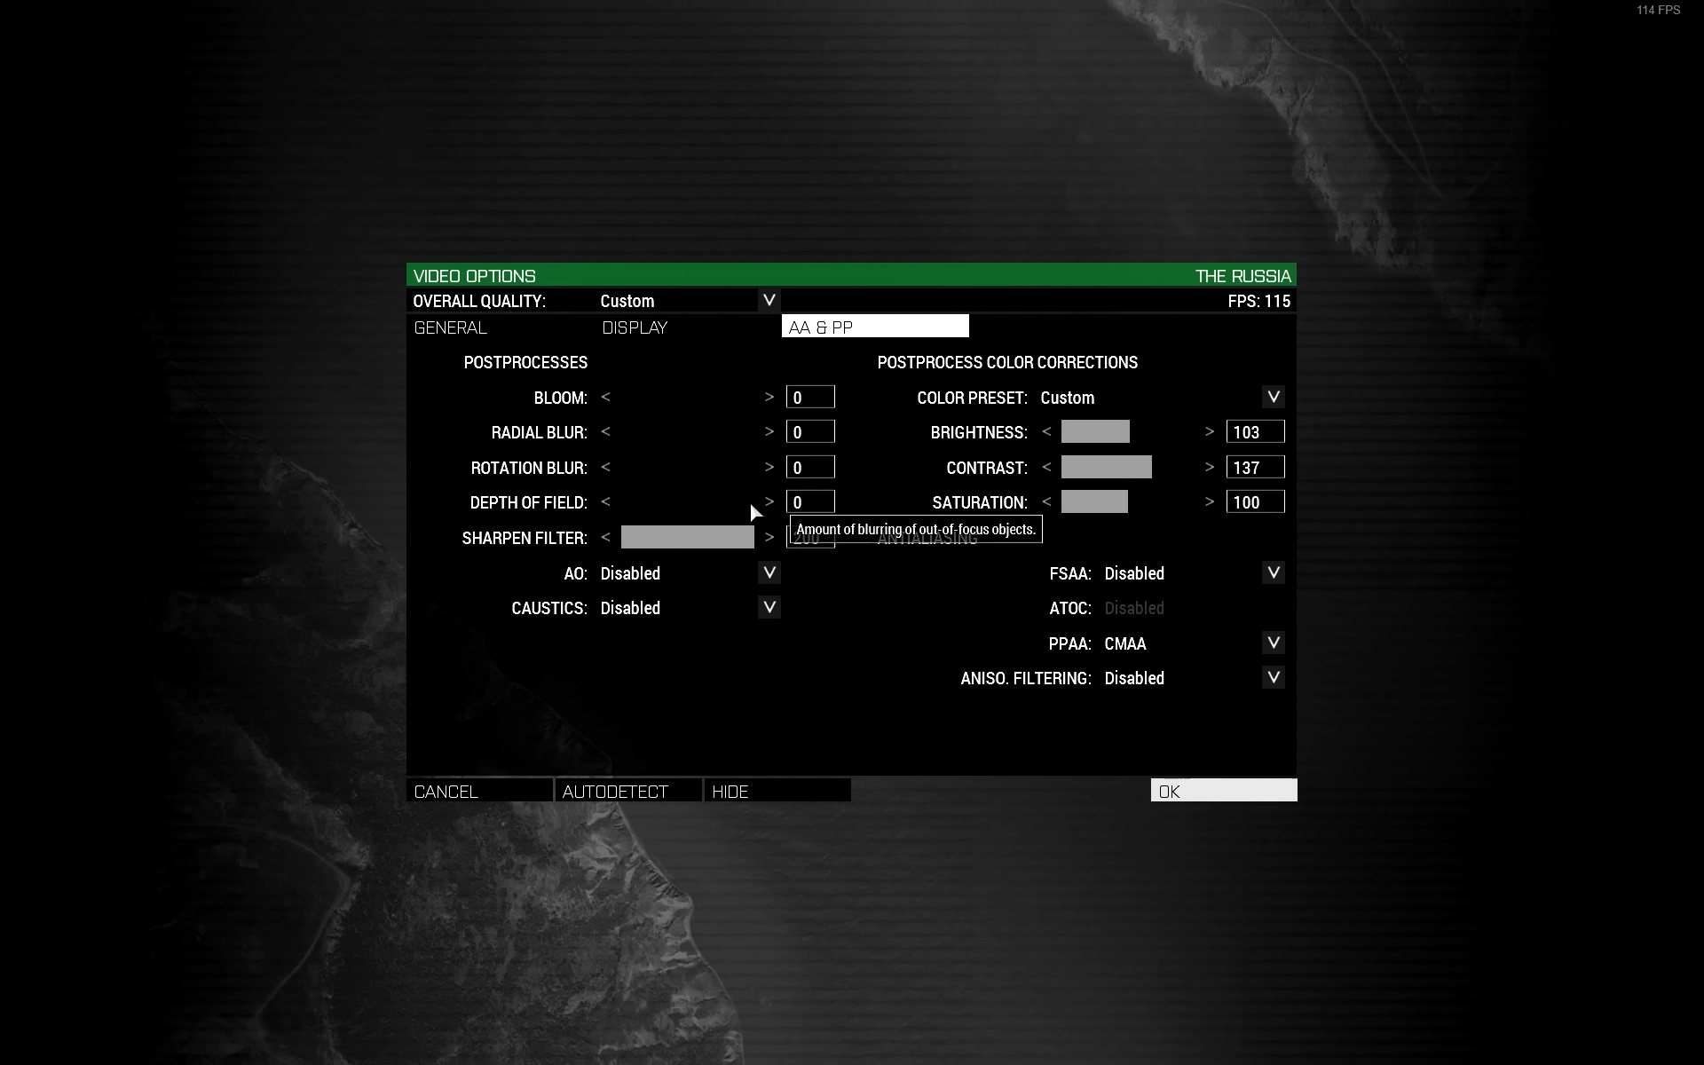
pyautogui.moveTo(584, 559)
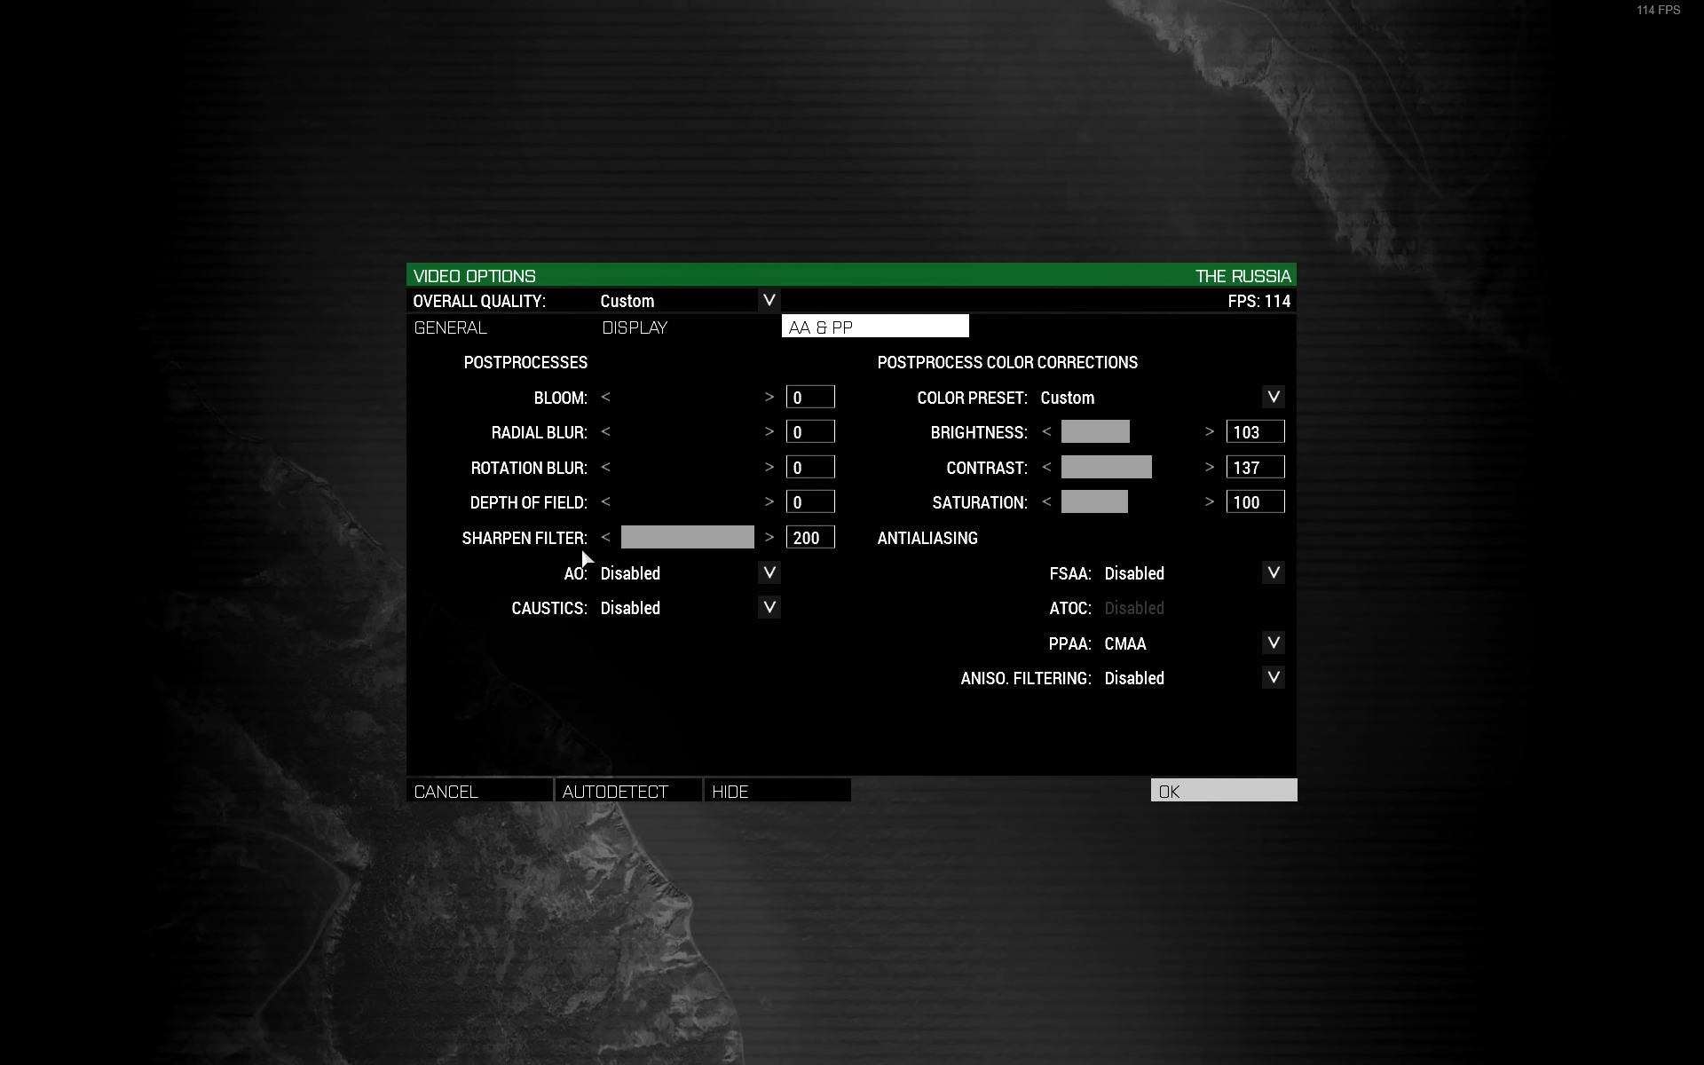
pyautogui.moveTo(769, 568)
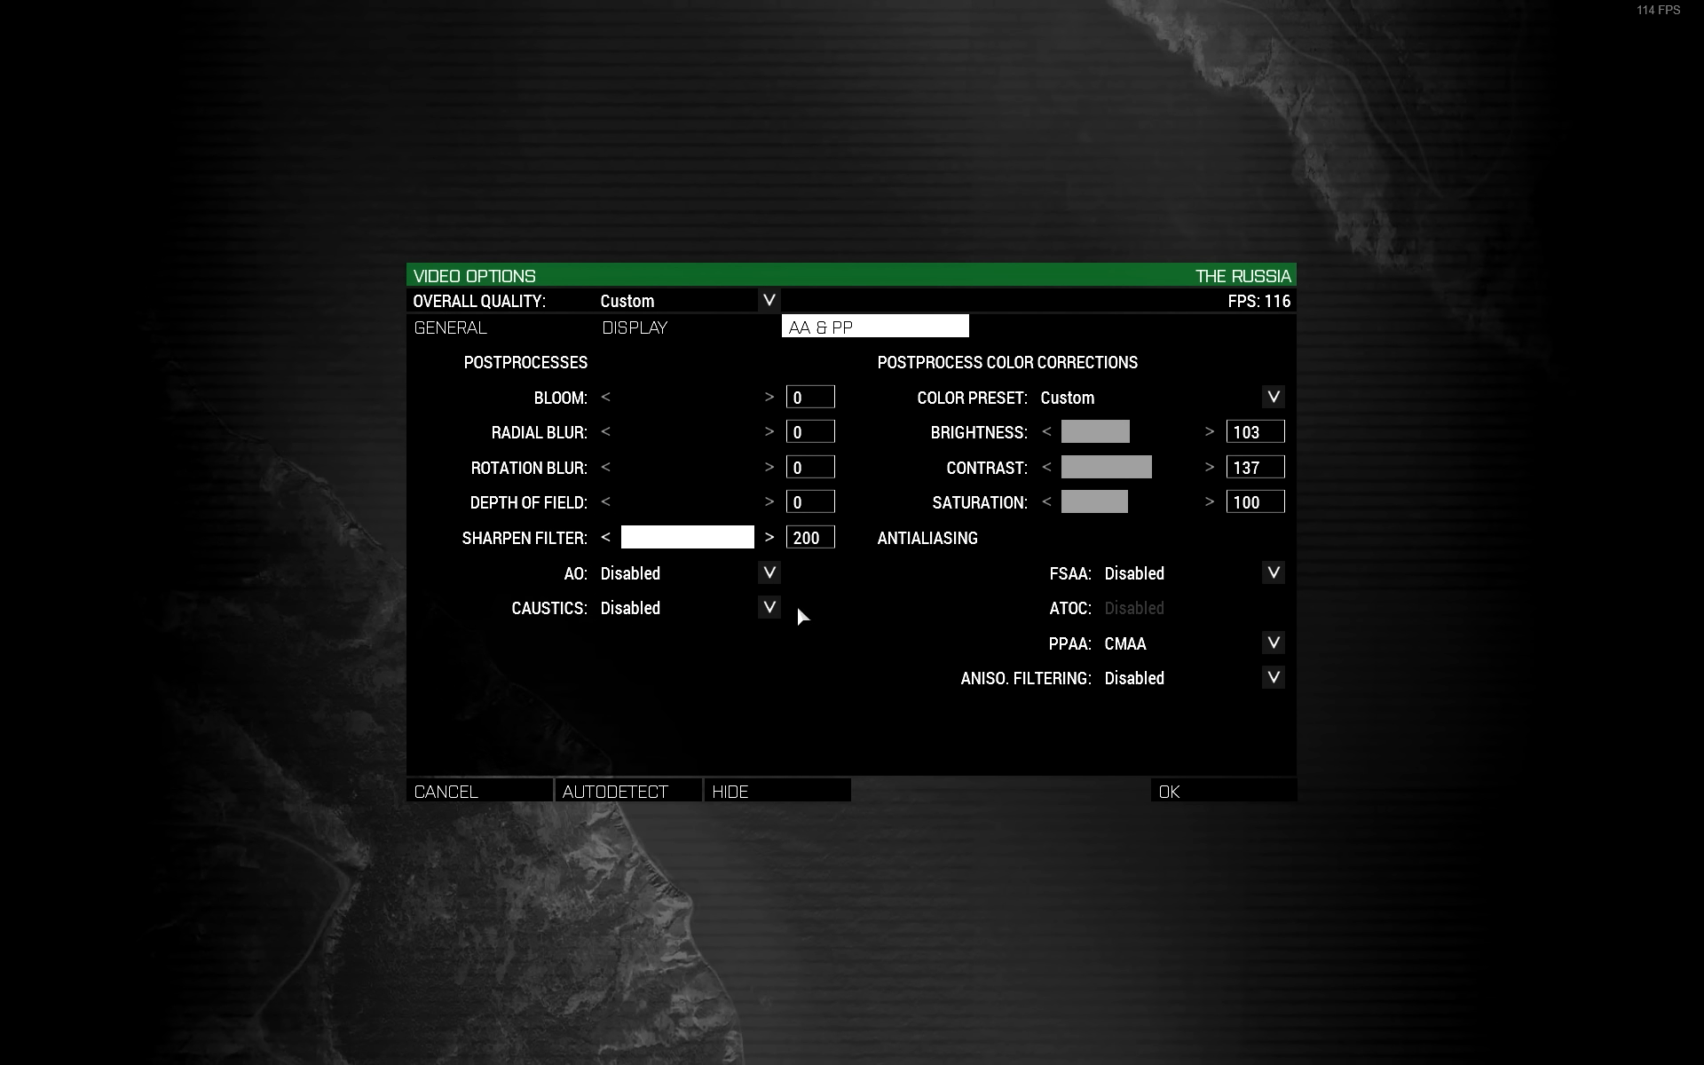
pyautogui.moveTo(822, 608)
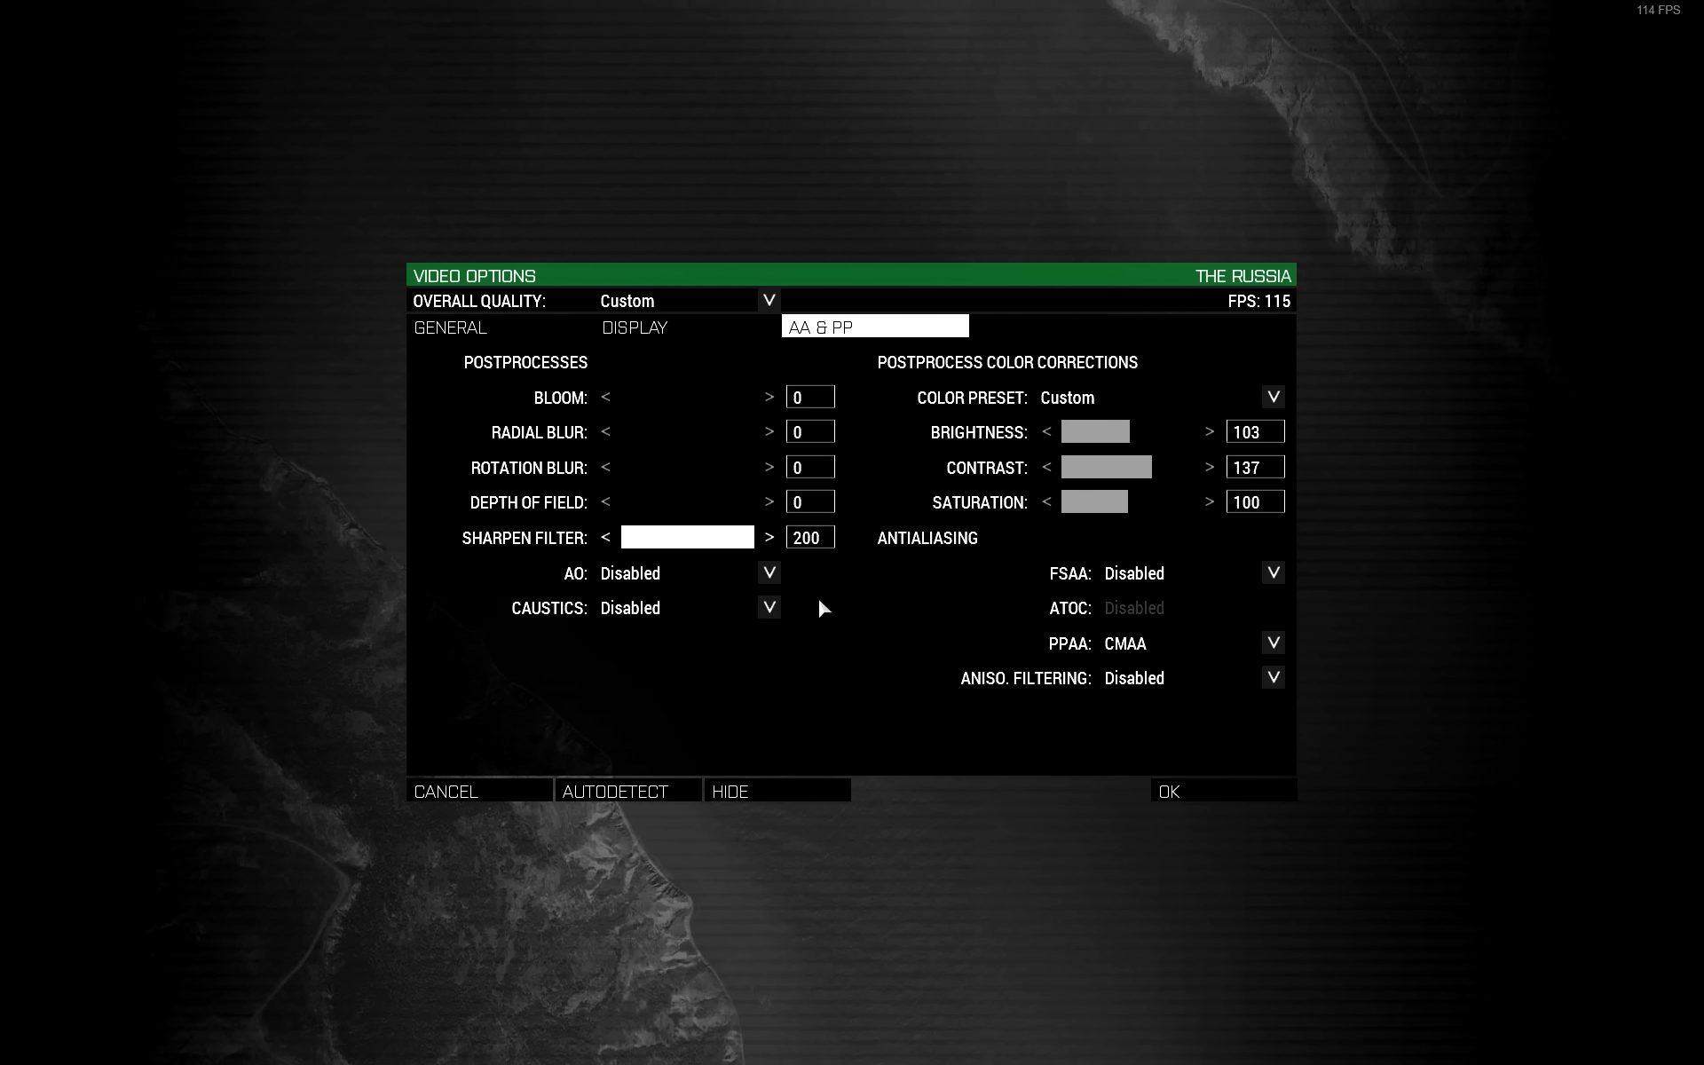
pyautogui.moveTo(1008, 559)
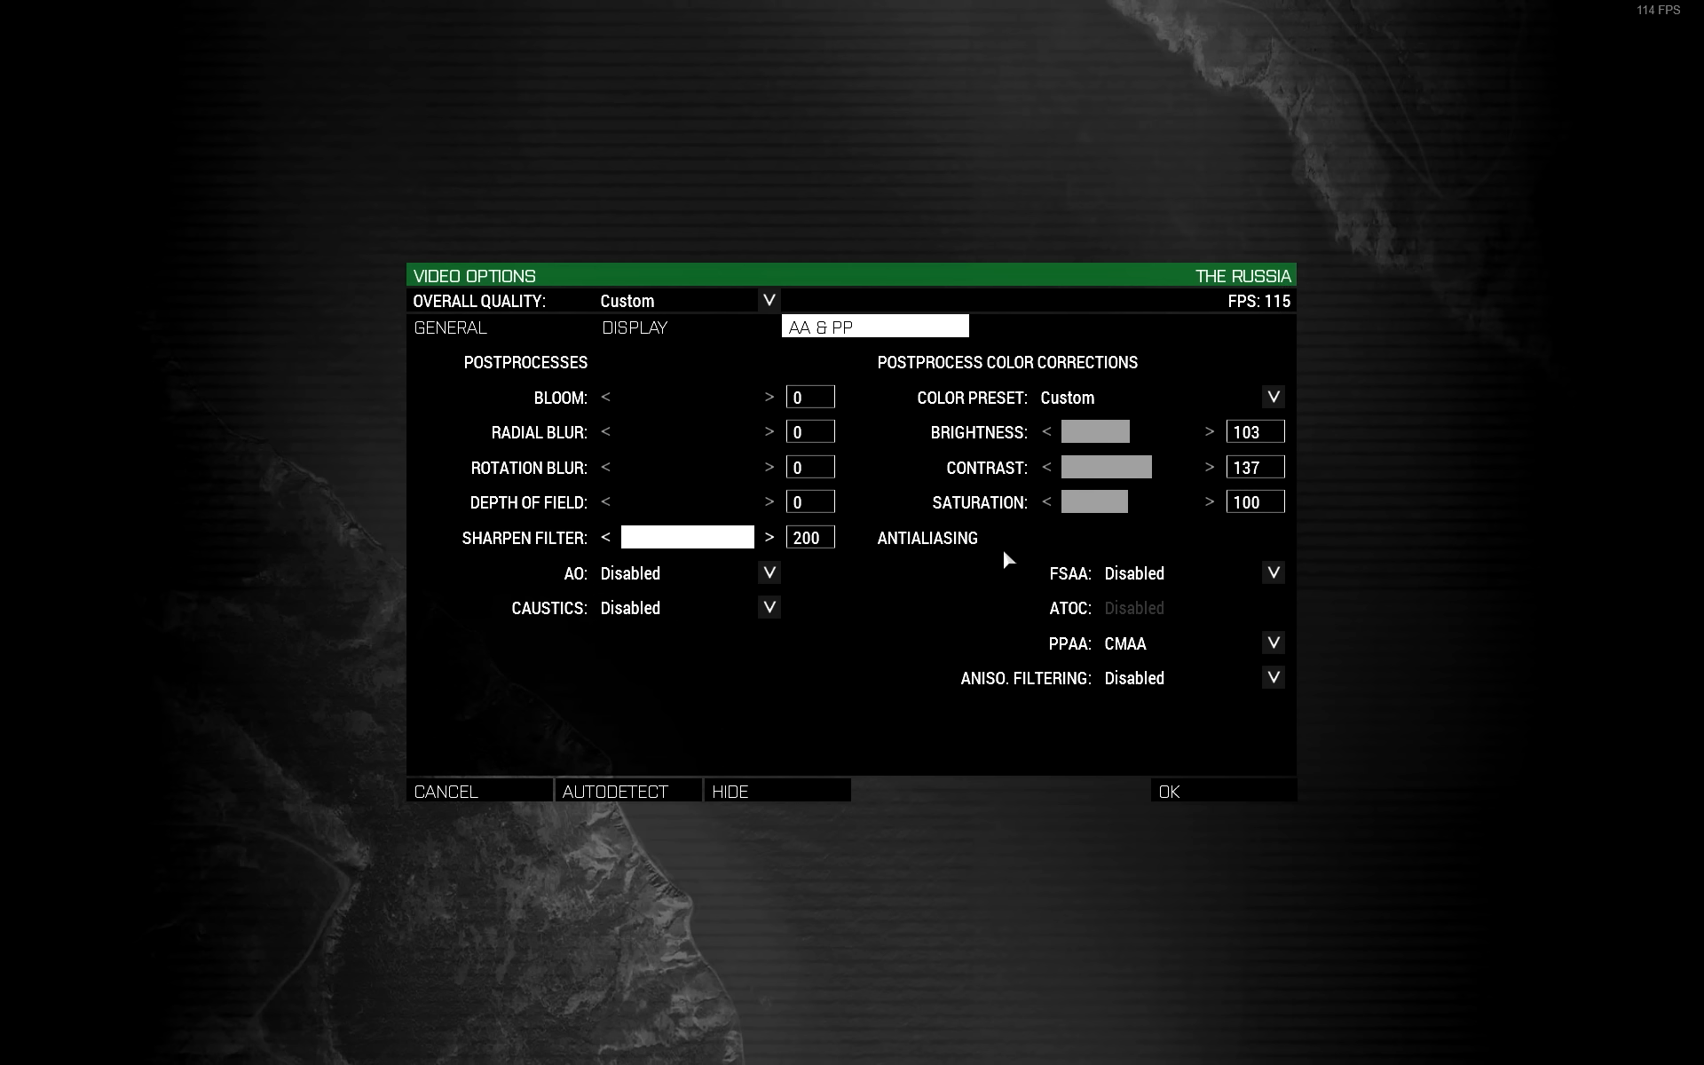
pyautogui.moveTo(1275, 575)
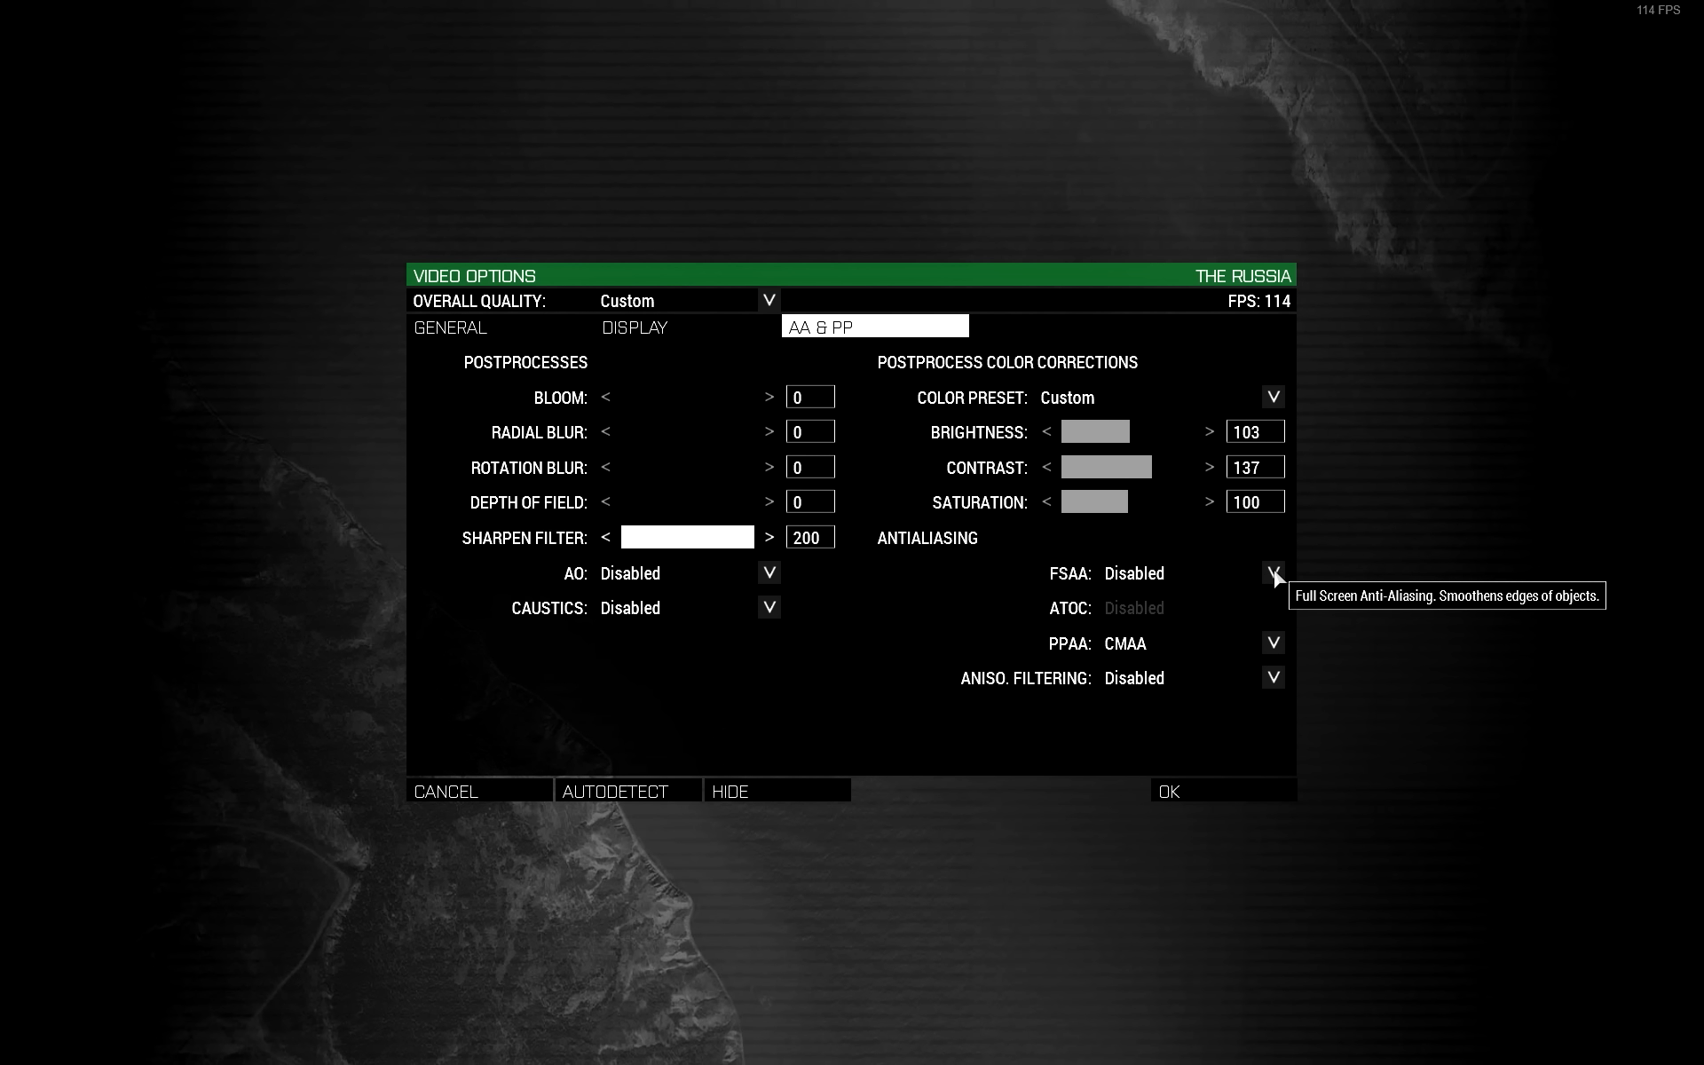
pyautogui.click(1271, 573)
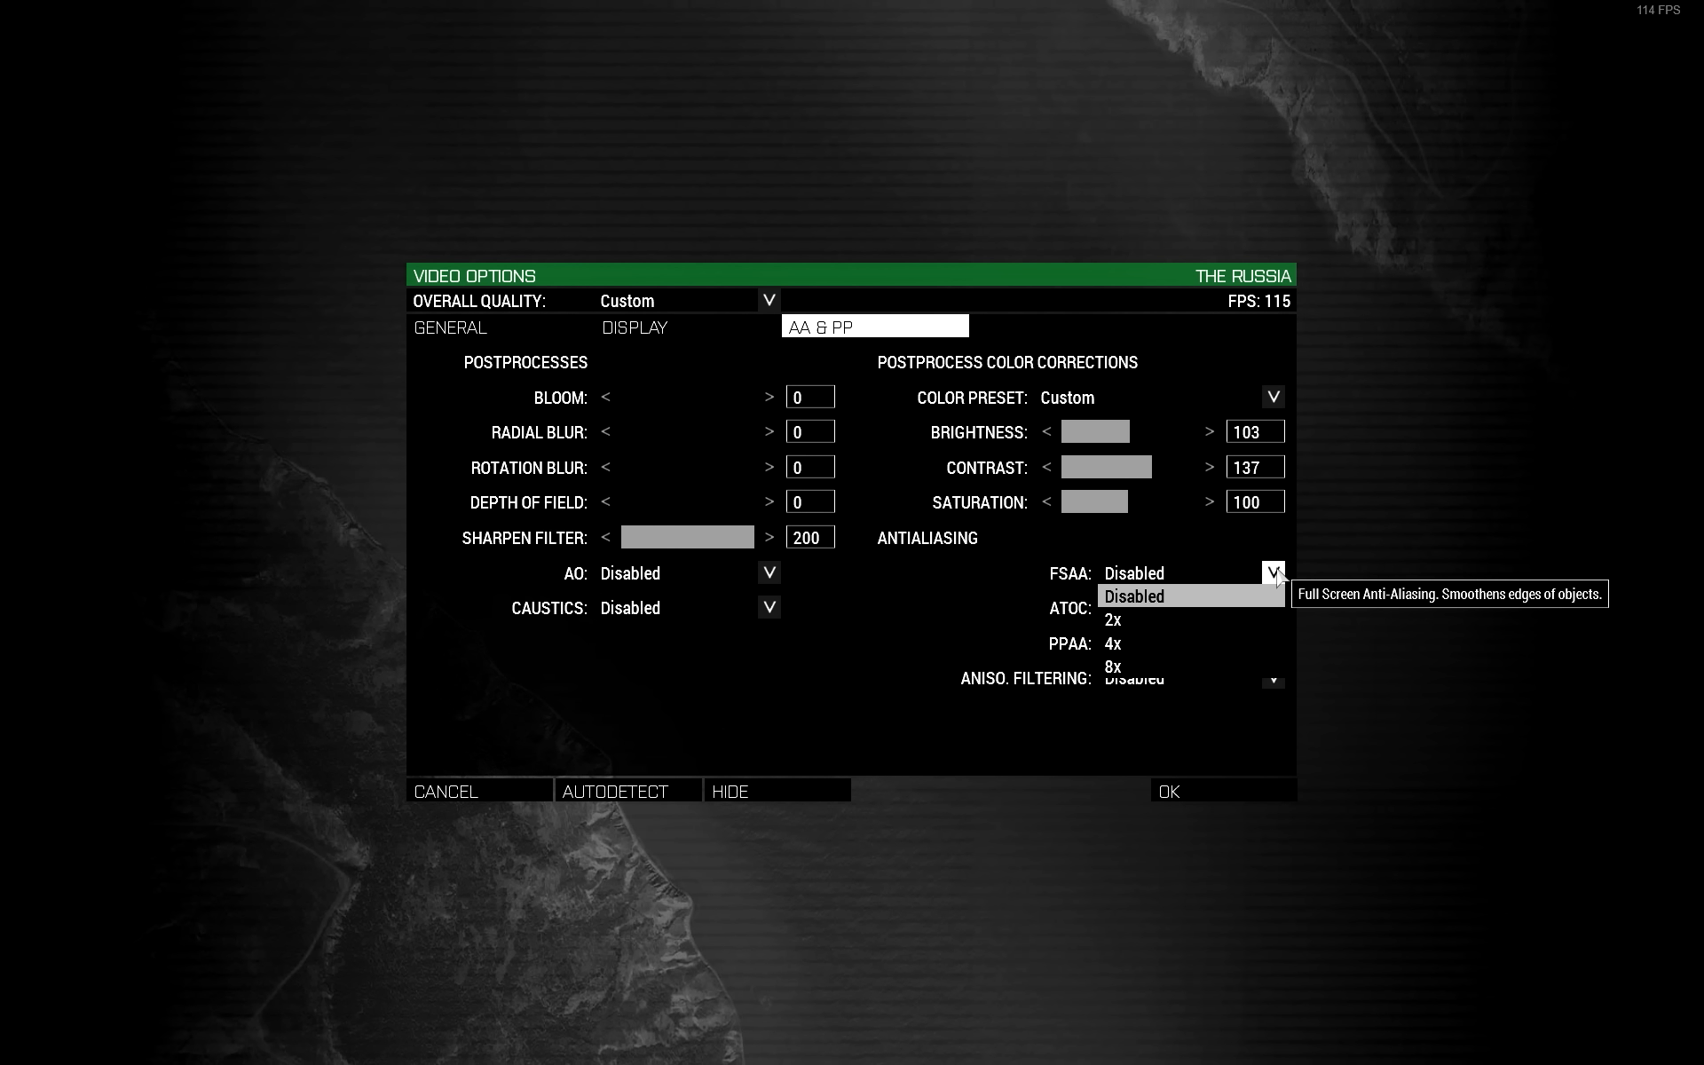
pyautogui.moveTo(1190, 643)
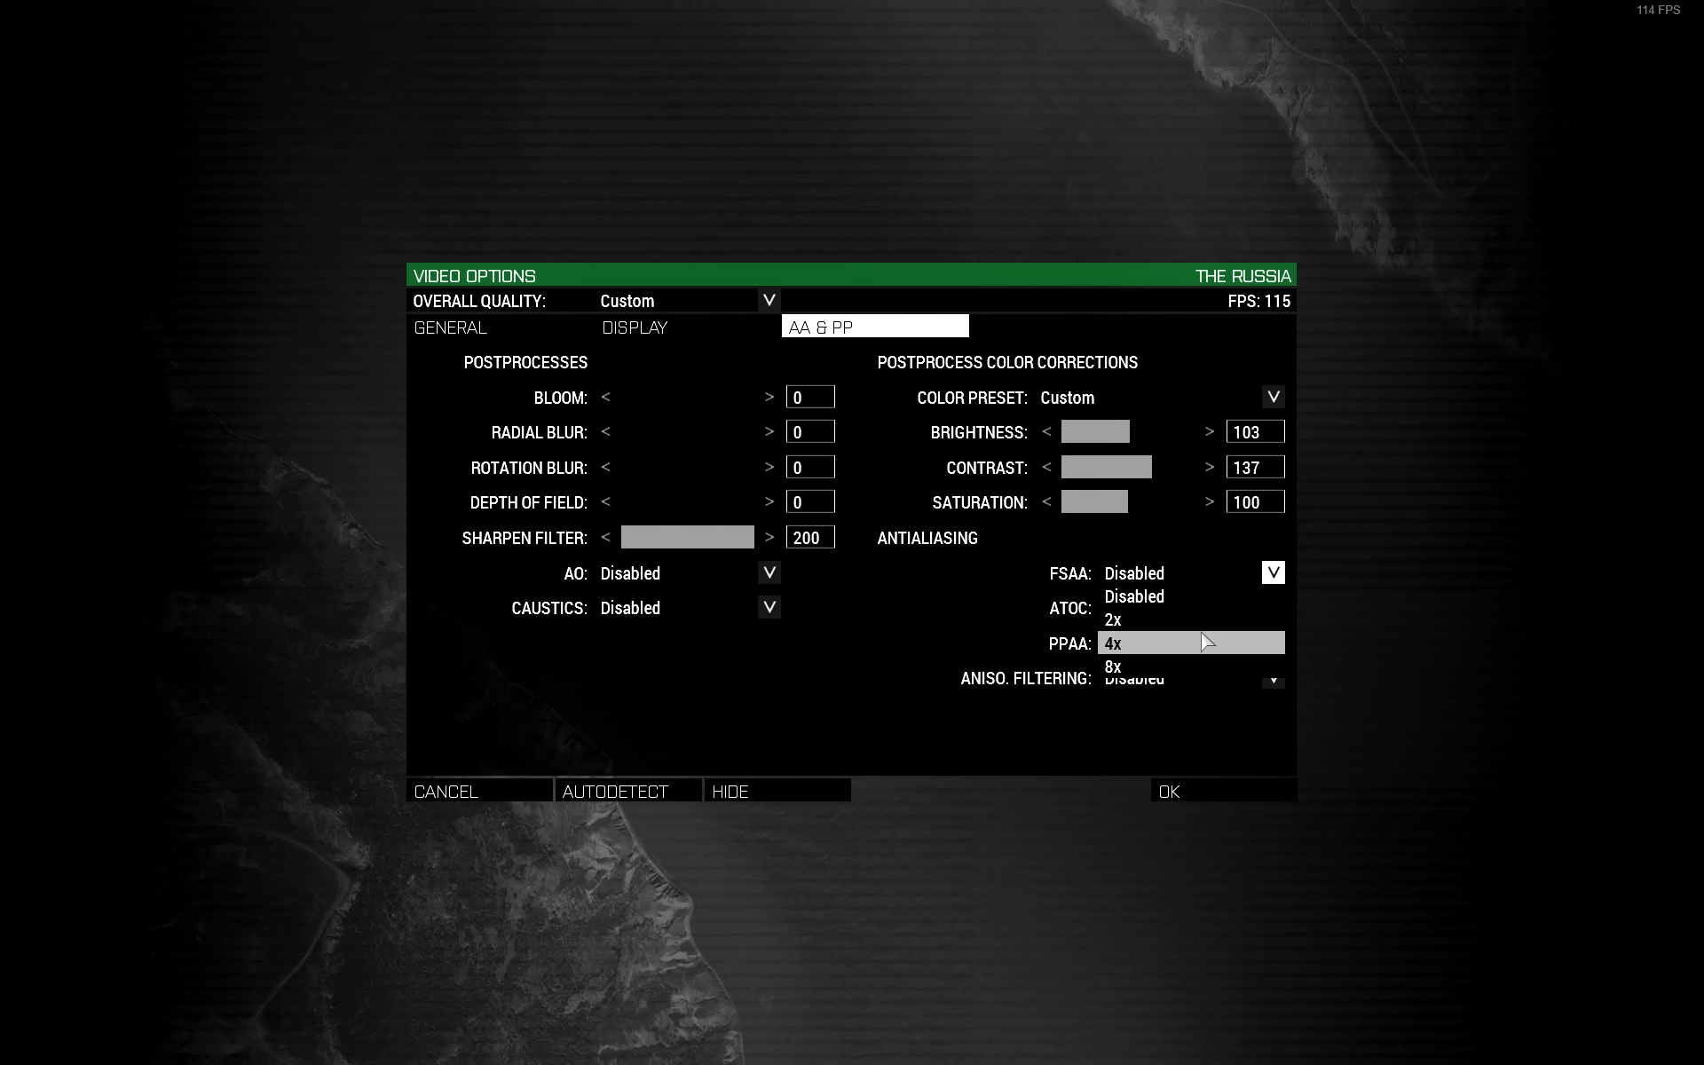
pyautogui.moveTo(1189, 666)
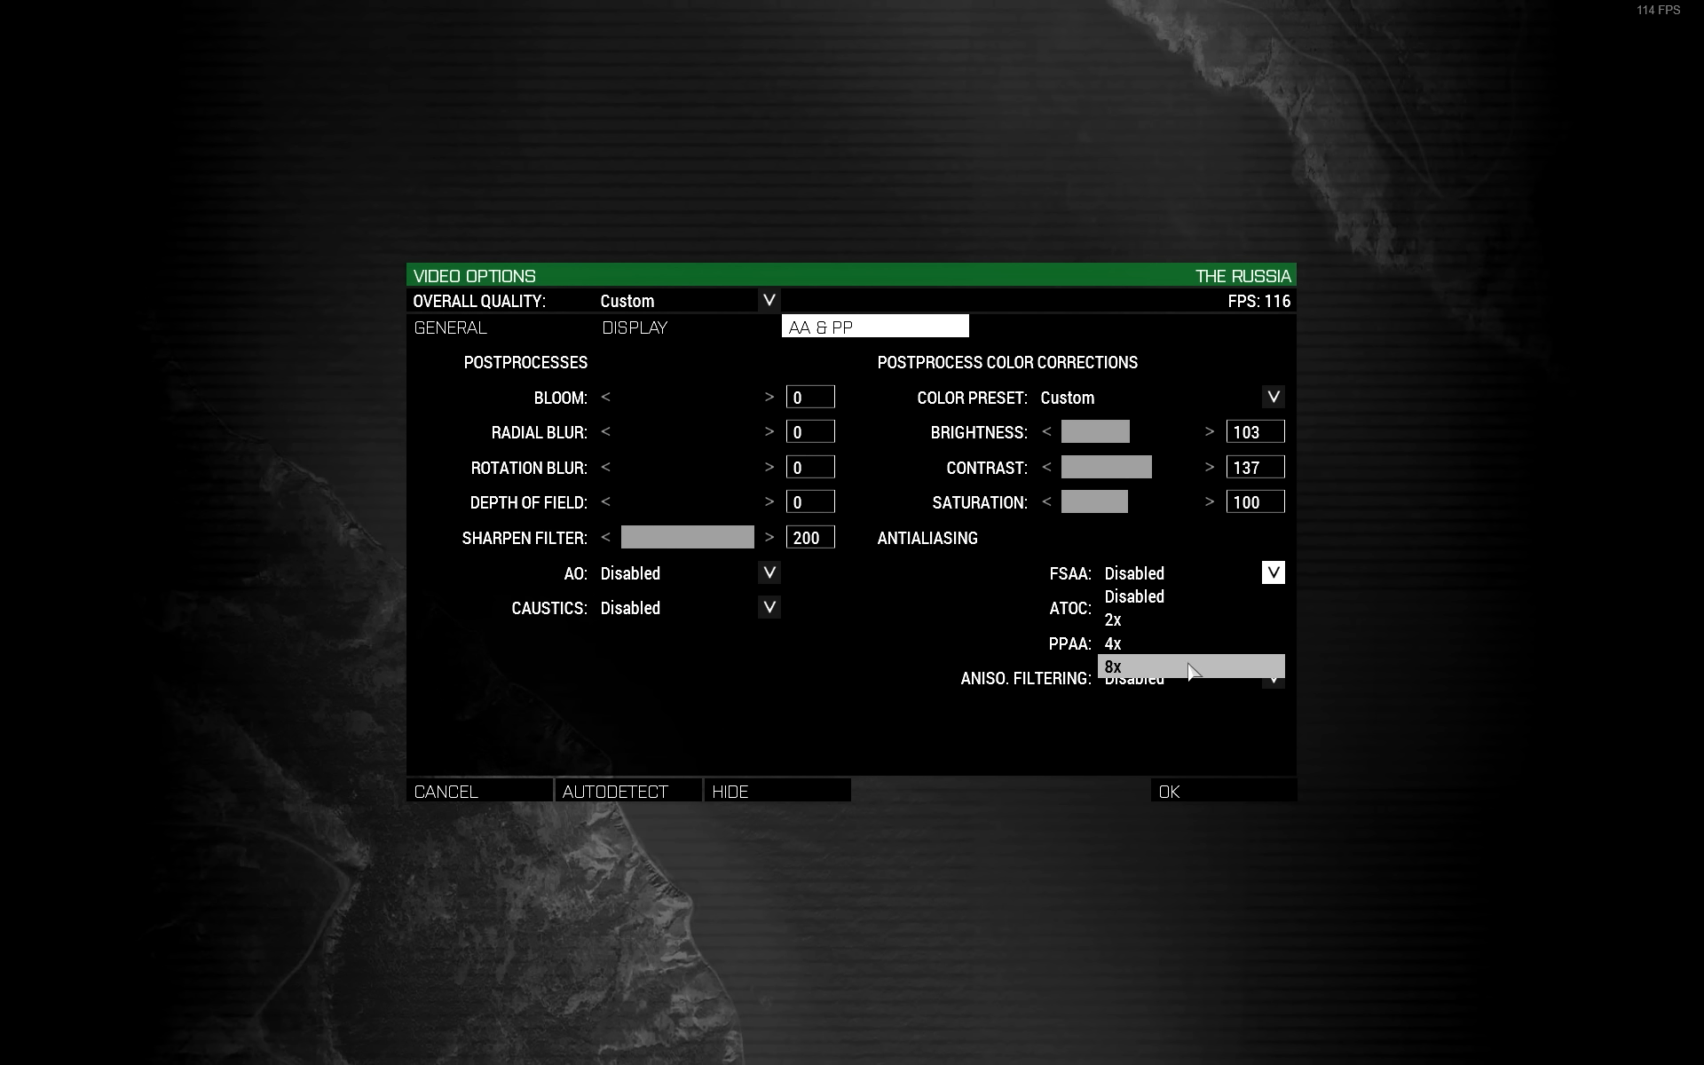
pyautogui.moveTo(1191, 618)
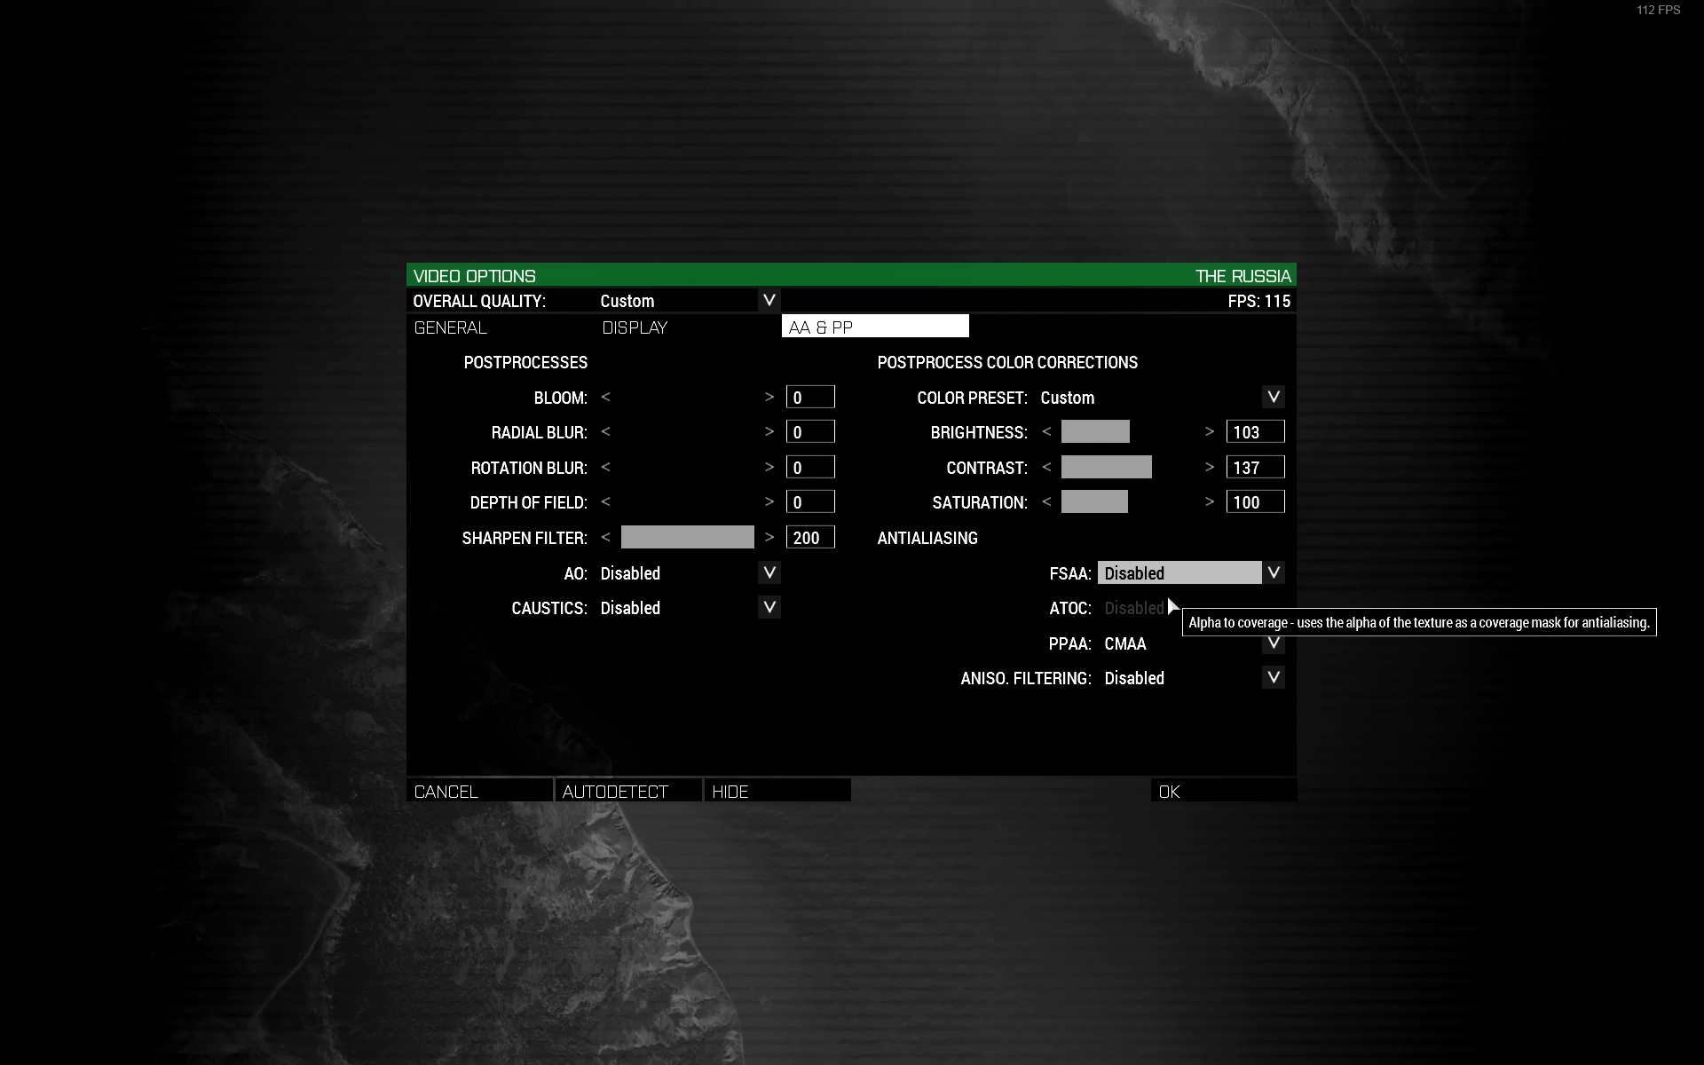
pyautogui.moveTo(1274, 580)
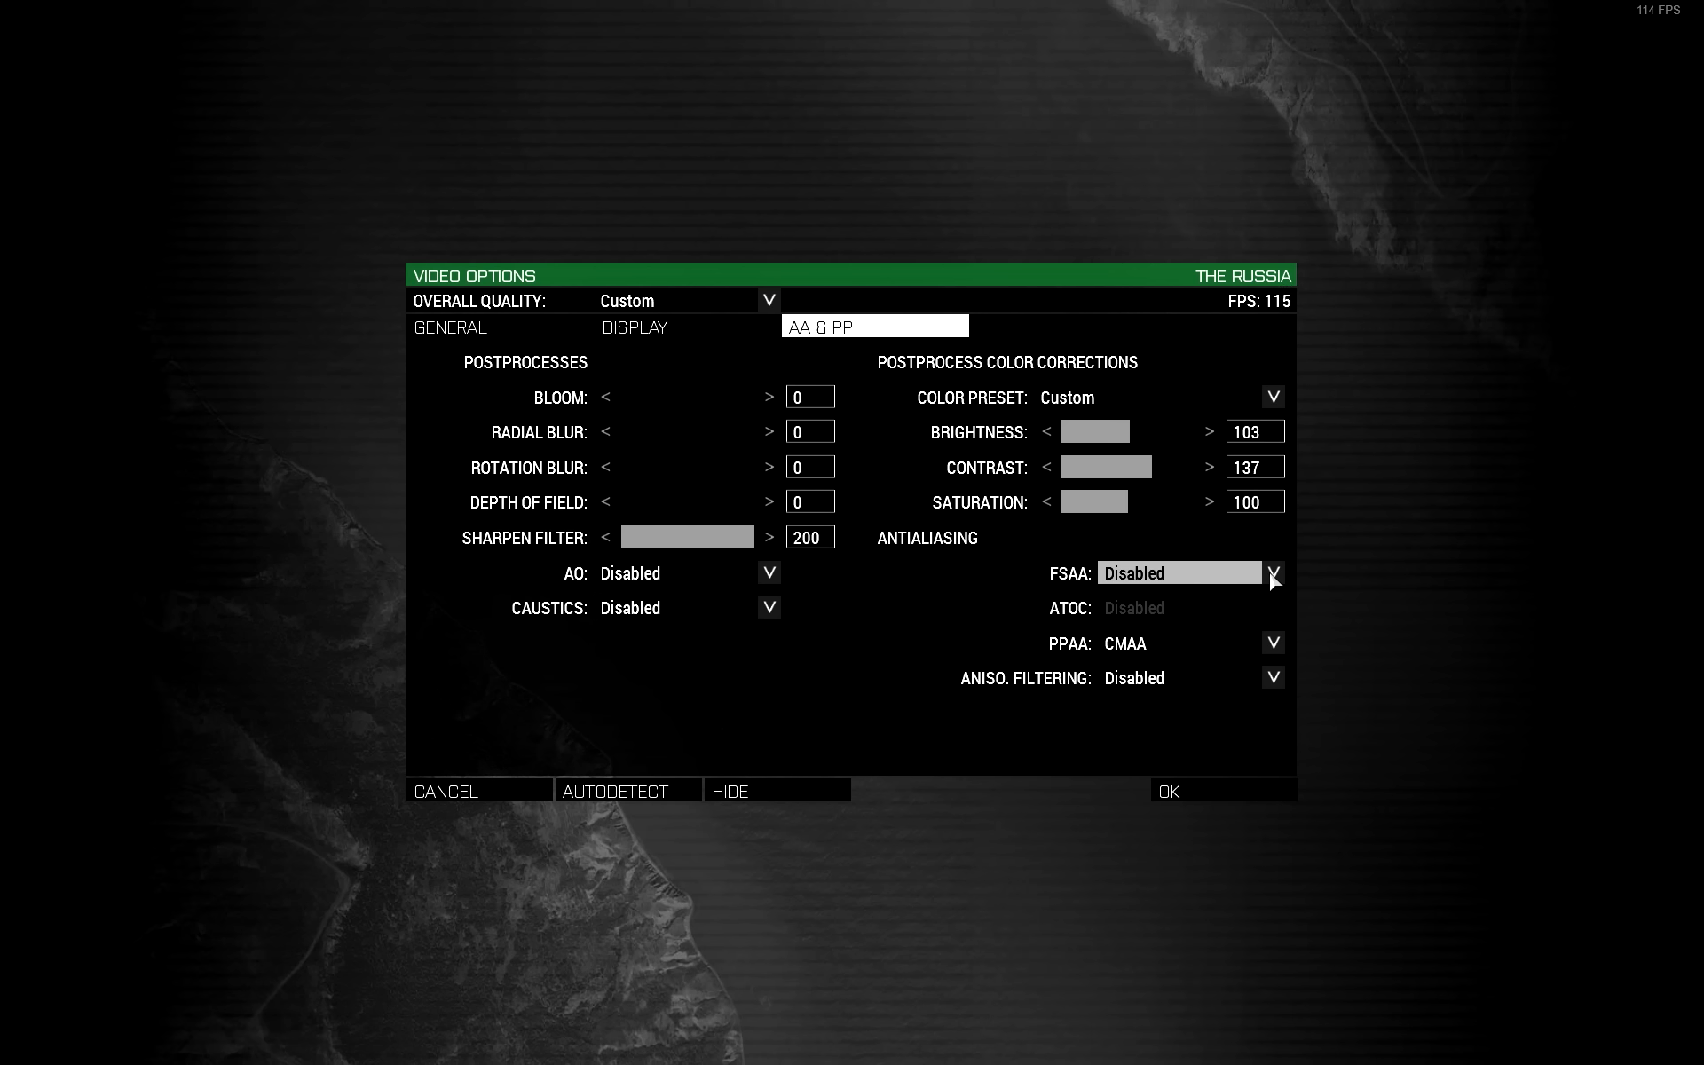
pyautogui.moveTo(1274, 646)
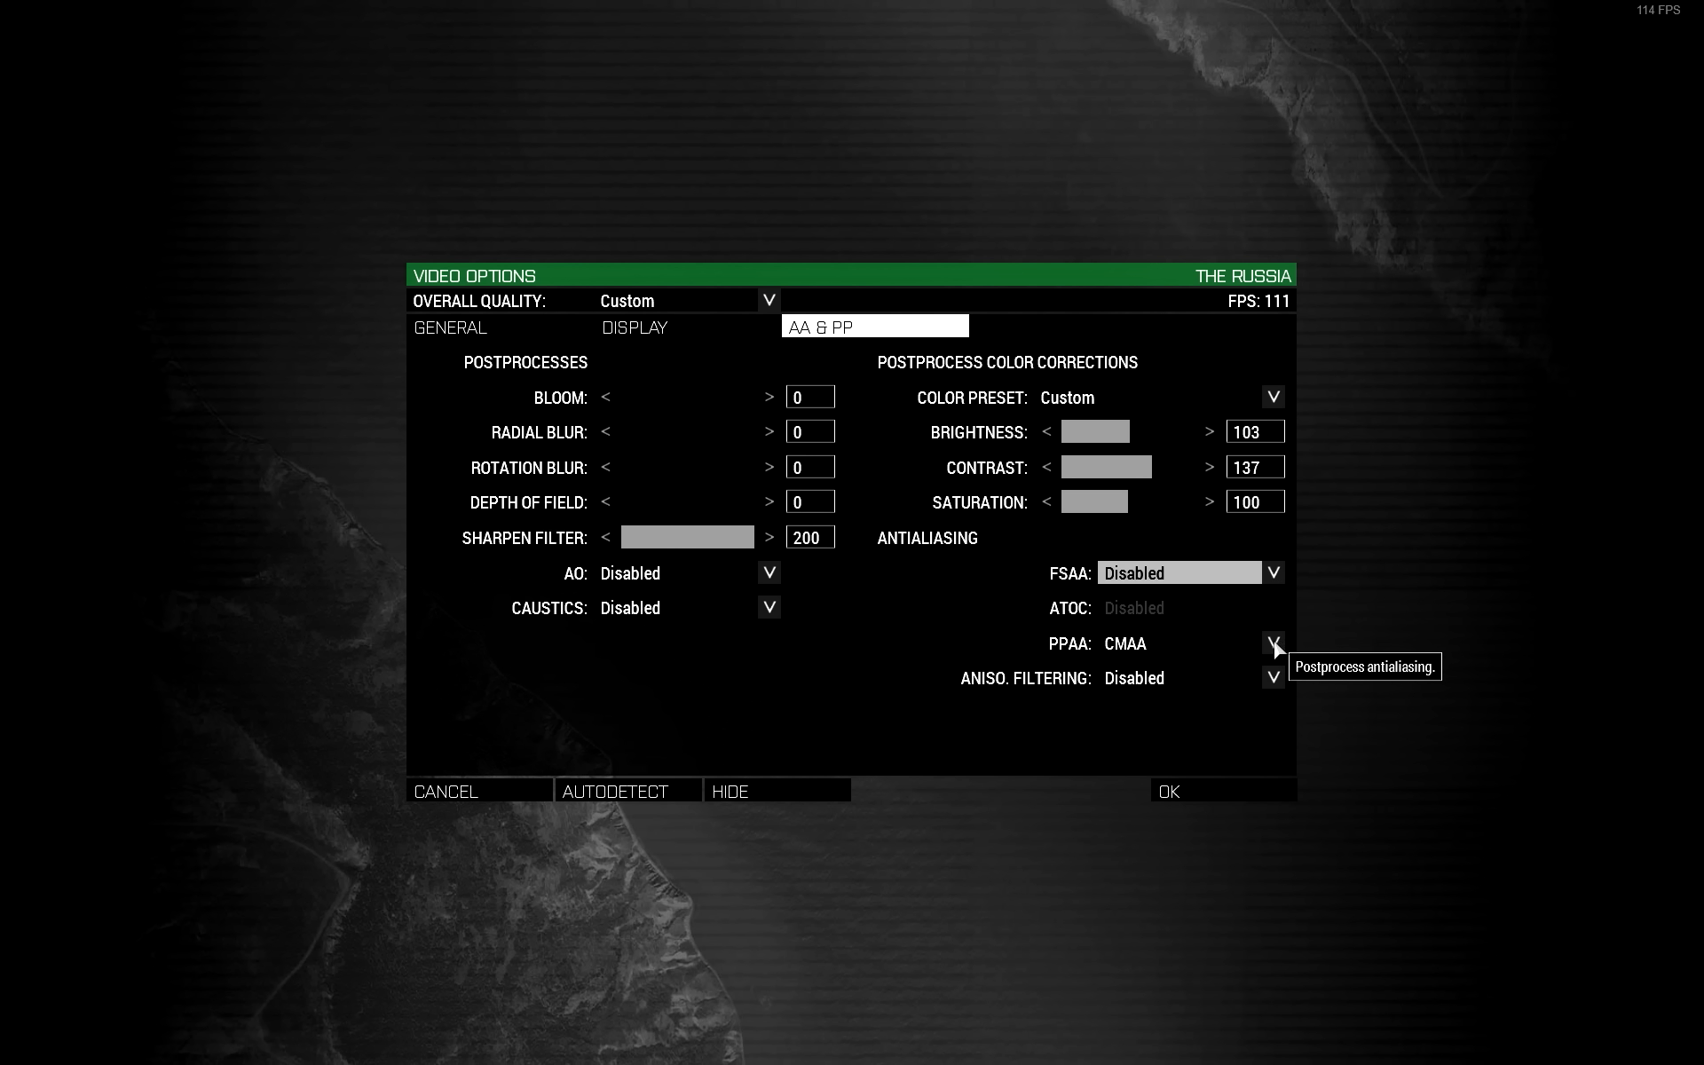
pyautogui.click(1273, 642)
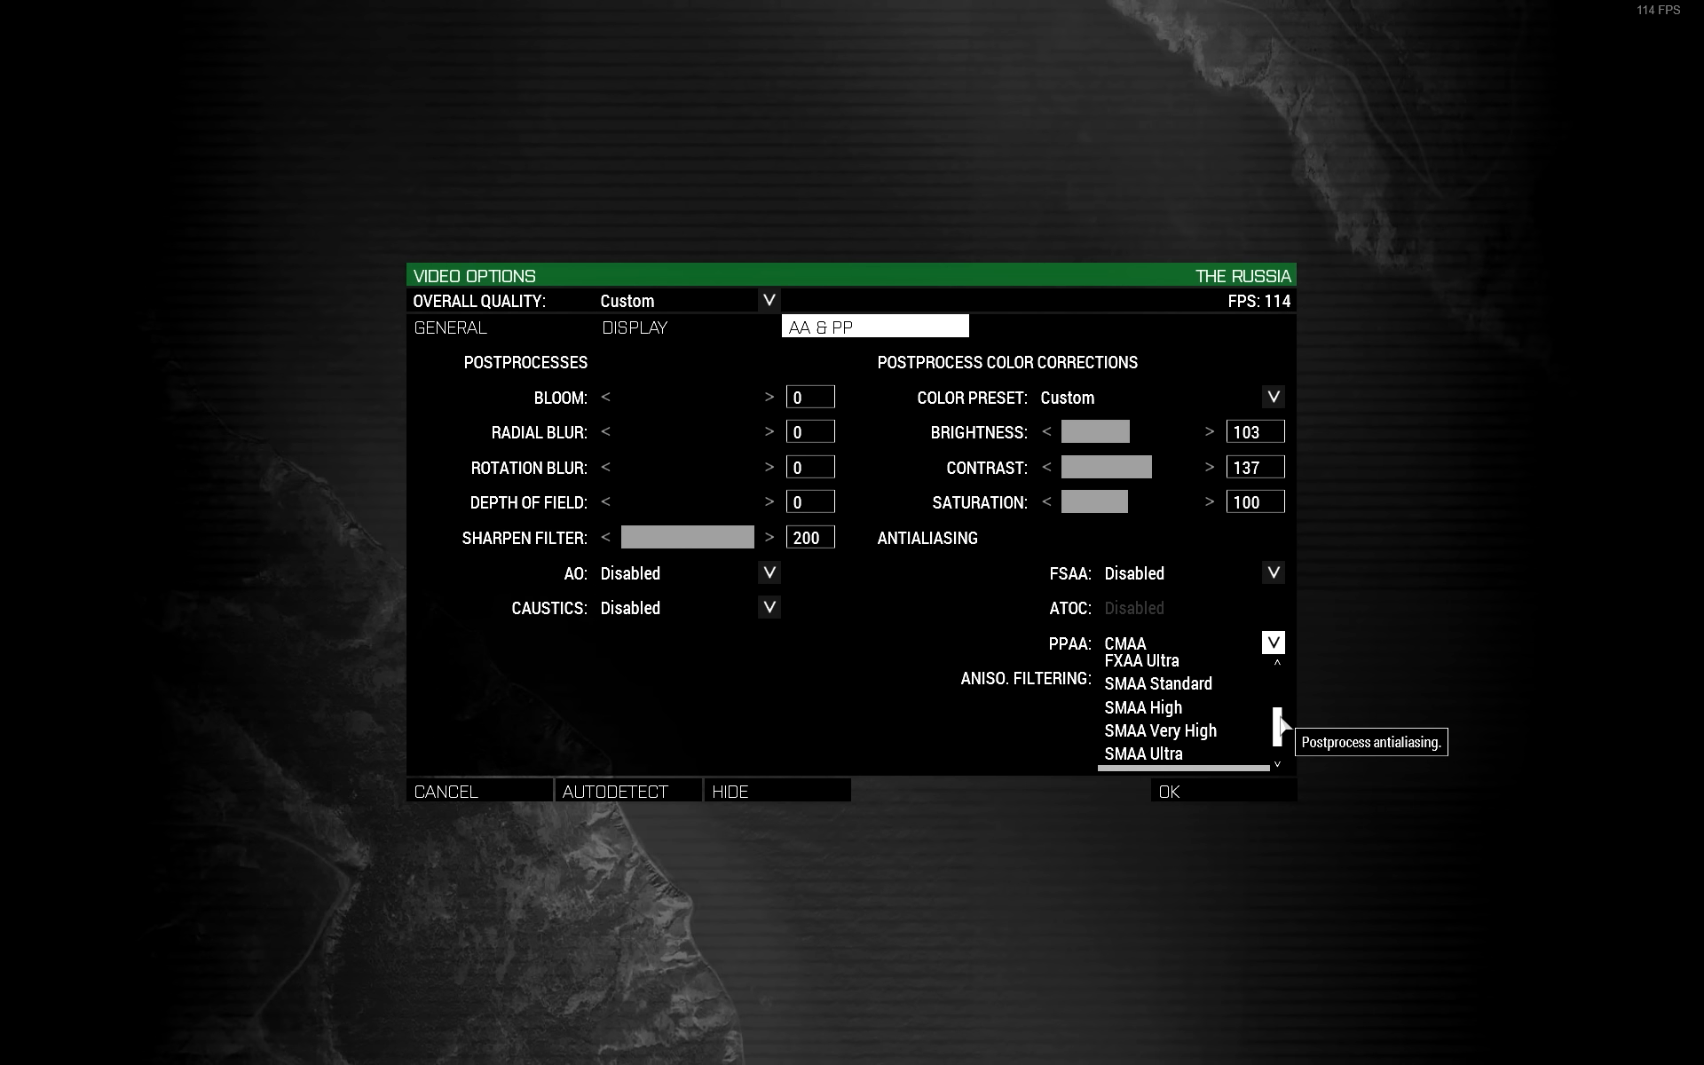
pyautogui.scroll(-3)
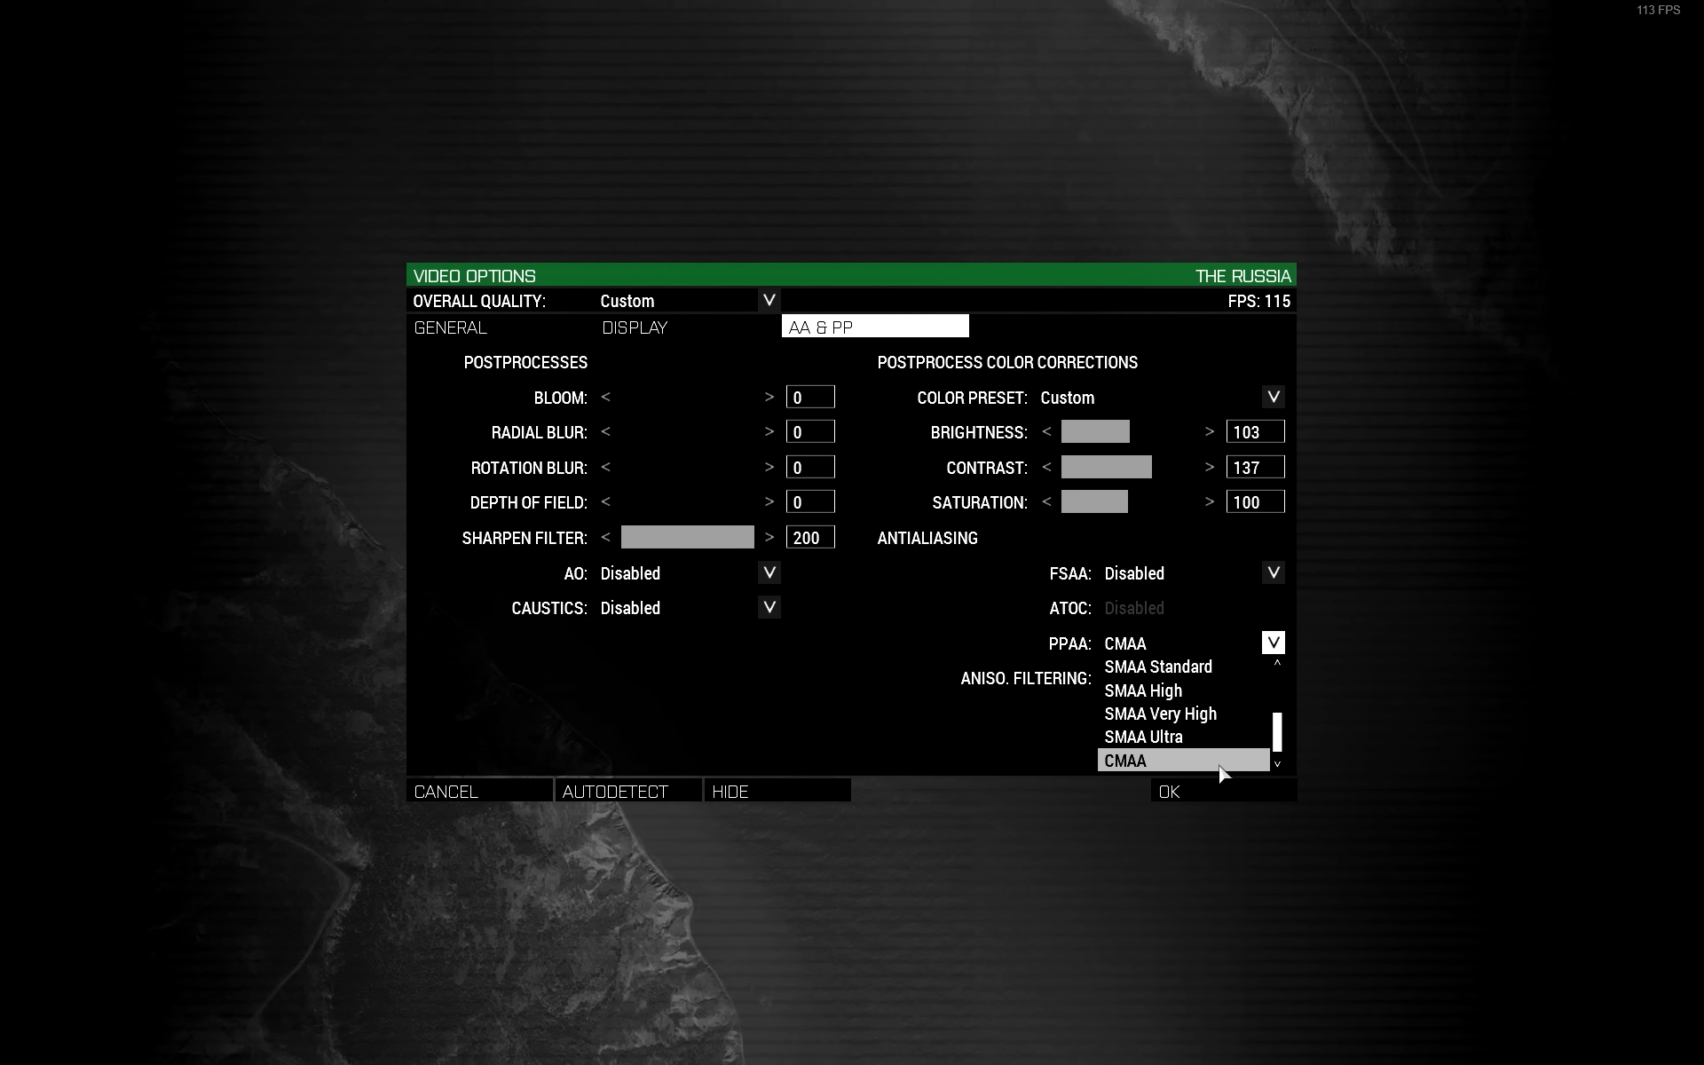
pyautogui.moveTo(1279, 758)
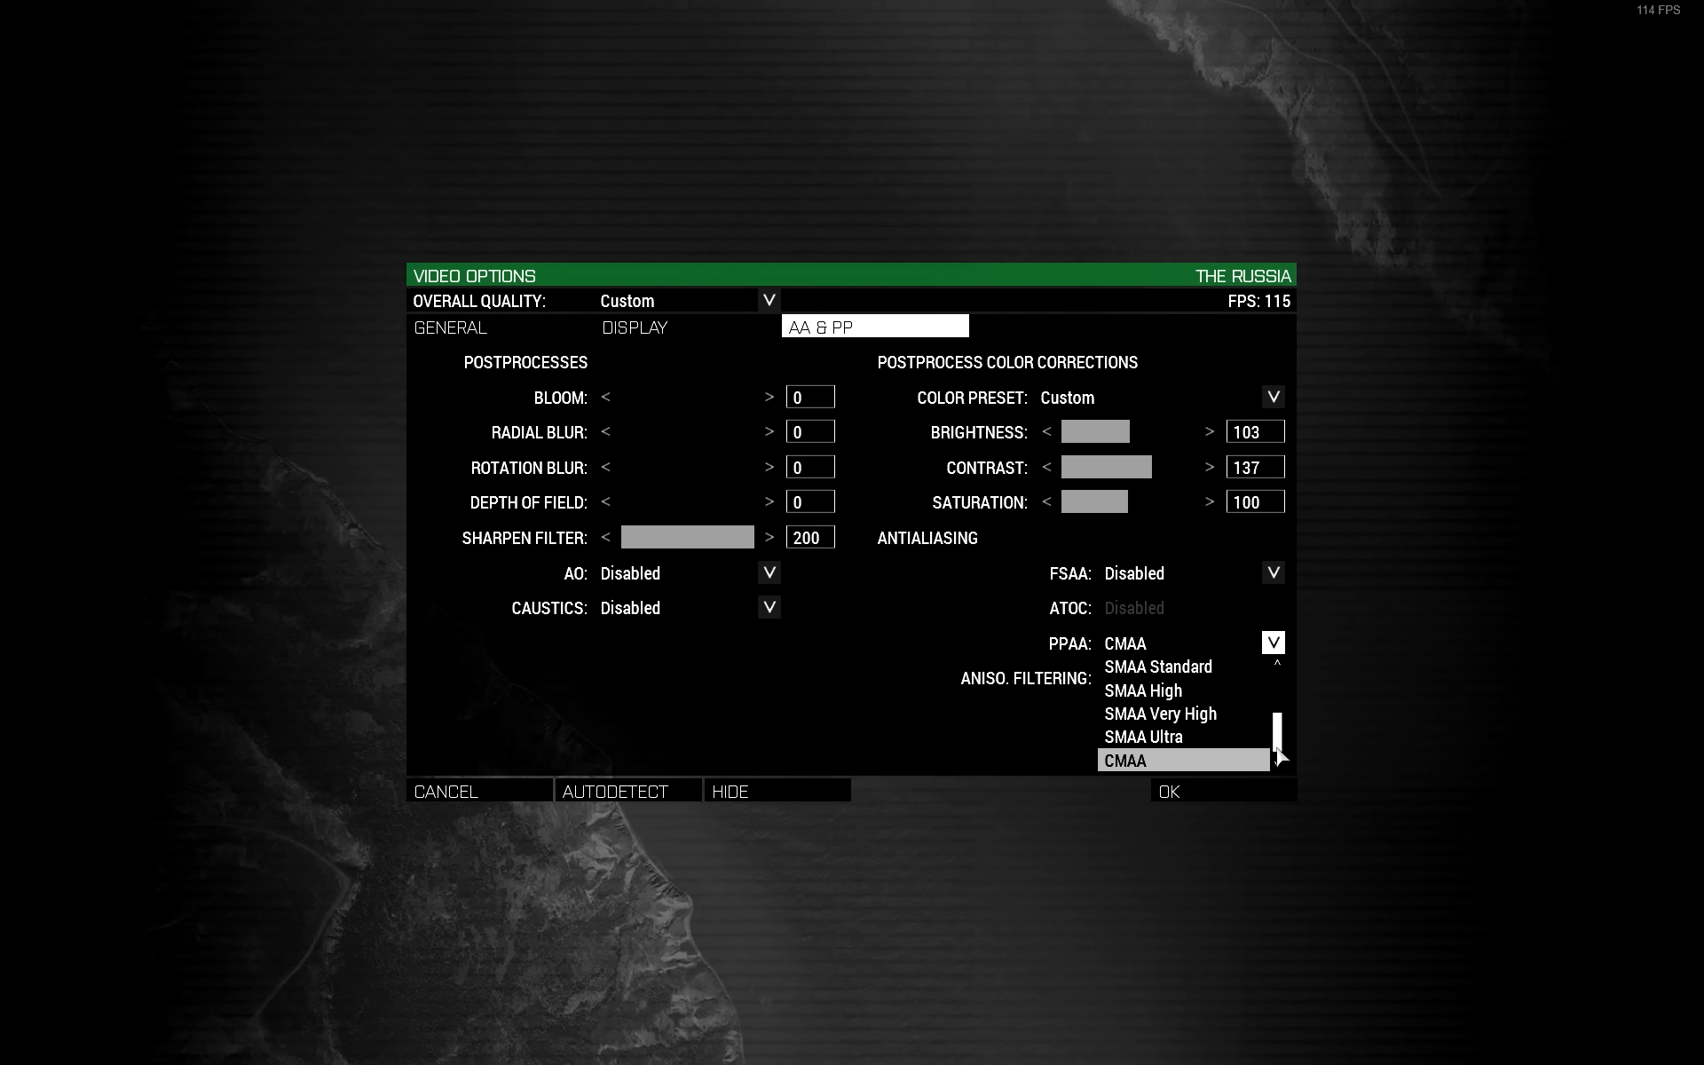
pyautogui.scroll(3)
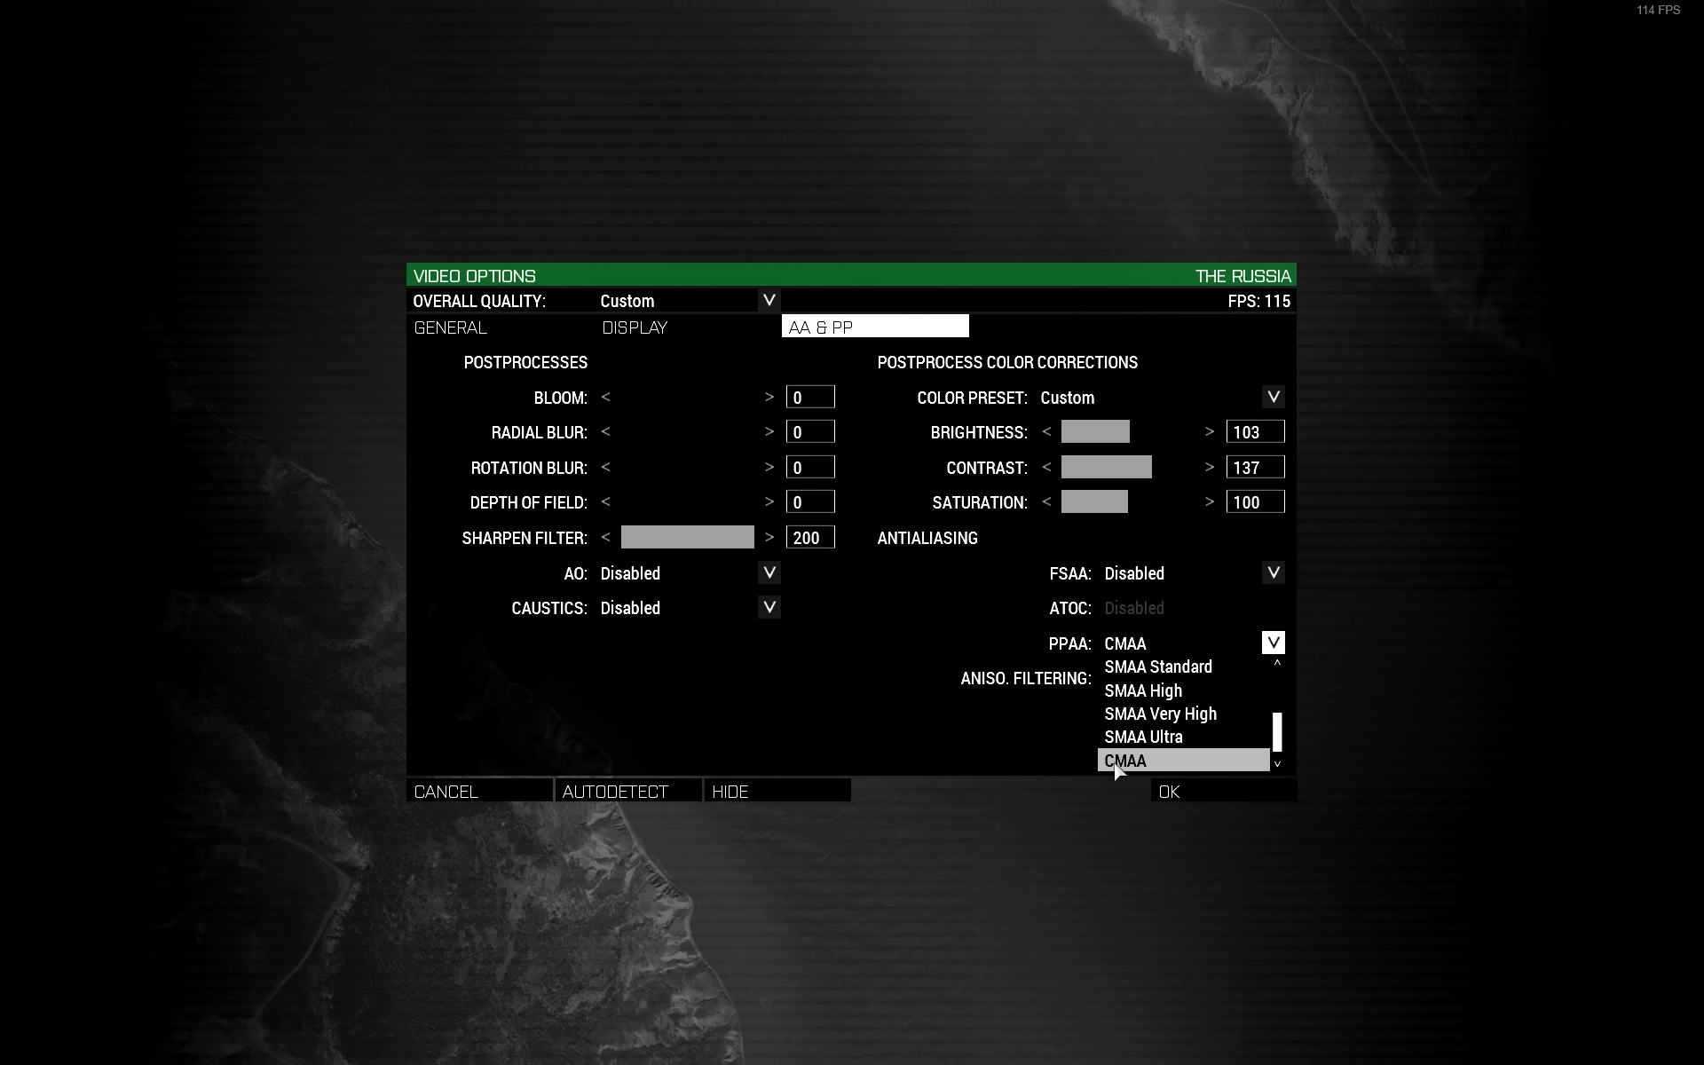
pyautogui.moveTo(1183, 735)
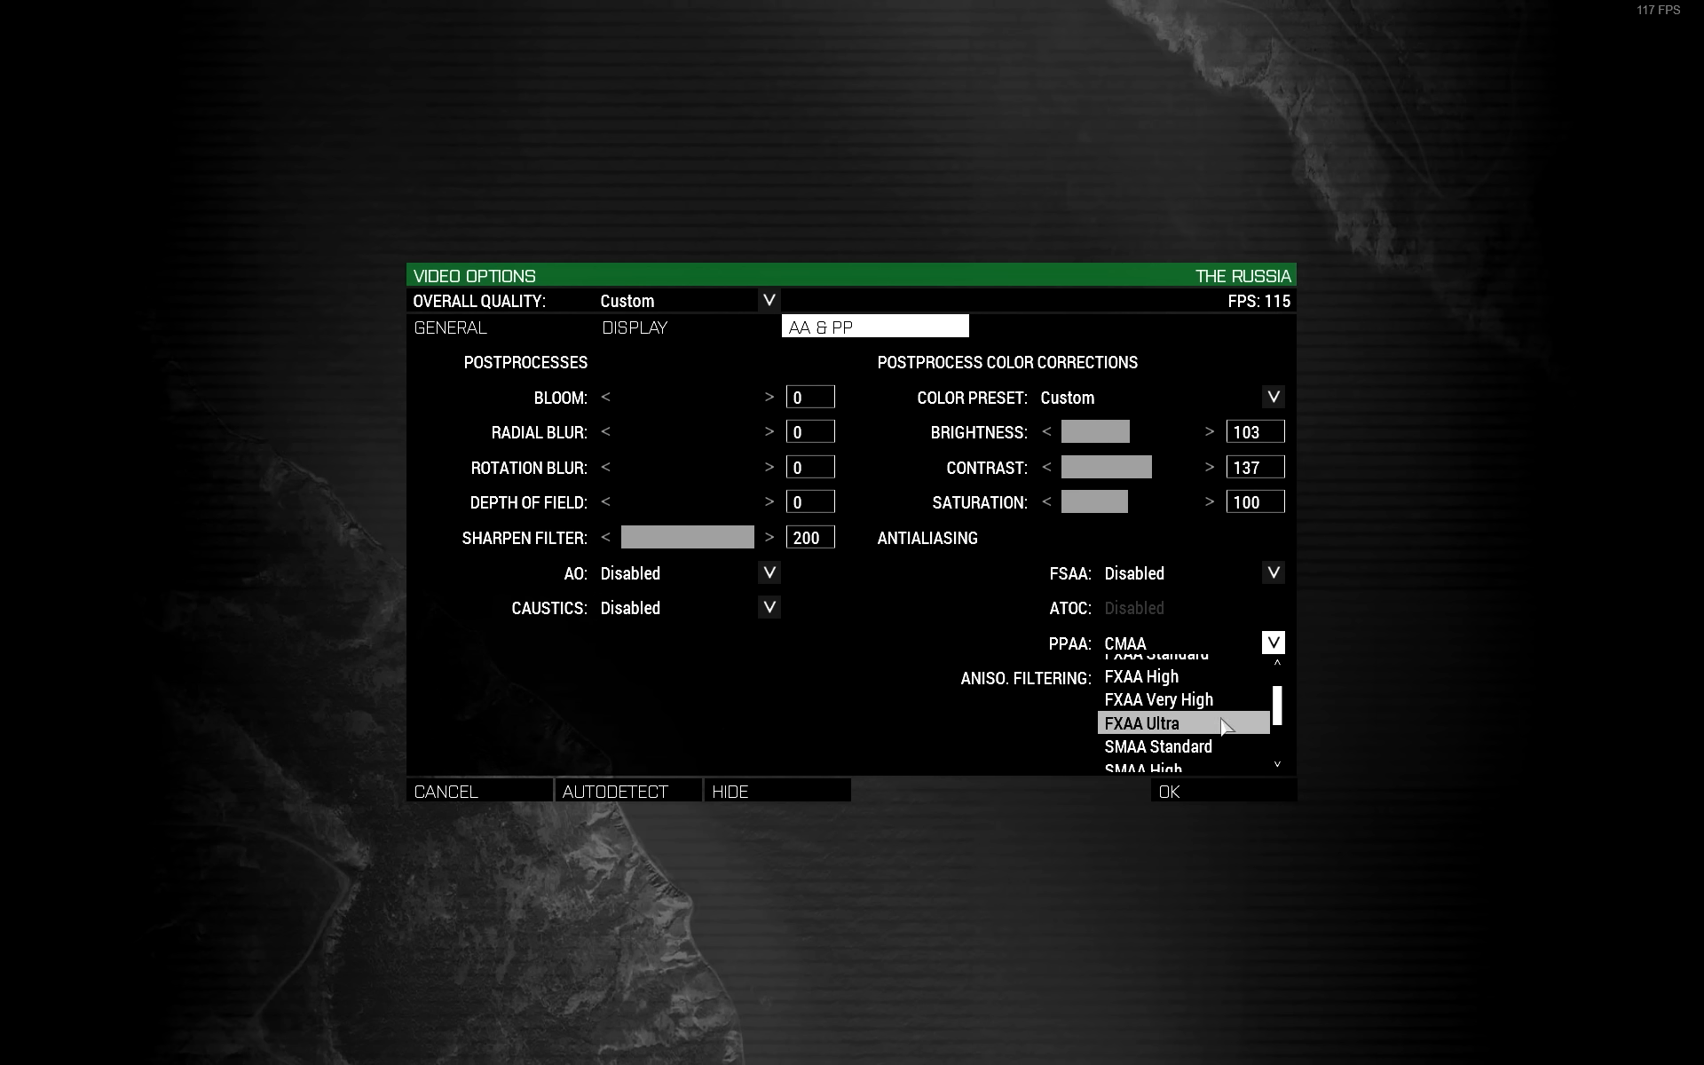
pyautogui.moveTo(1219, 728)
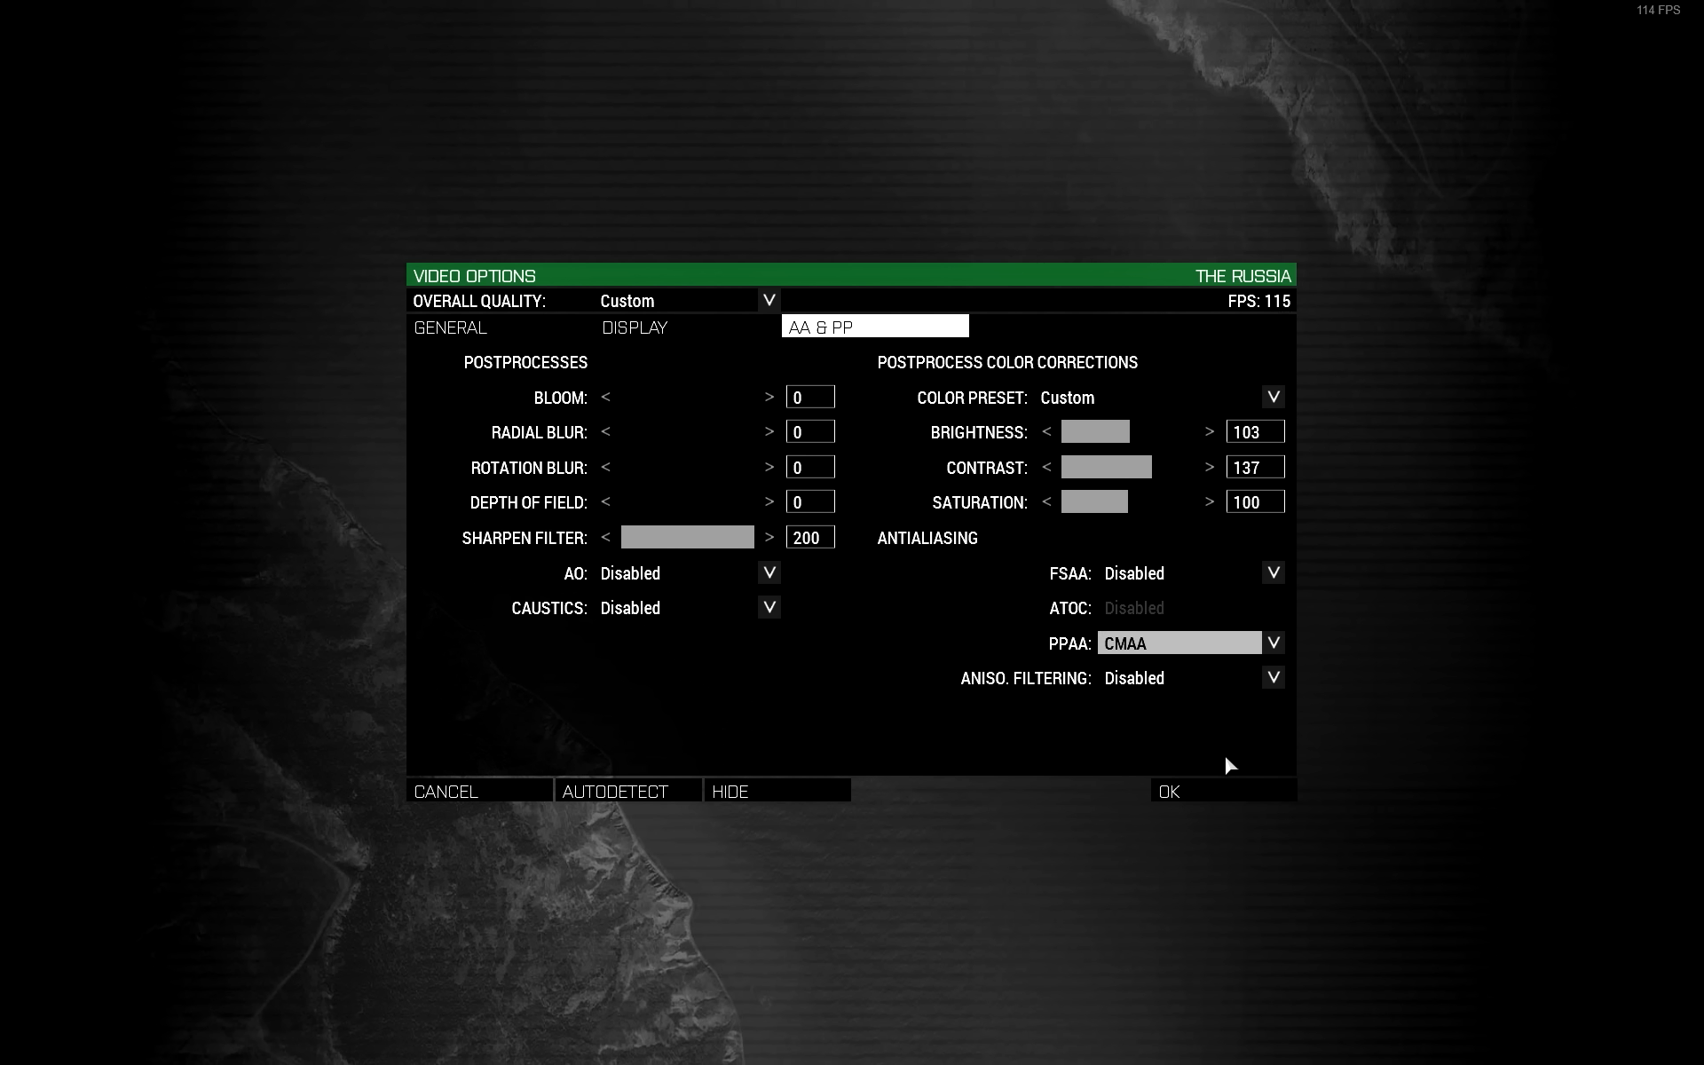
pyautogui.moveTo(1221, 790)
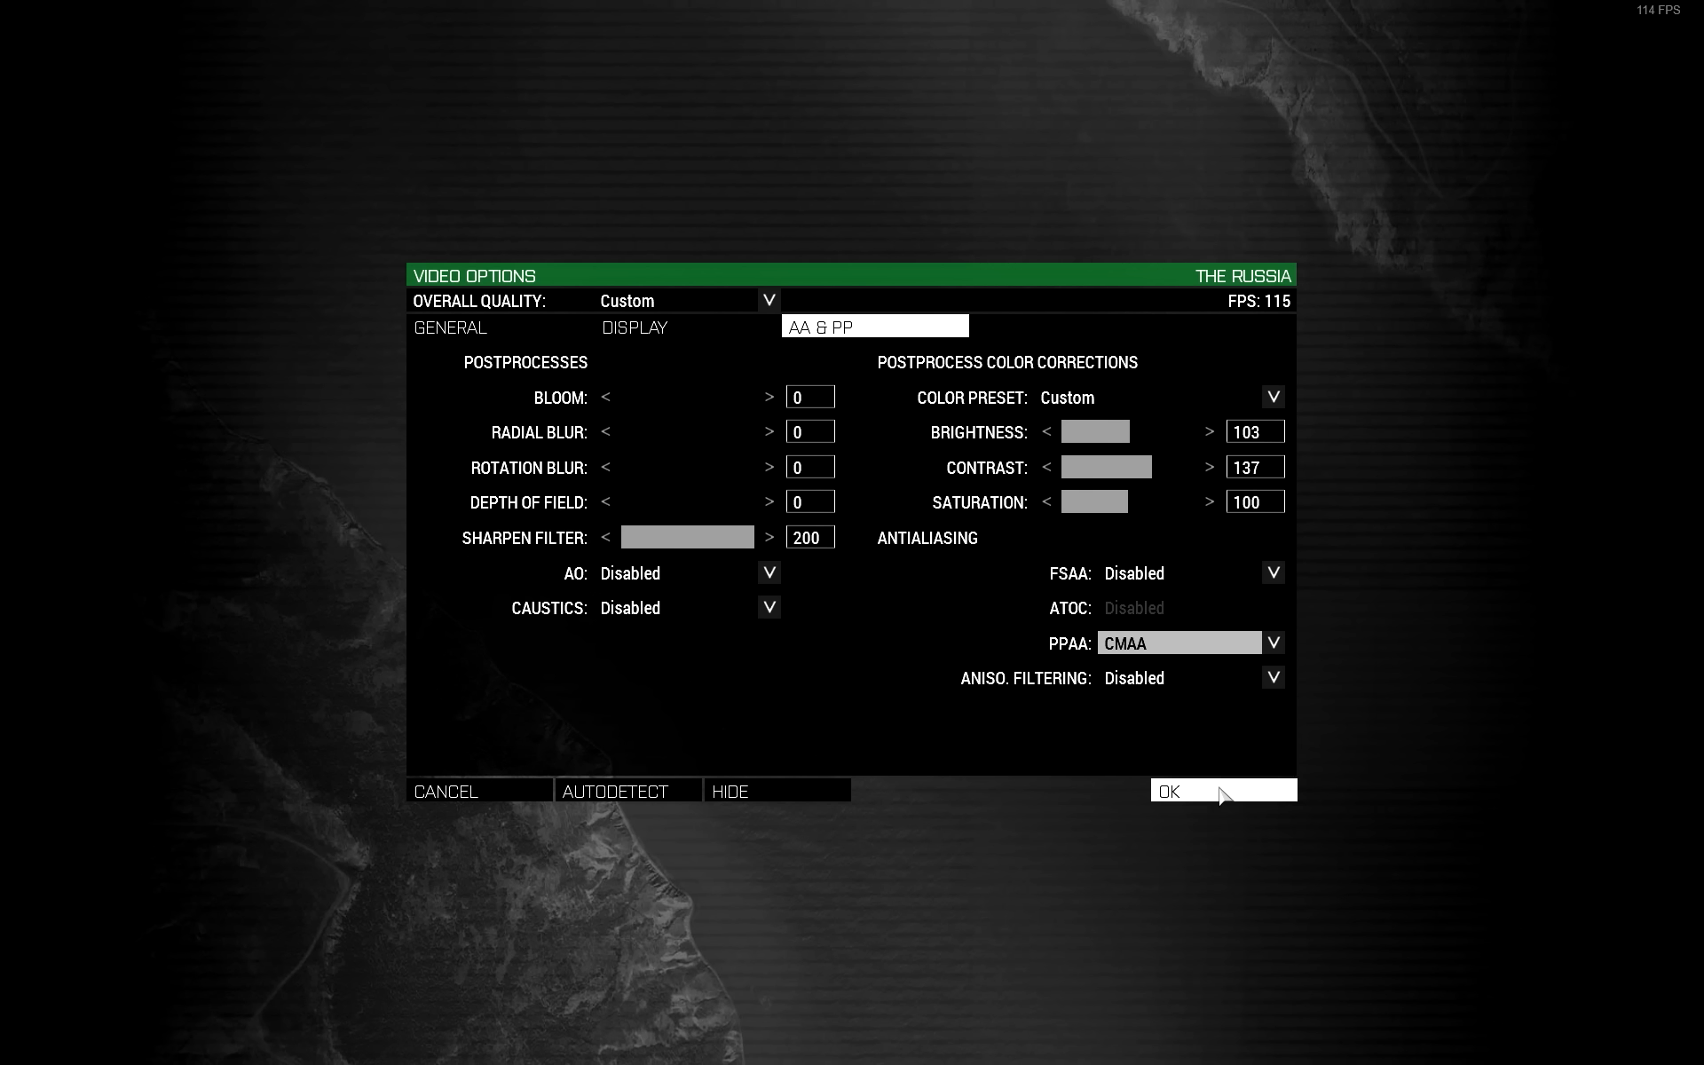
# Confirm Video Options with OK, saving CMAA and returning to the main menu
pyautogui.click(1168, 790)
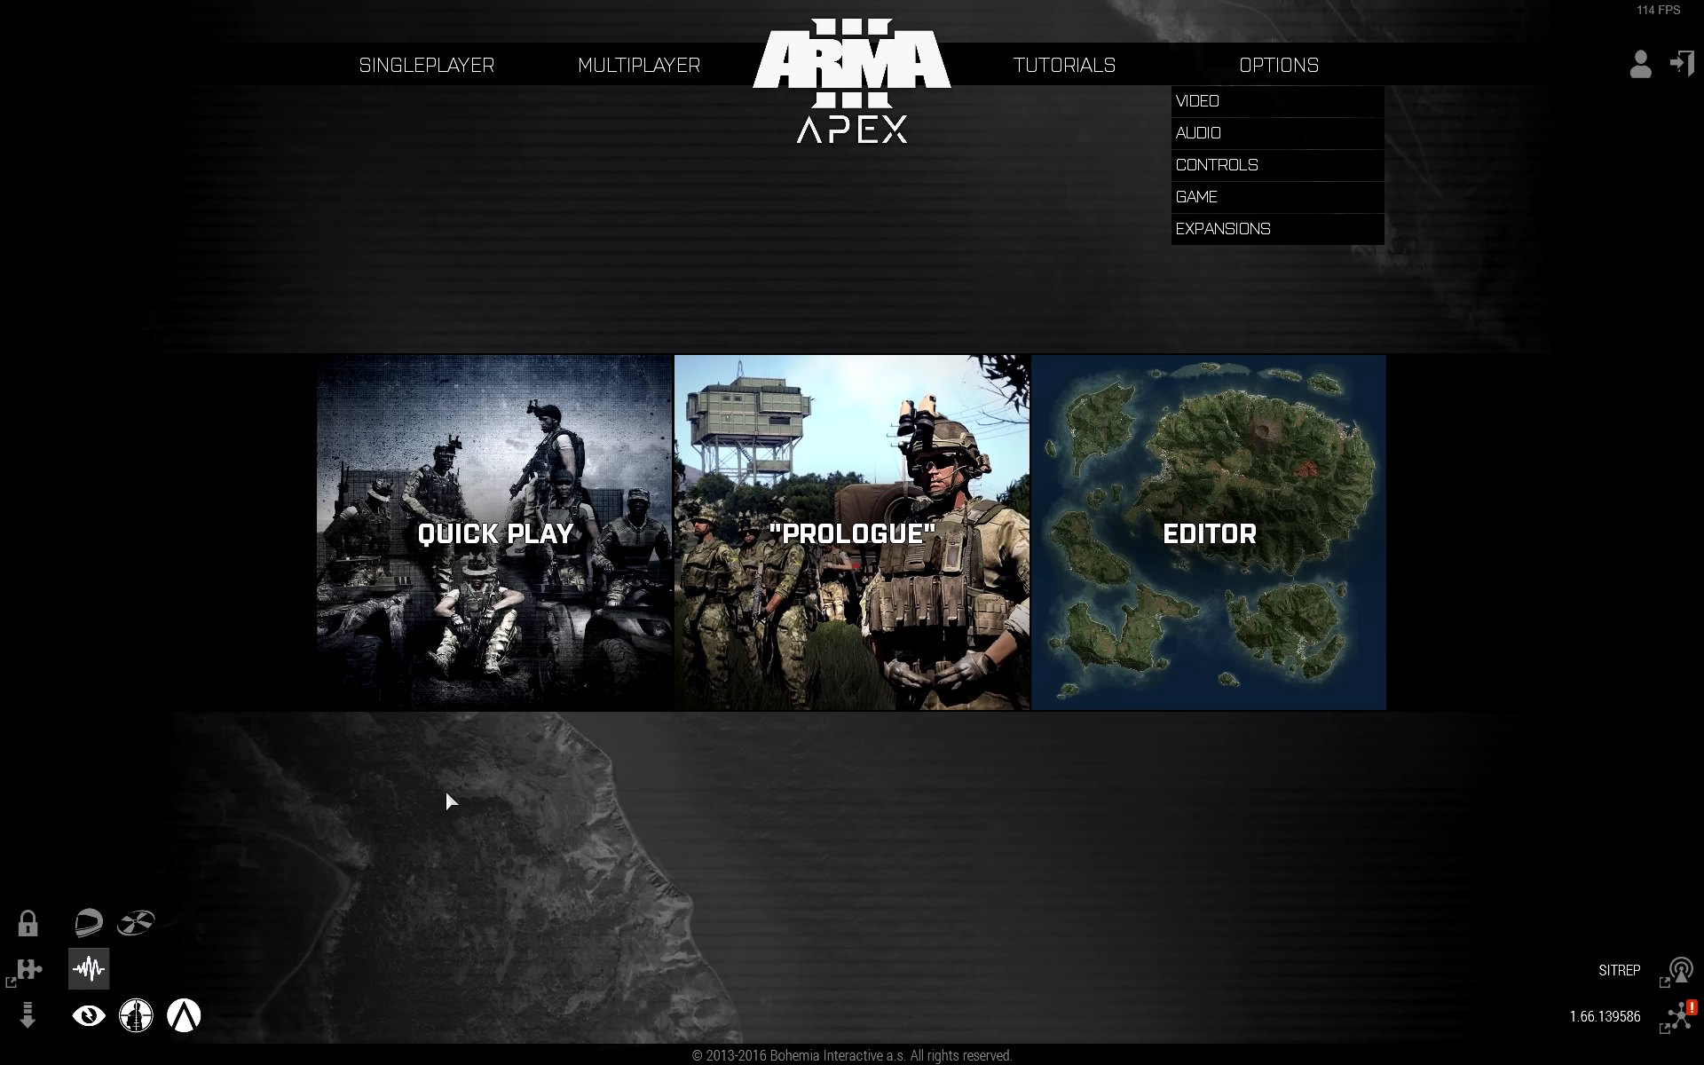